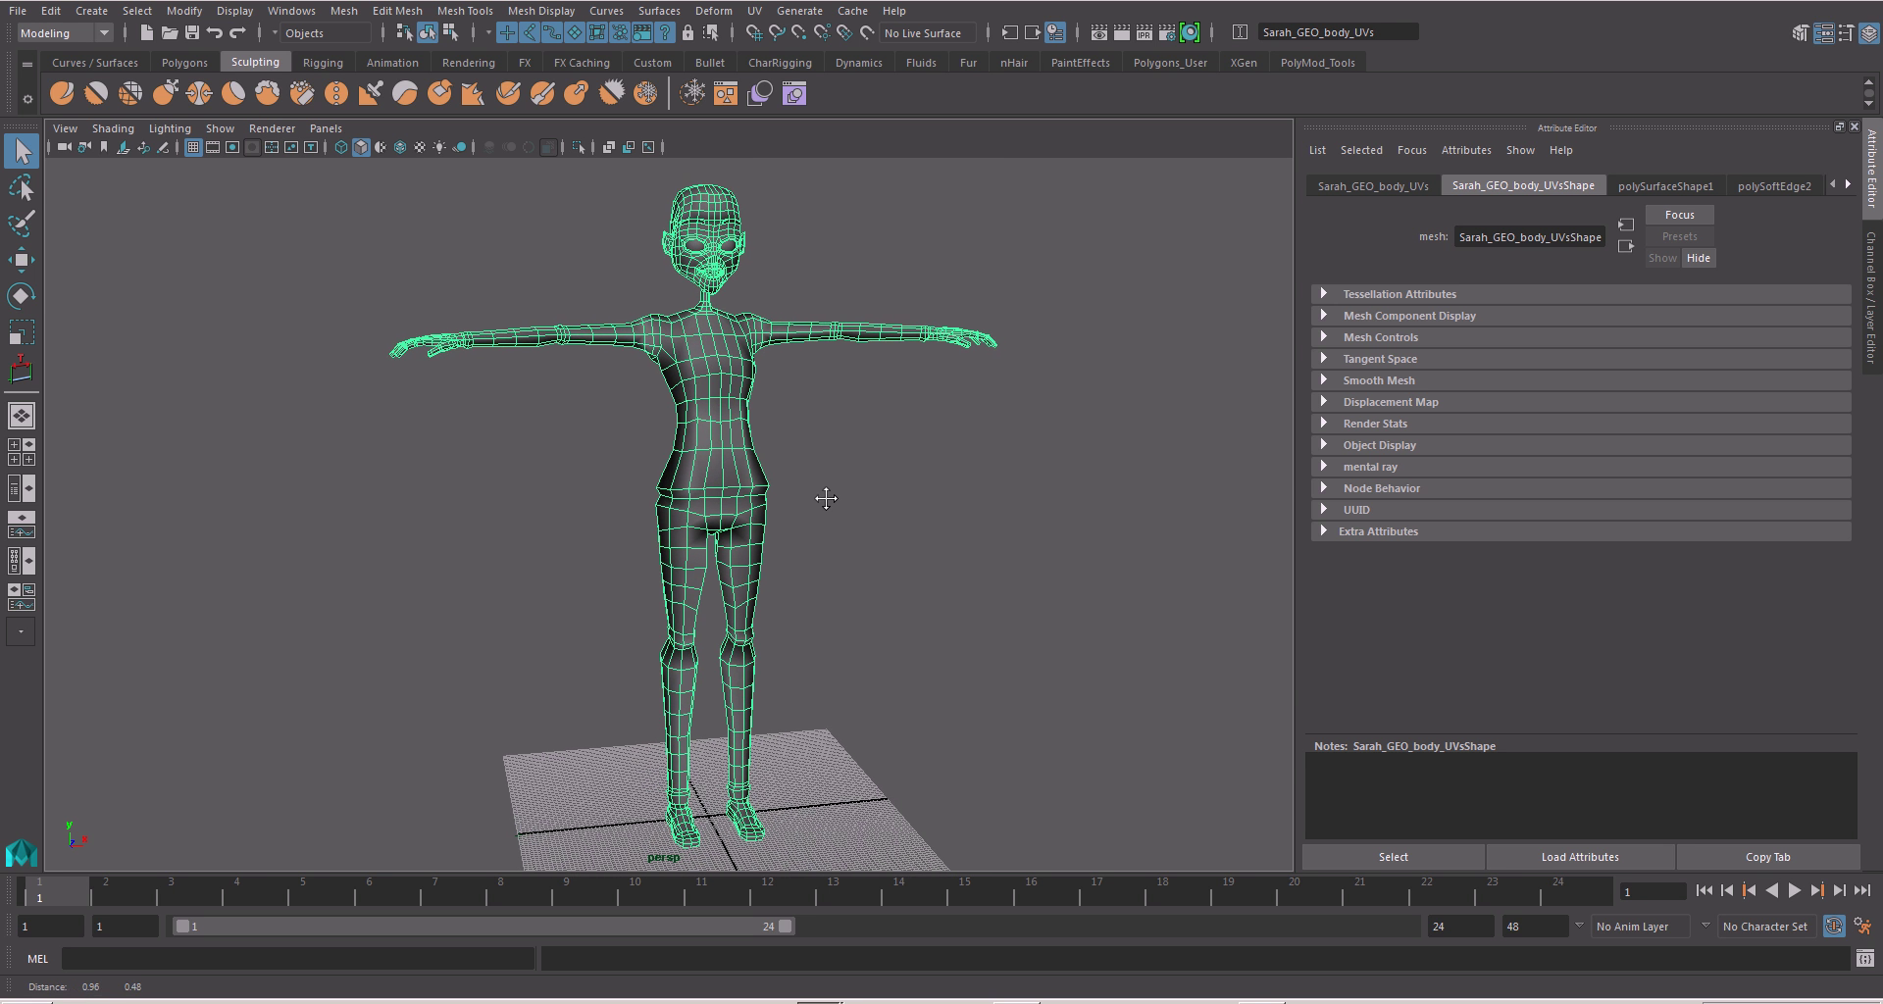
{"action": "mouse_move", "coordinate": [753, 521]}
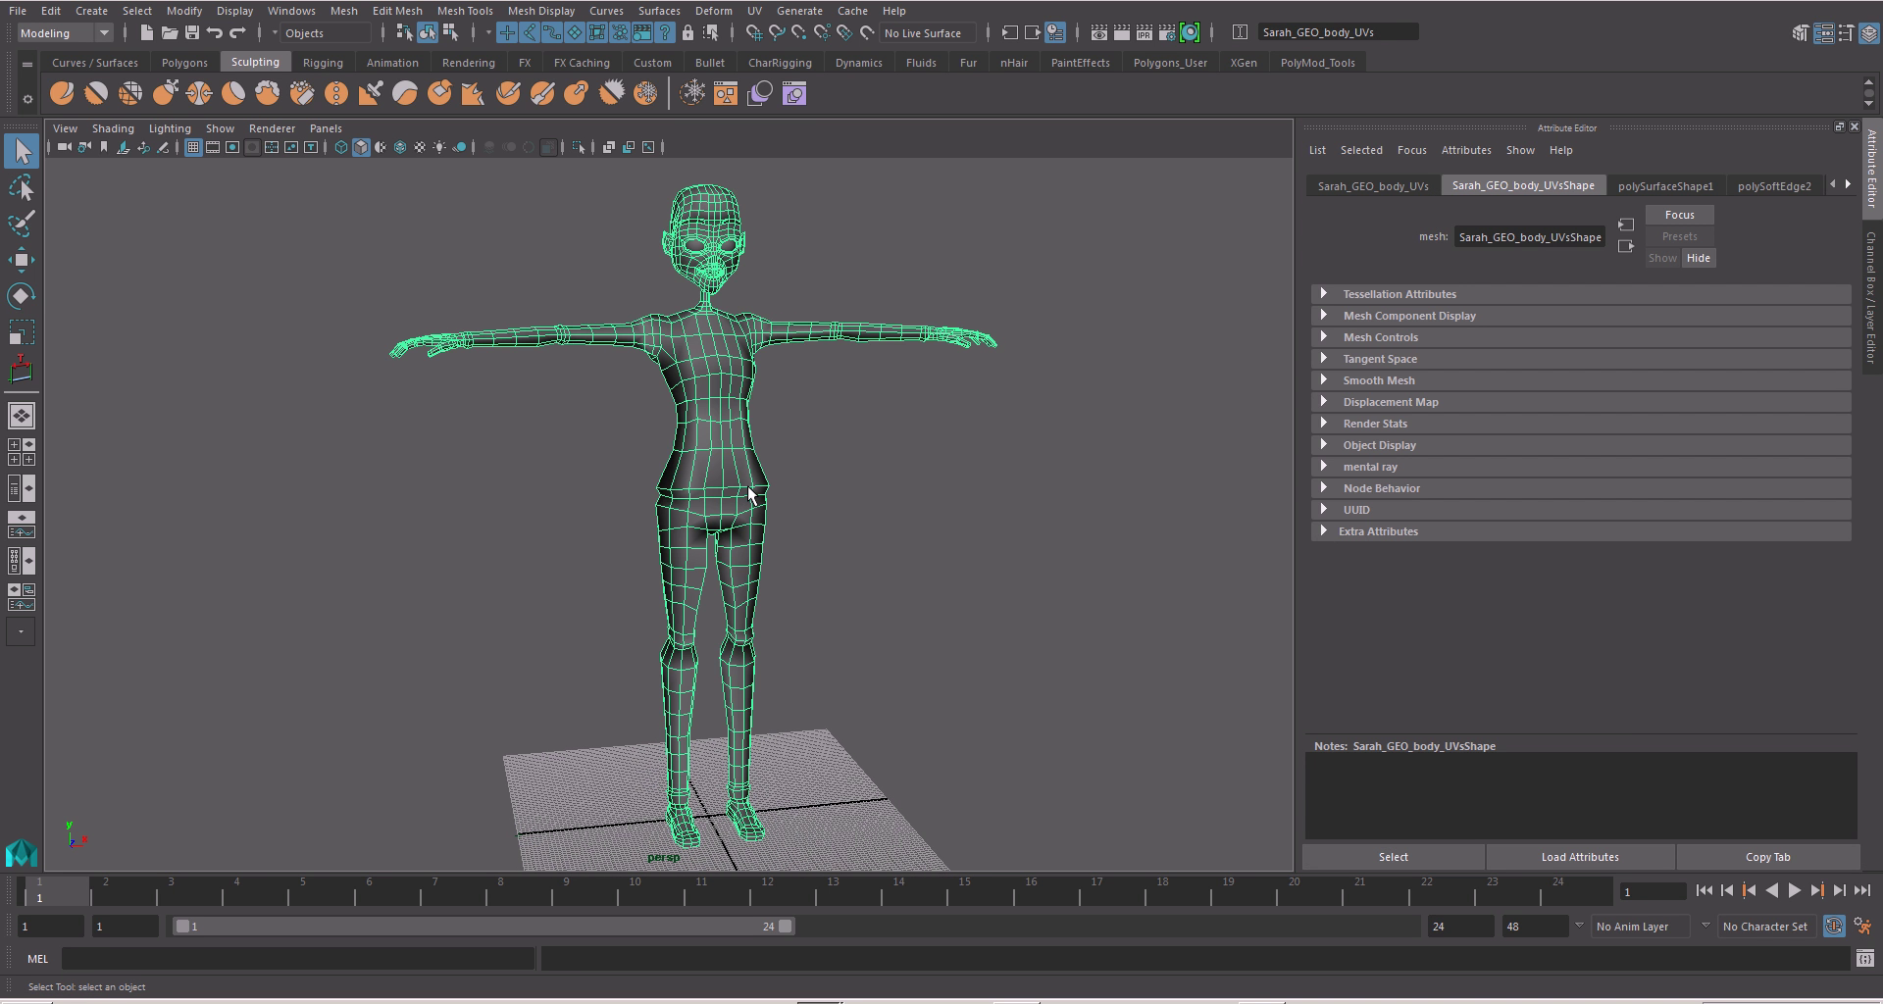
{"action": "mouse_move", "coordinate": [733, 476]}
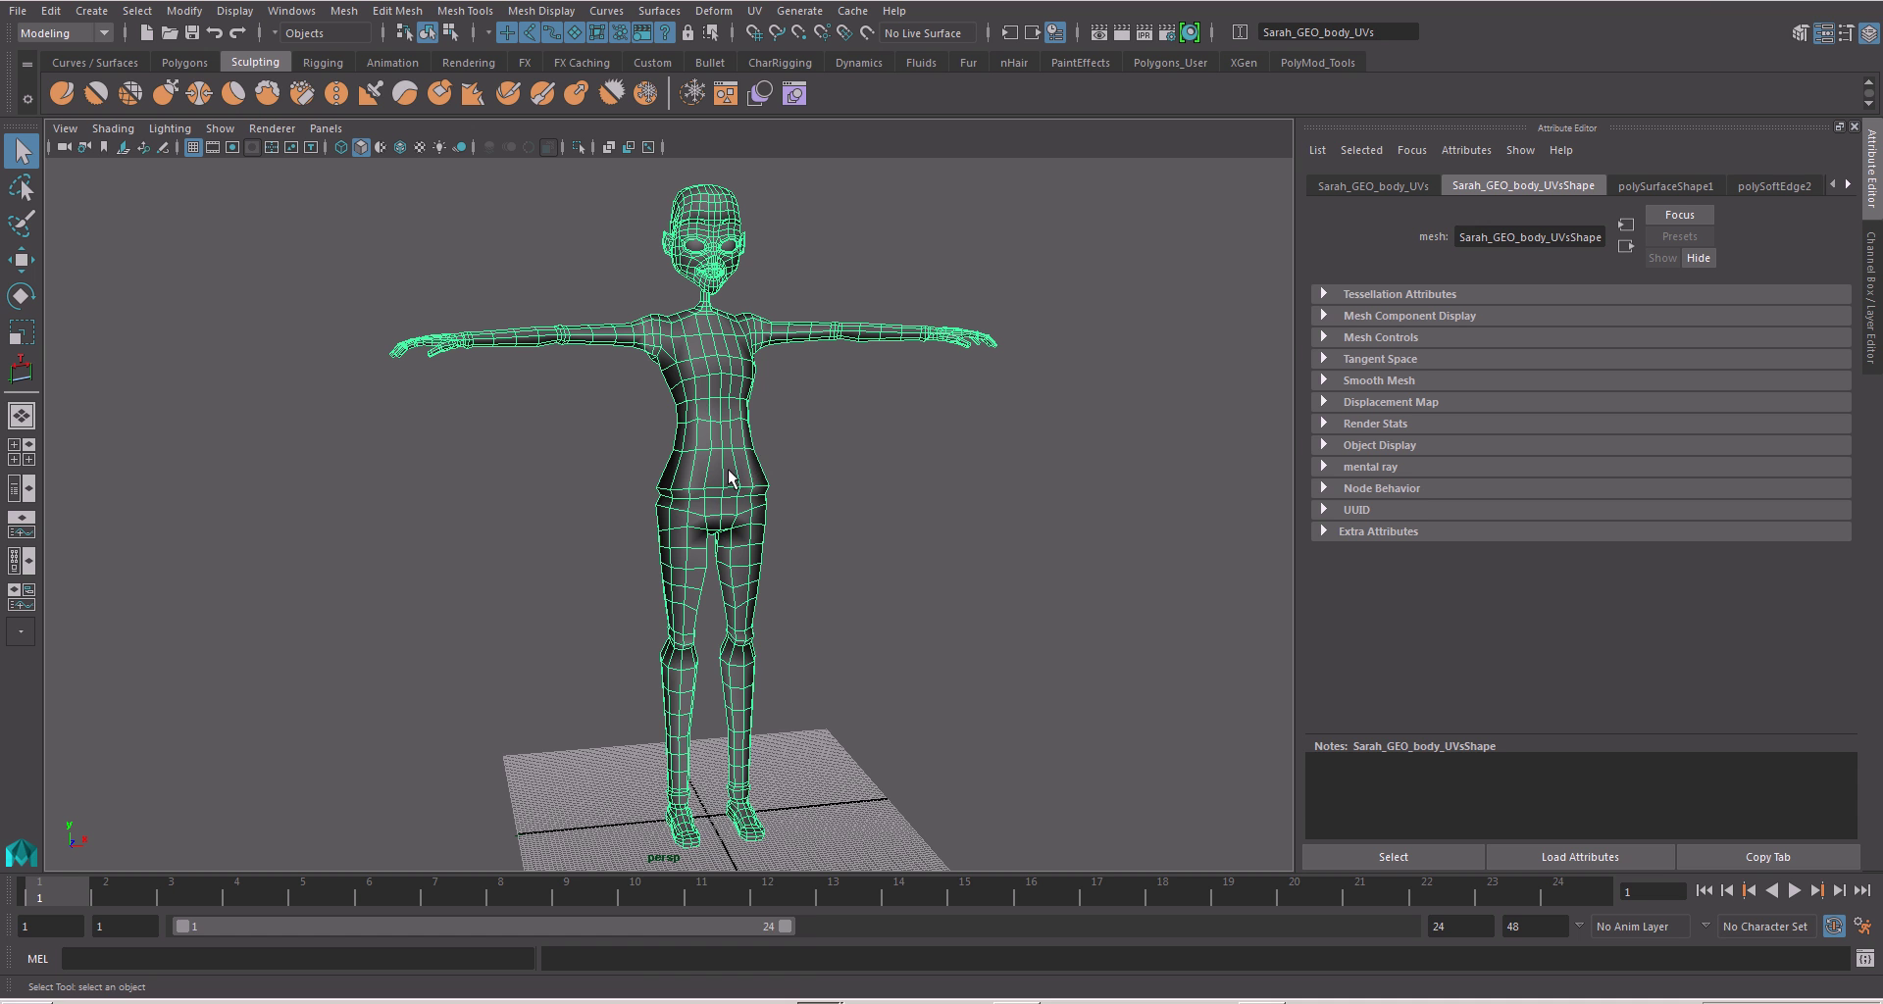
- Assign a new Lambert material (lambert3) to the body mesh and show its attributes
{"action": "right_click", "coordinate": [719, 456]}
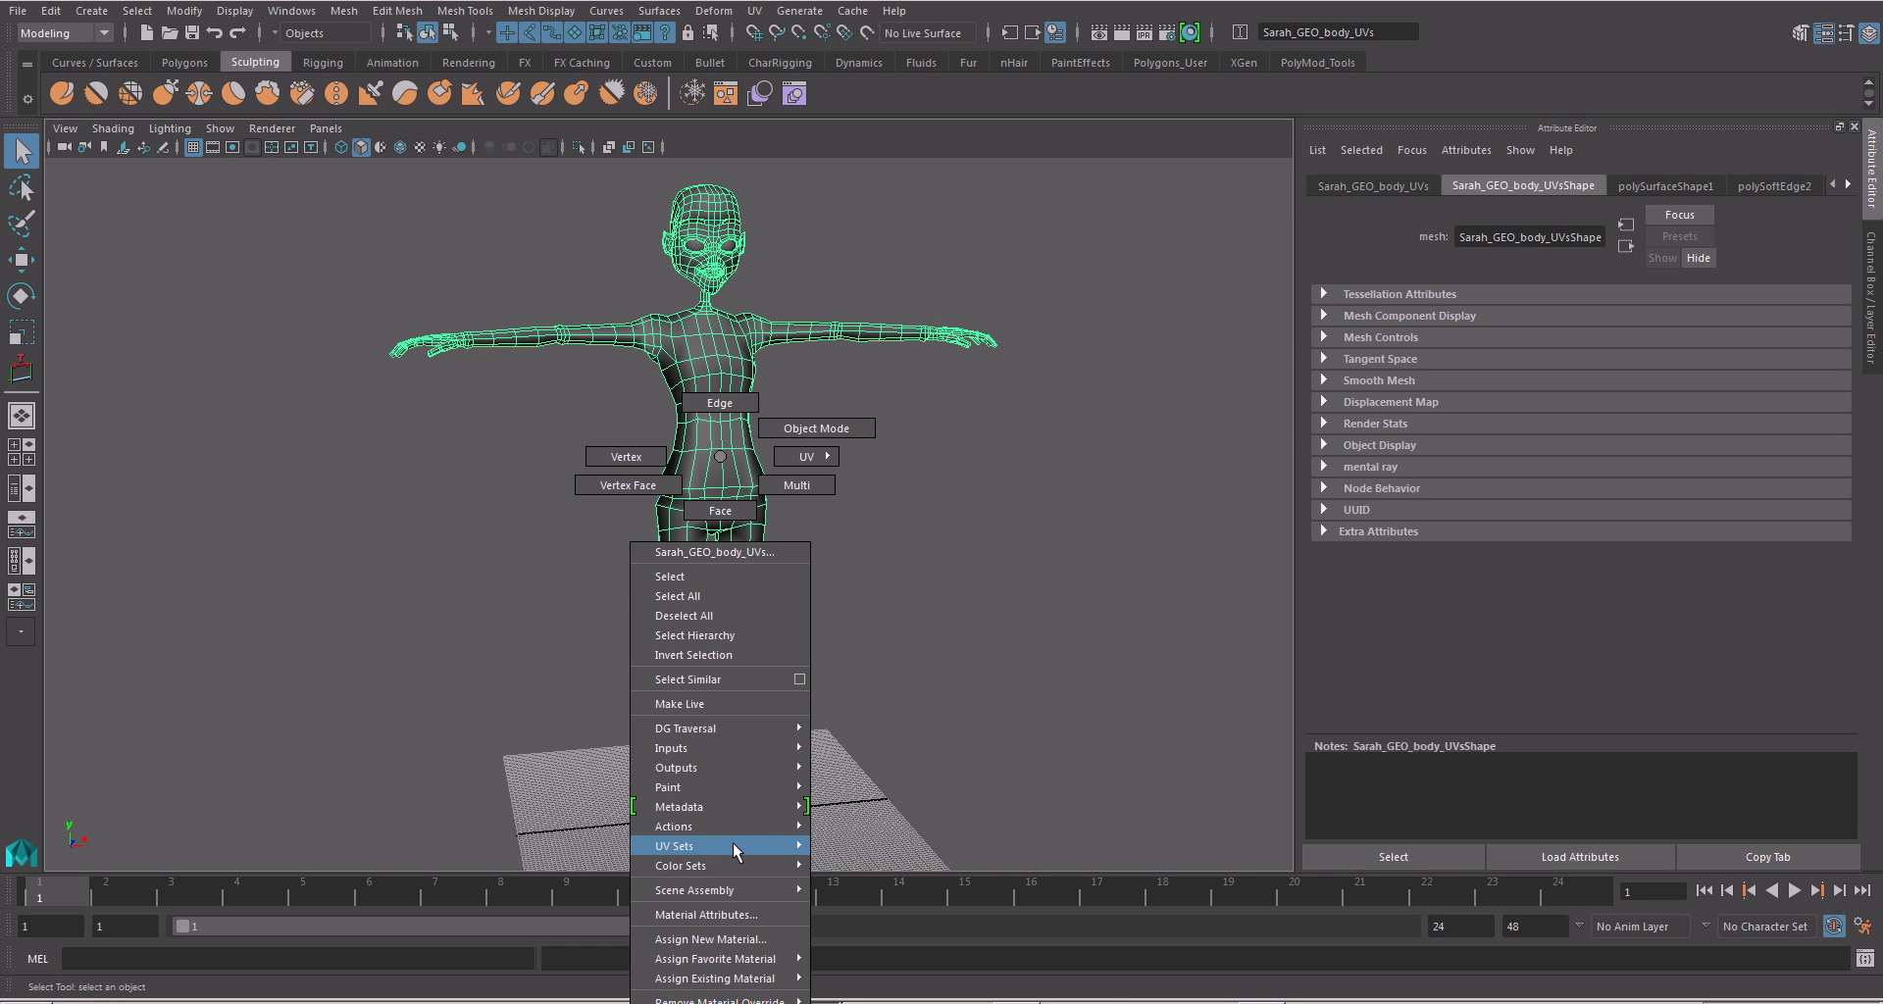
{"action": "mouse_move", "coordinate": [714, 959]}
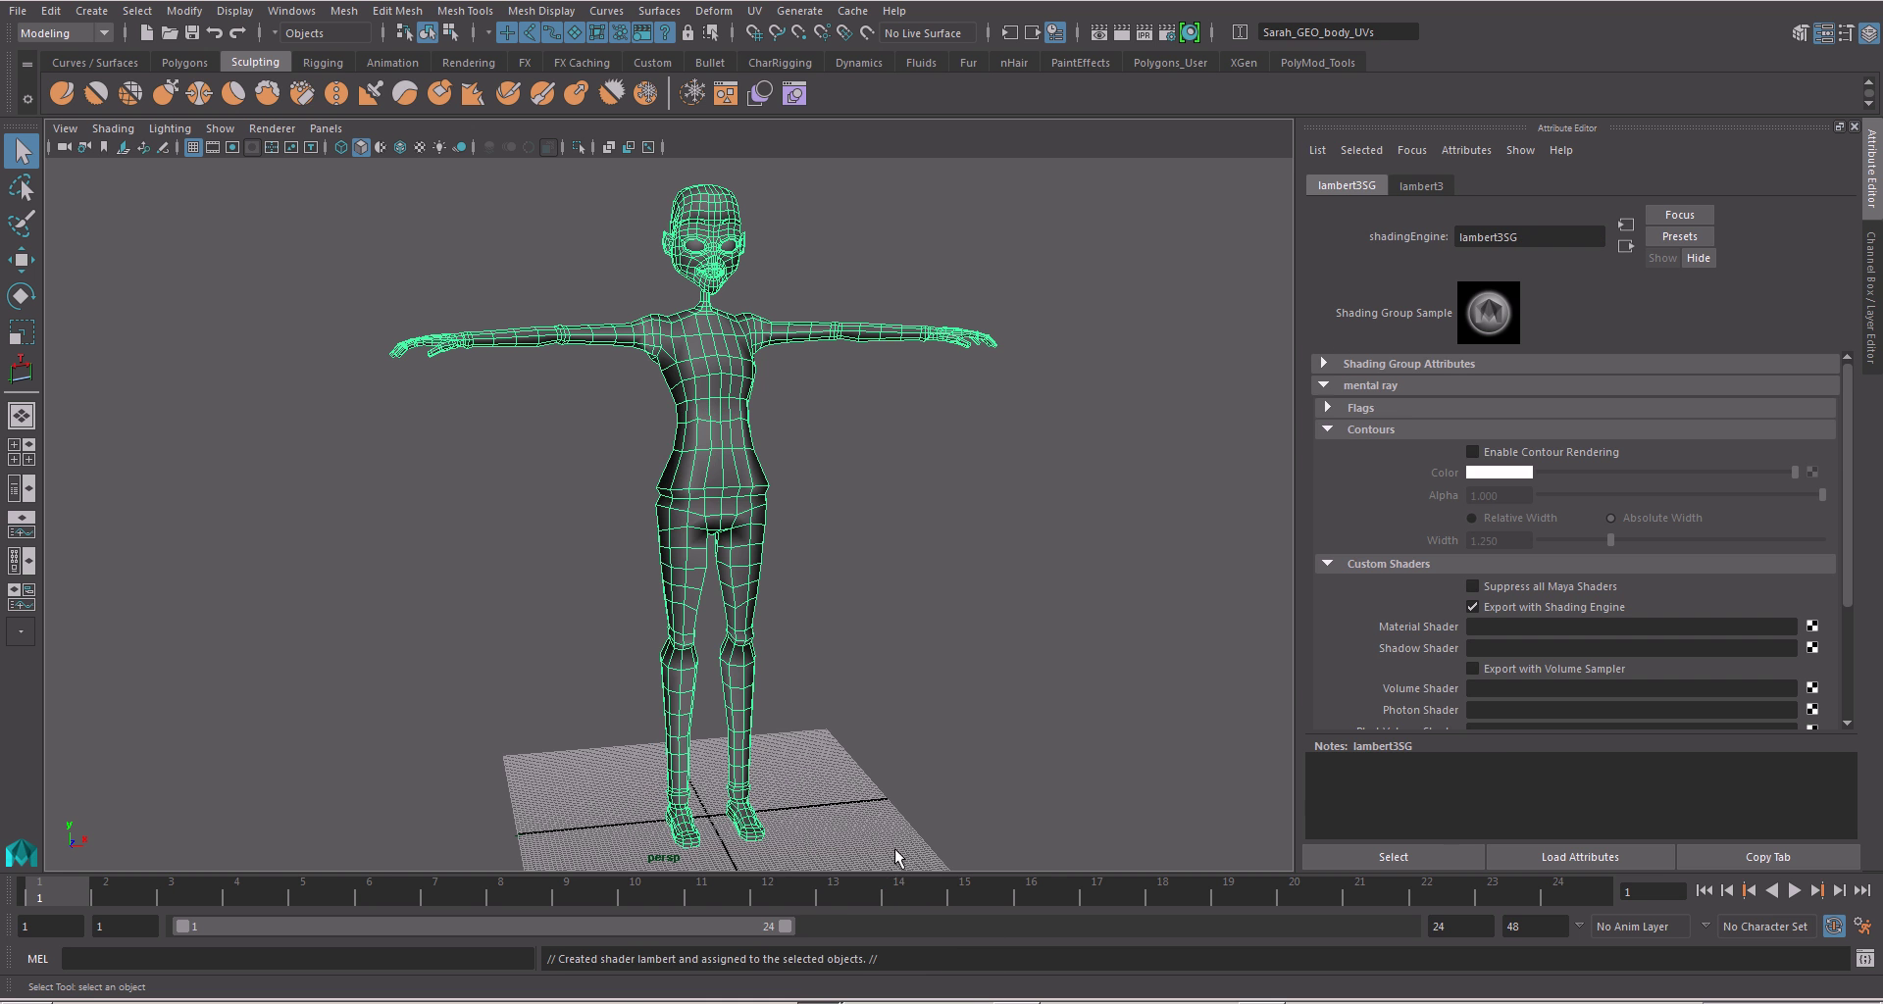
{"action": "mouse_move", "coordinate": [1185, 389]}
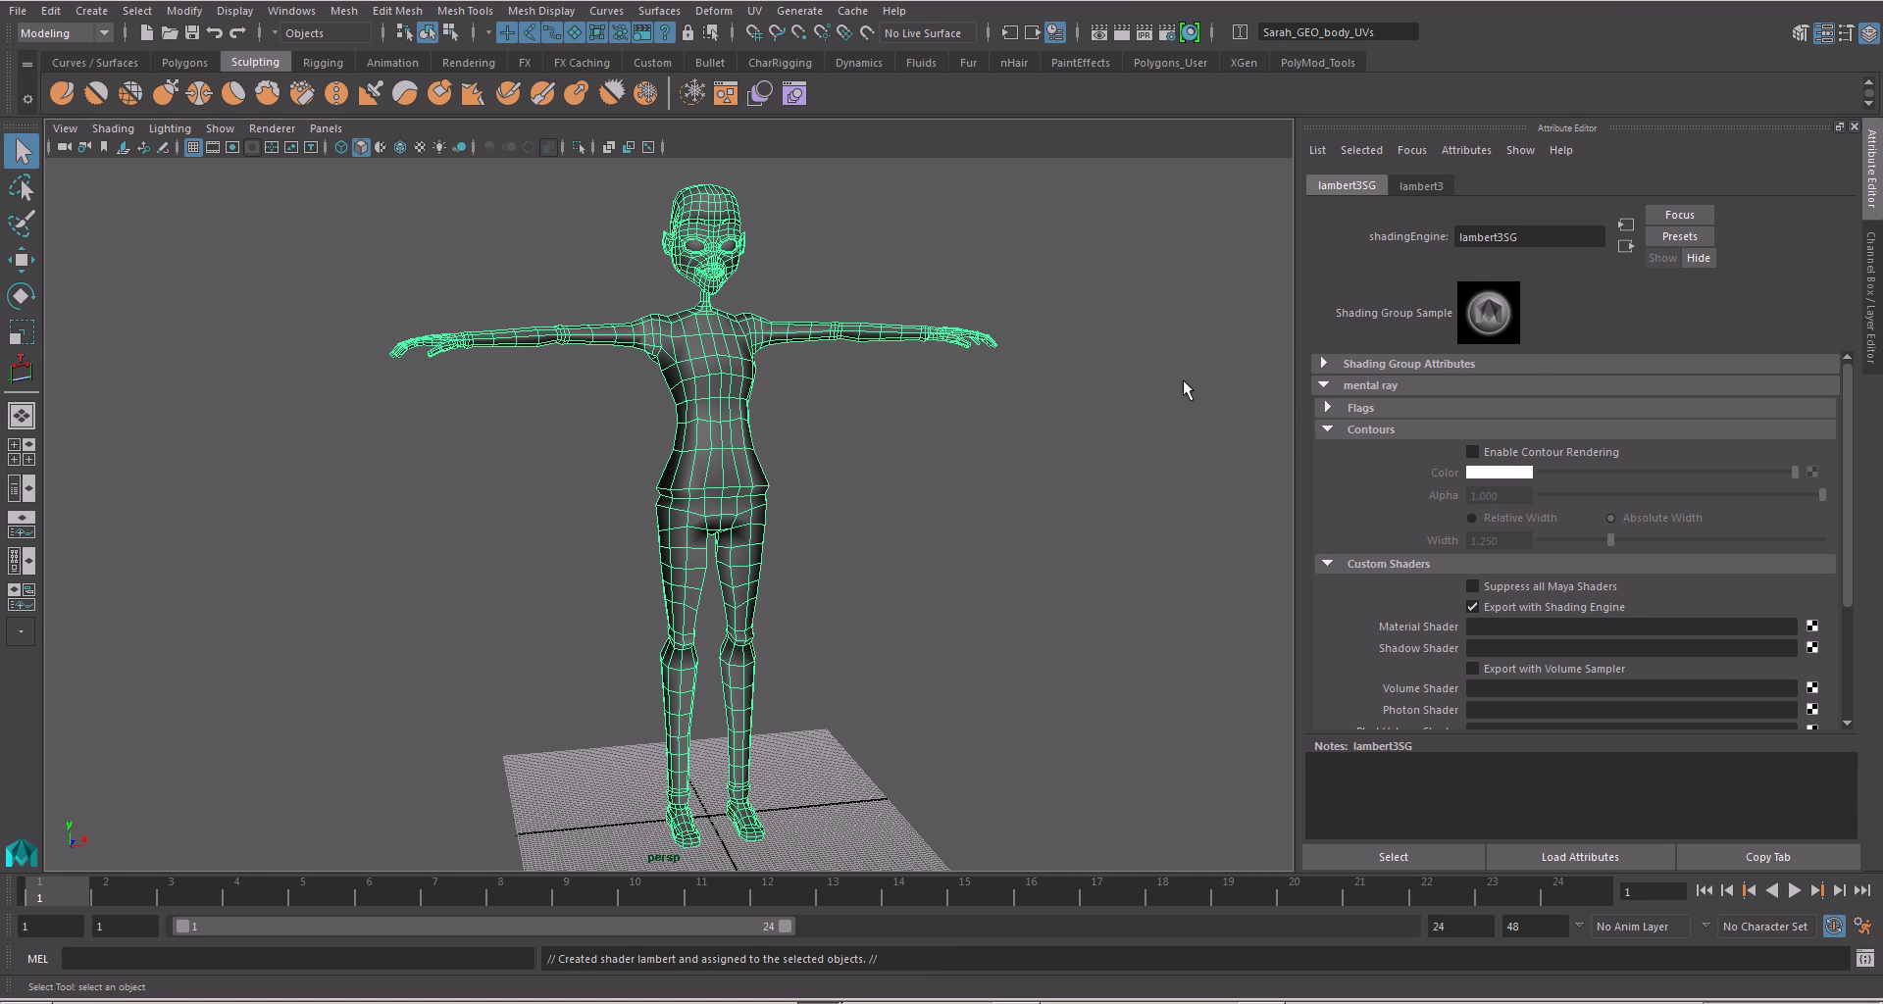
{"action": "mouse_move", "coordinate": [1444, 228]}
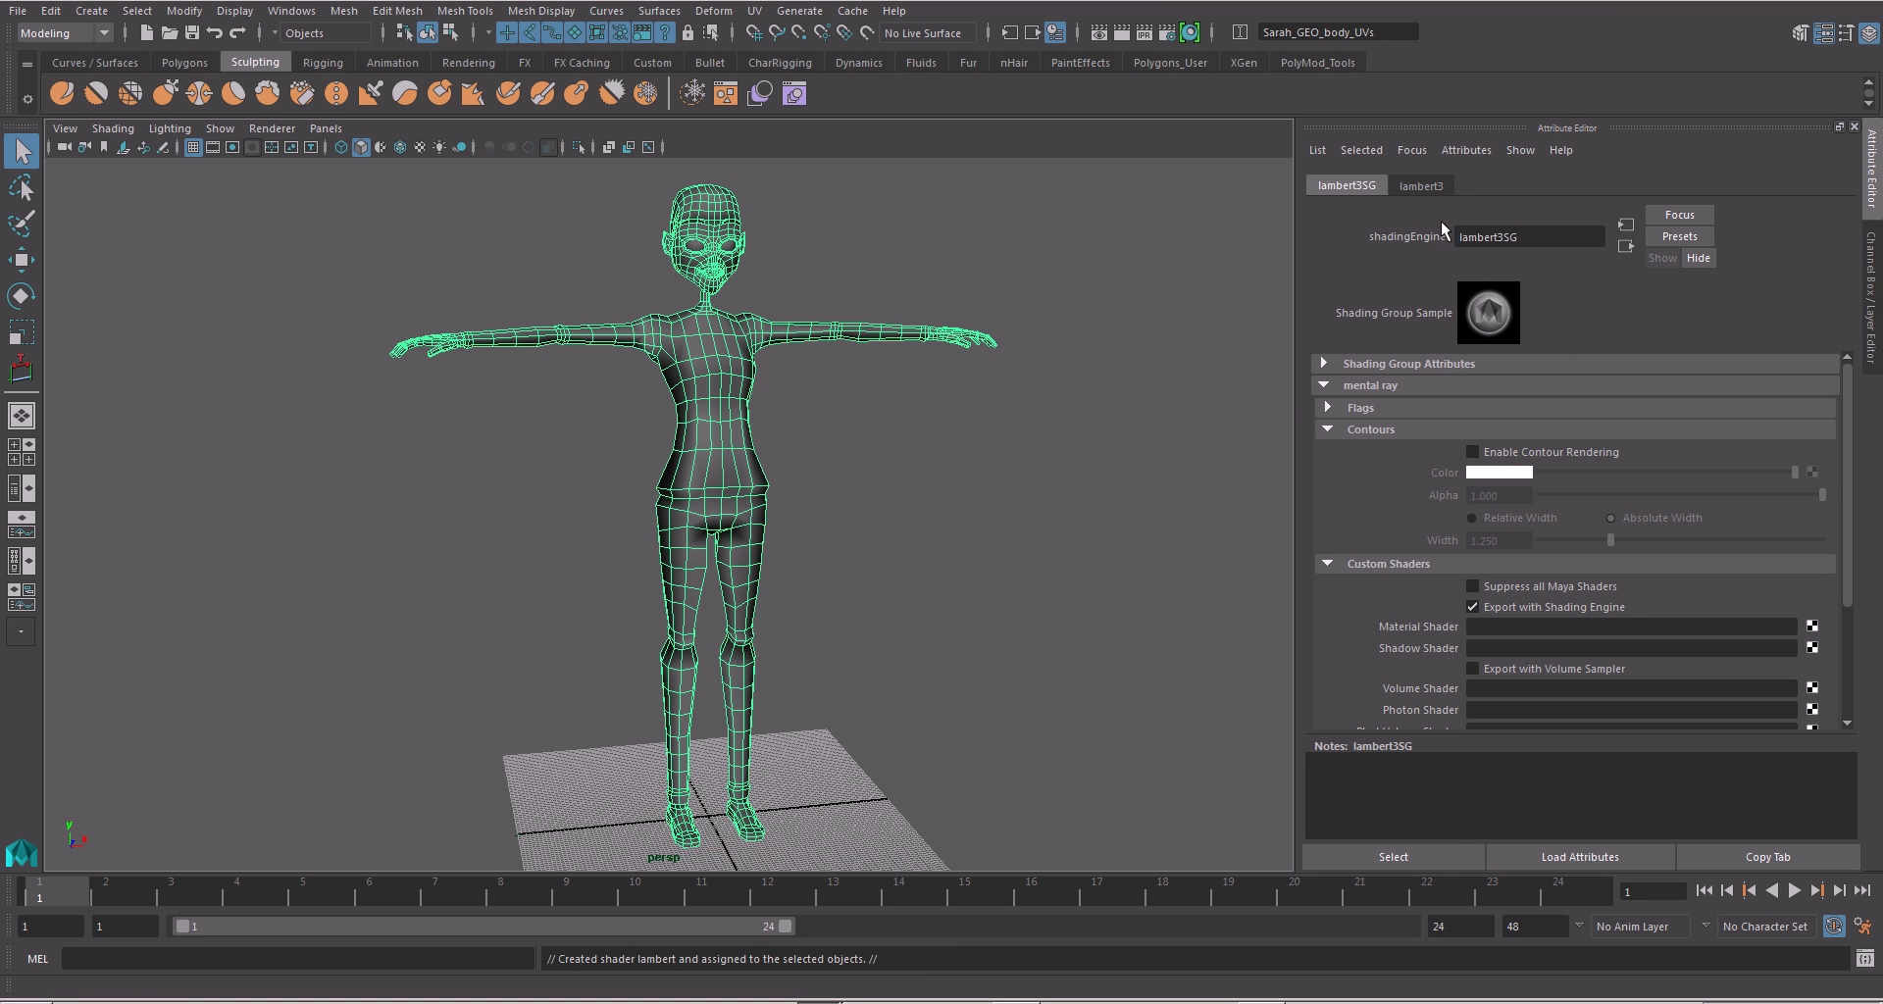
{"action": "left_click", "coordinate": [1421, 184]}
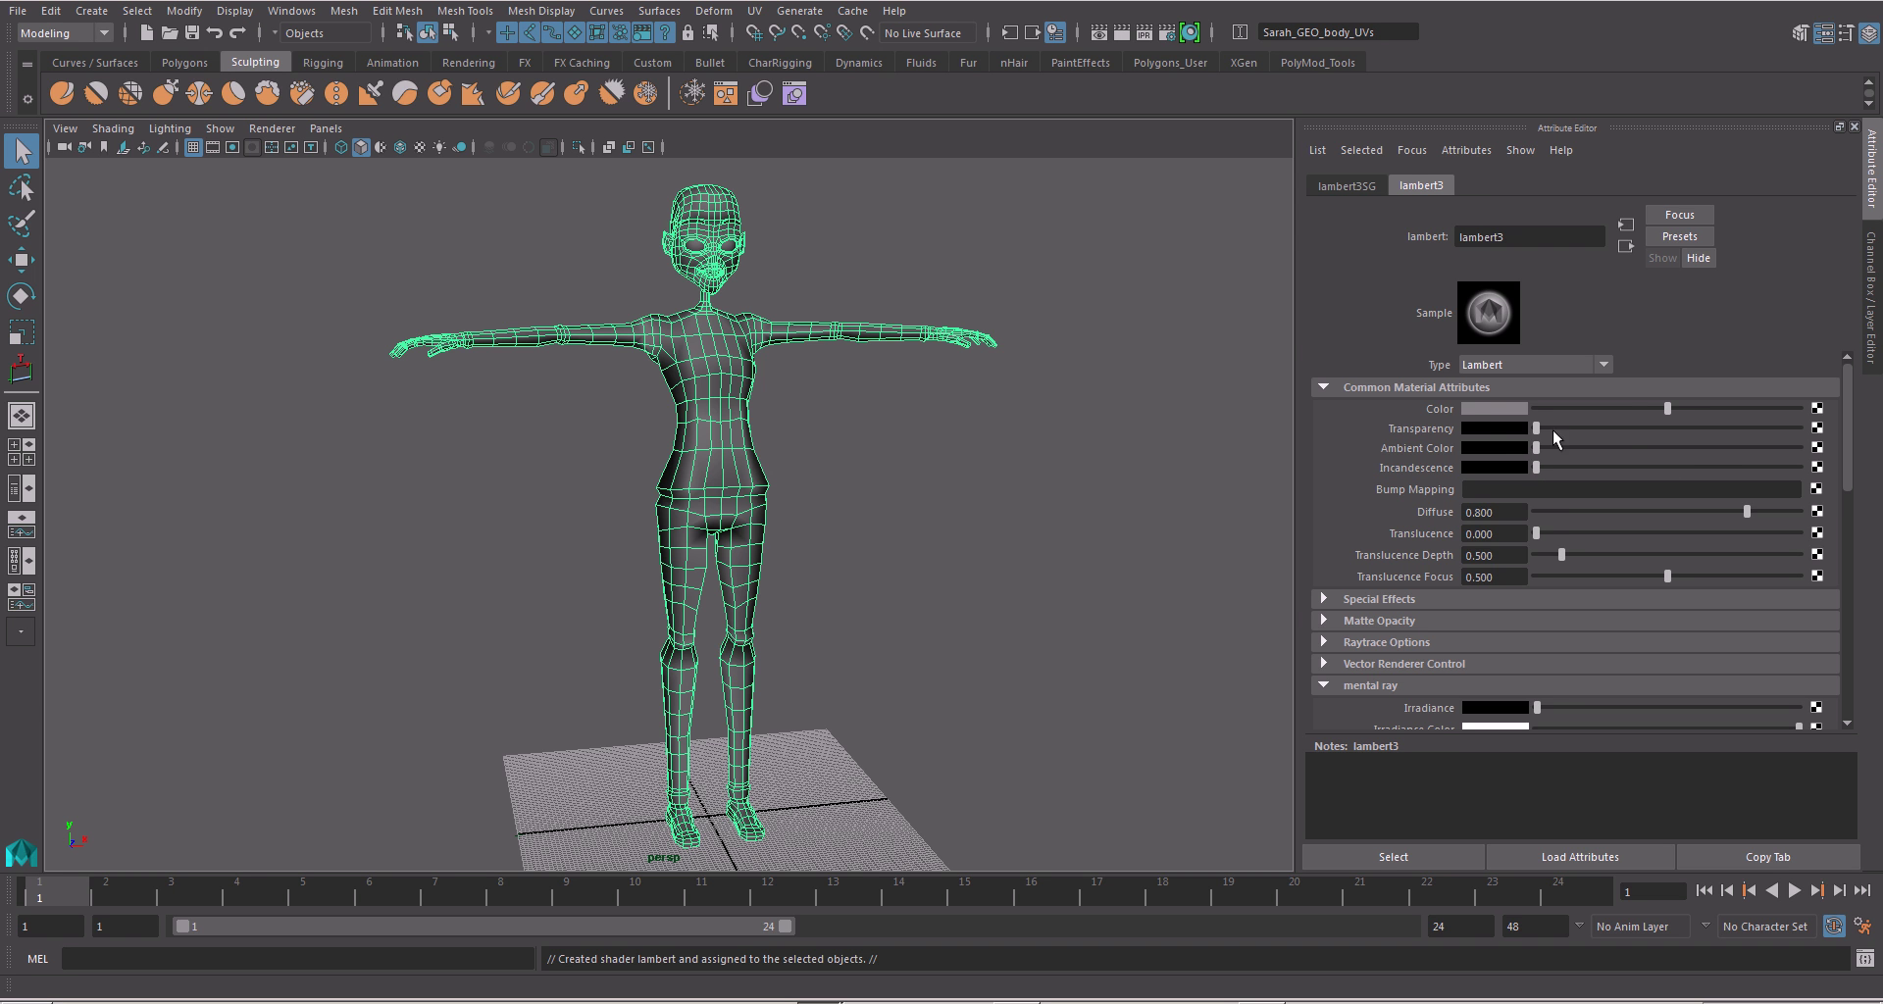
{"action": "mouse_move", "coordinate": [1526, 436]}
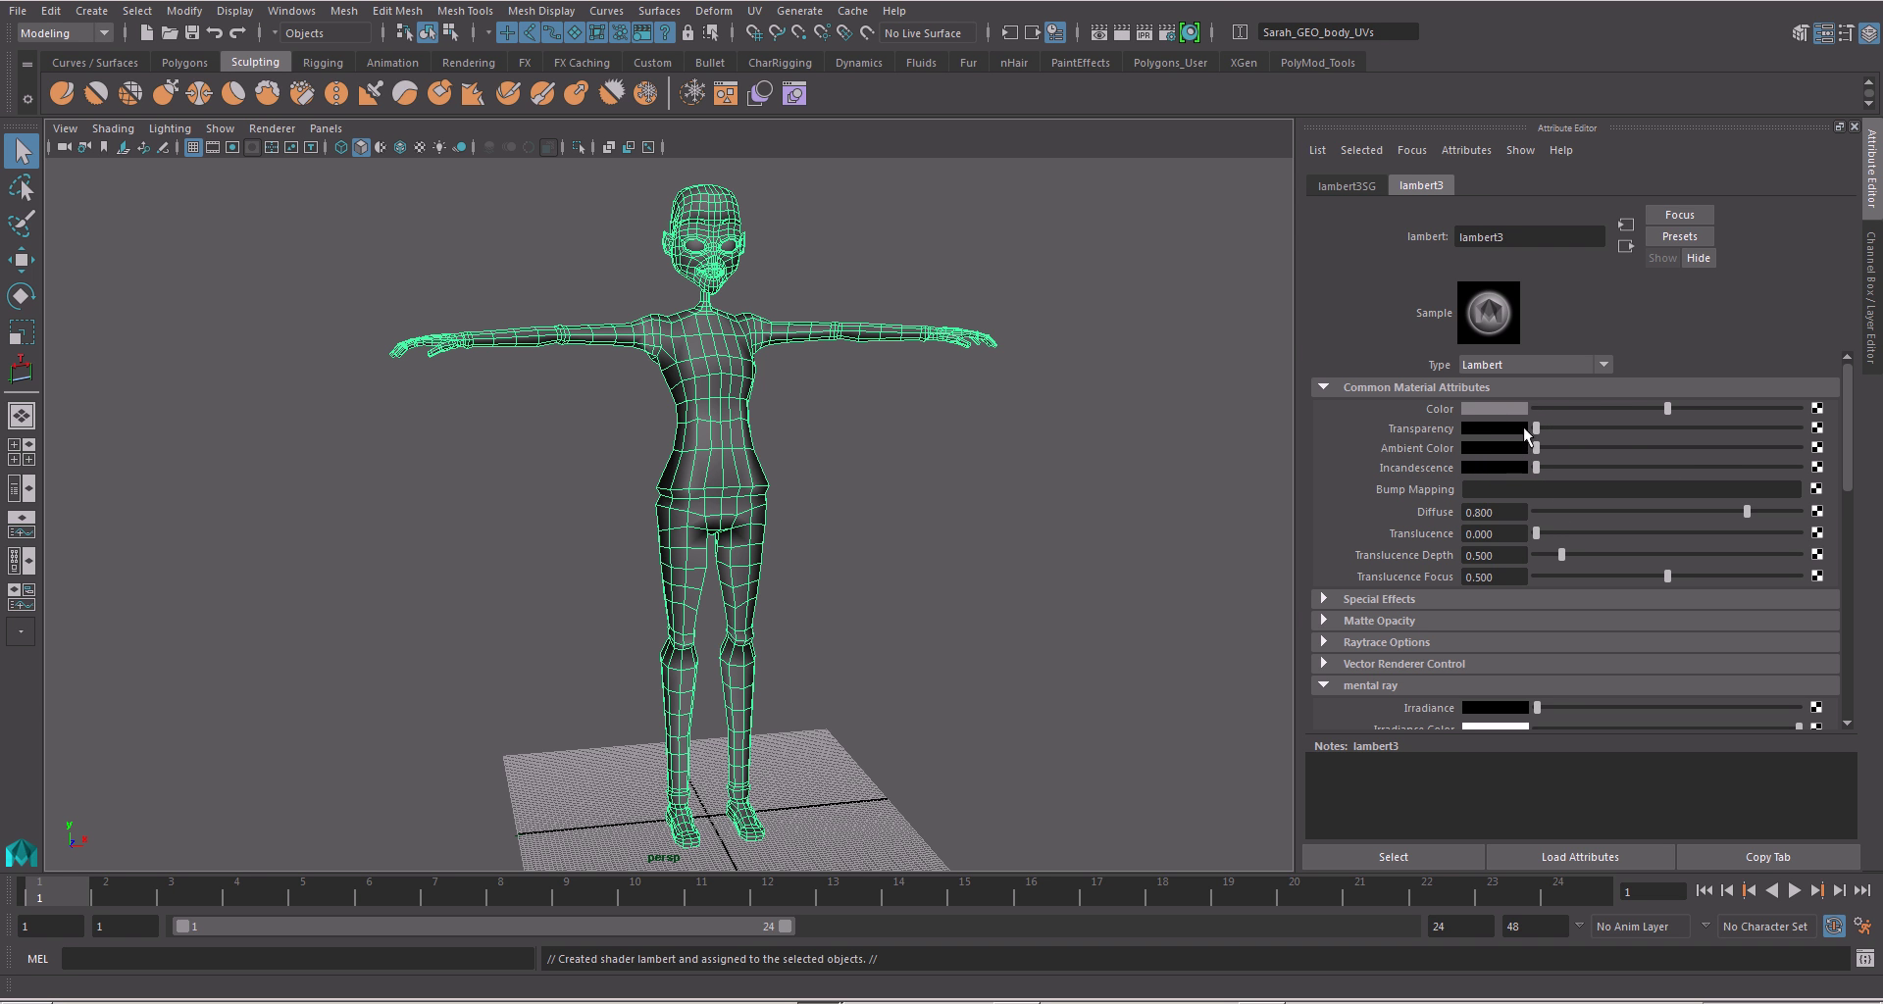
{"action": "mouse_move", "coordinate": [1560, 441]}
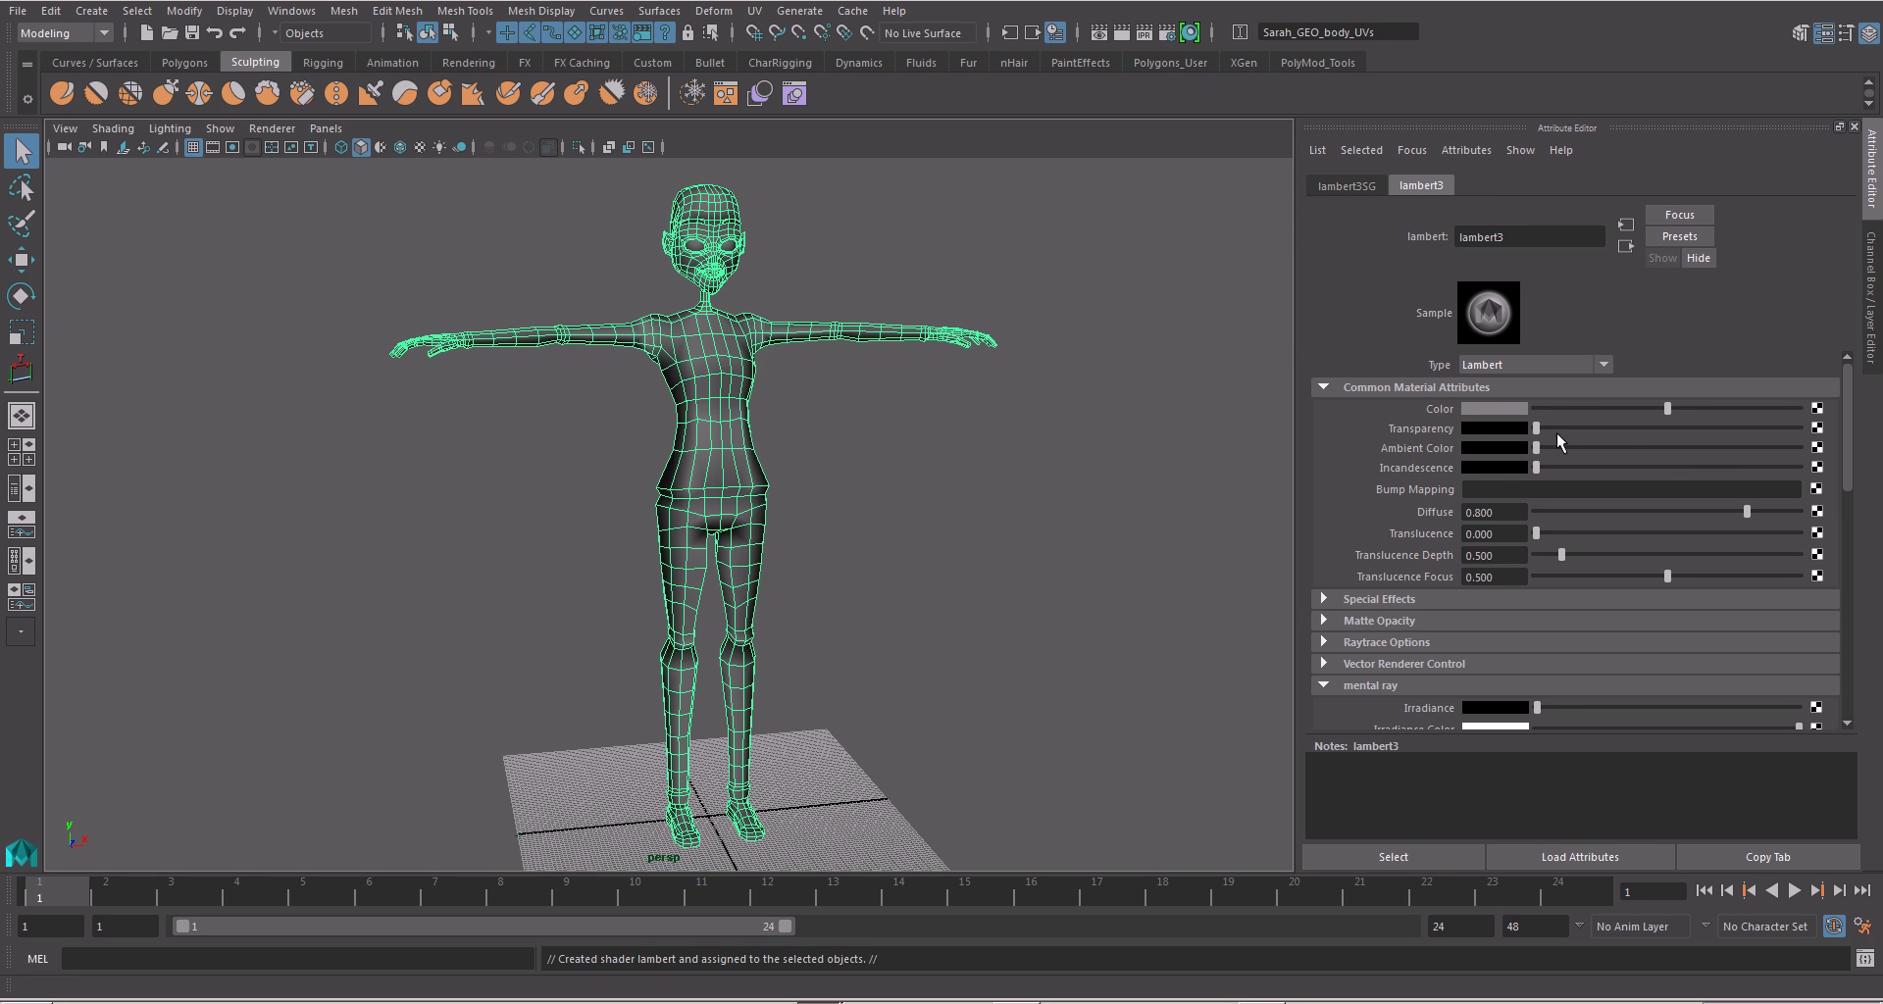
{"action": "mouse_move", "coordinate": [1541, 473]}
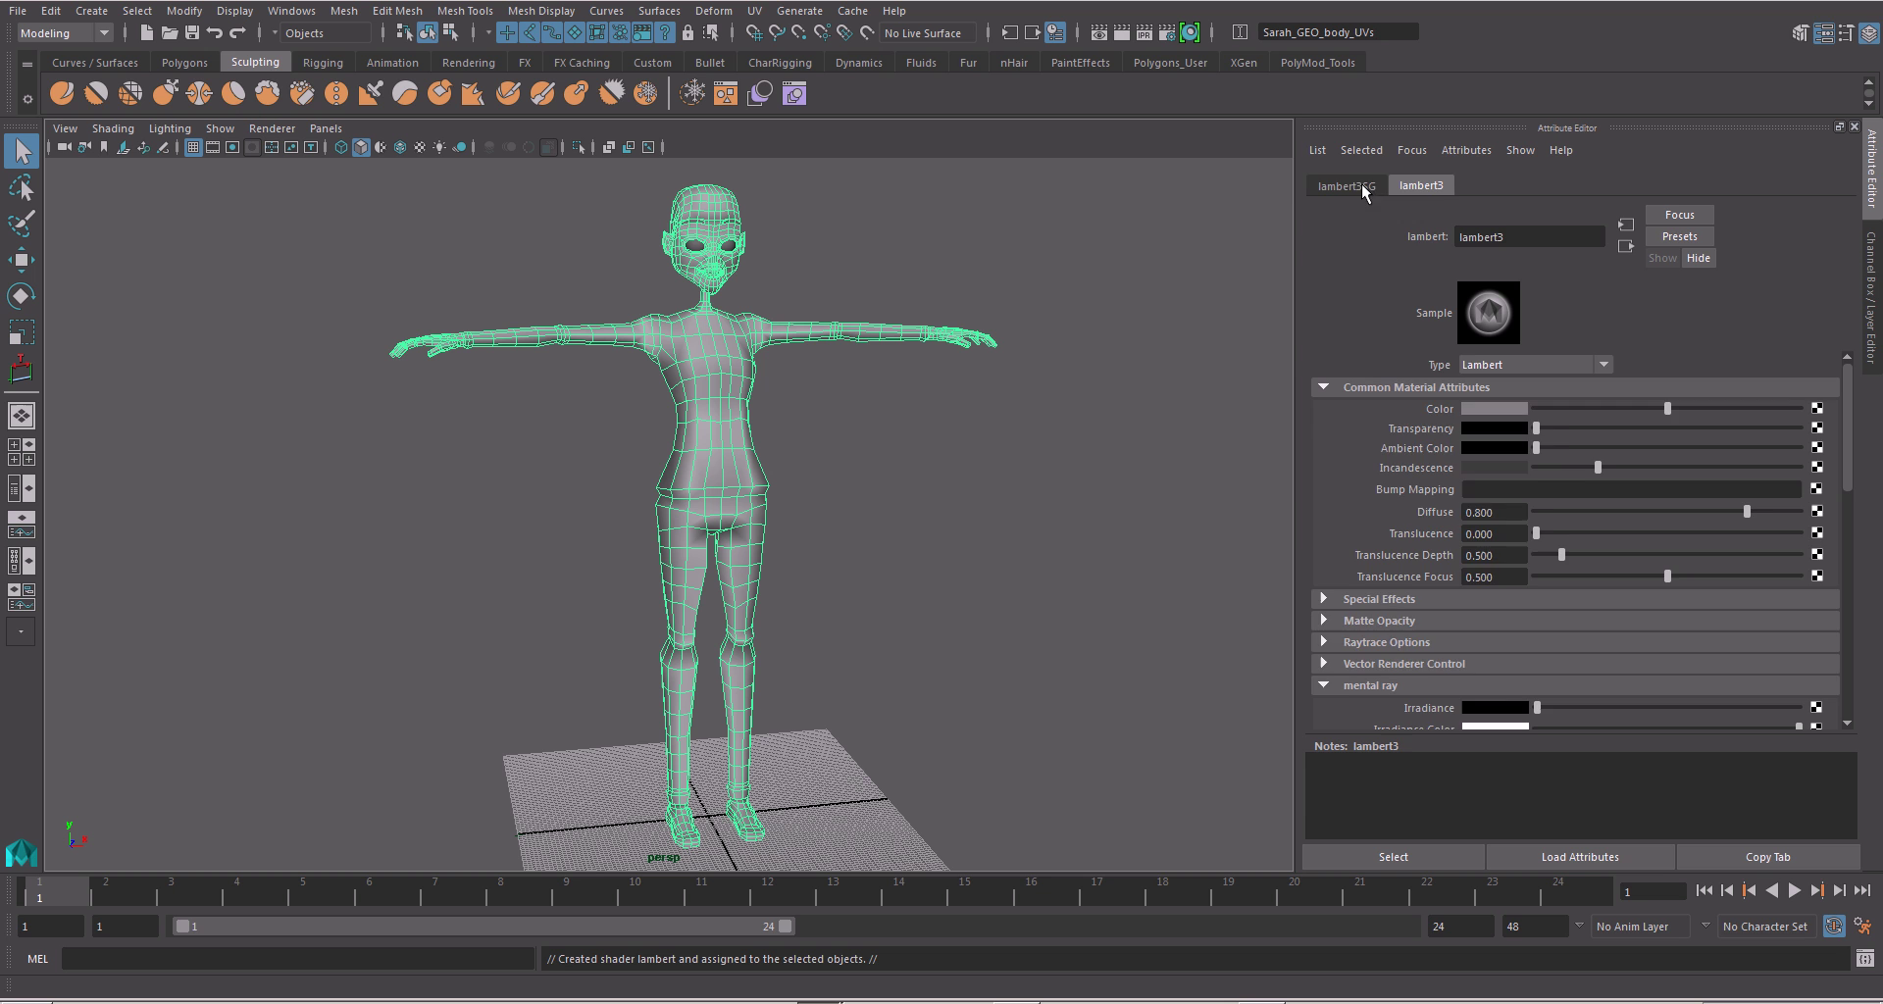
- In lambert3SG's mental ray section, enable contour rendering with contour width 0.600
{"action": "left_click", "coordinate": [1345, 186]}
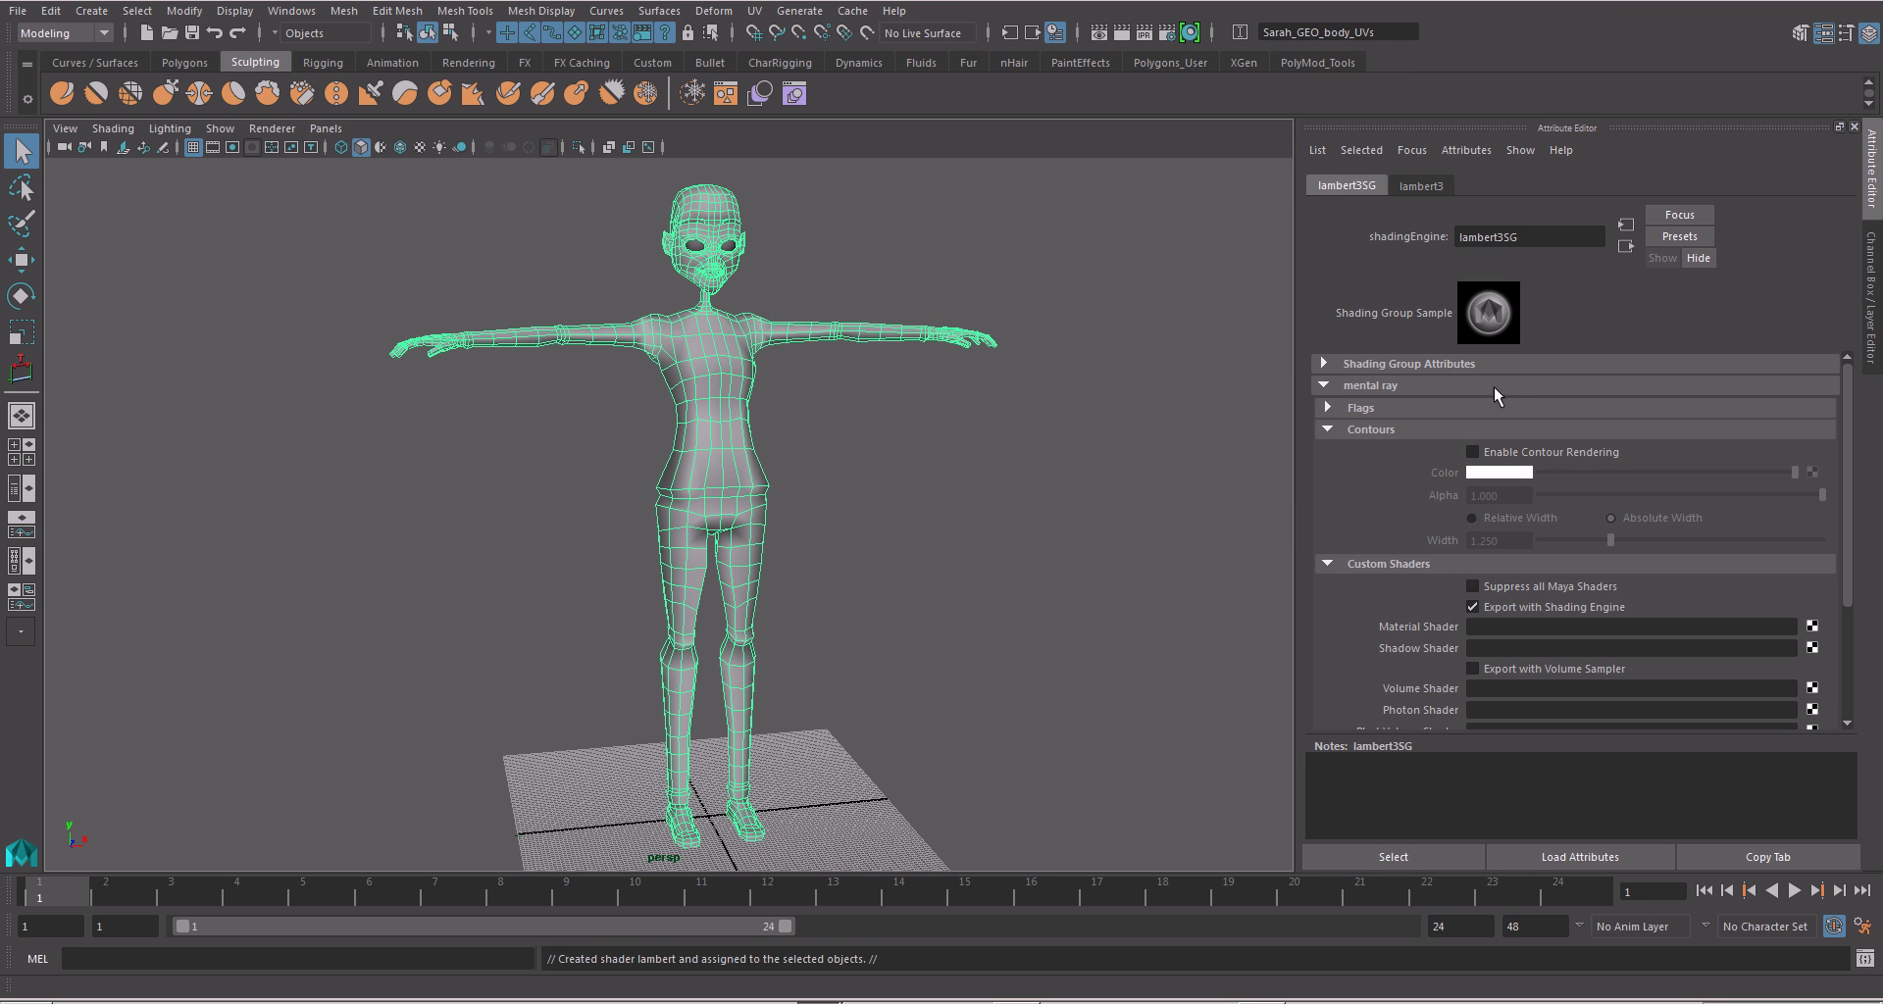
{"action": "left_click", "coordinate": [1369, 384]}
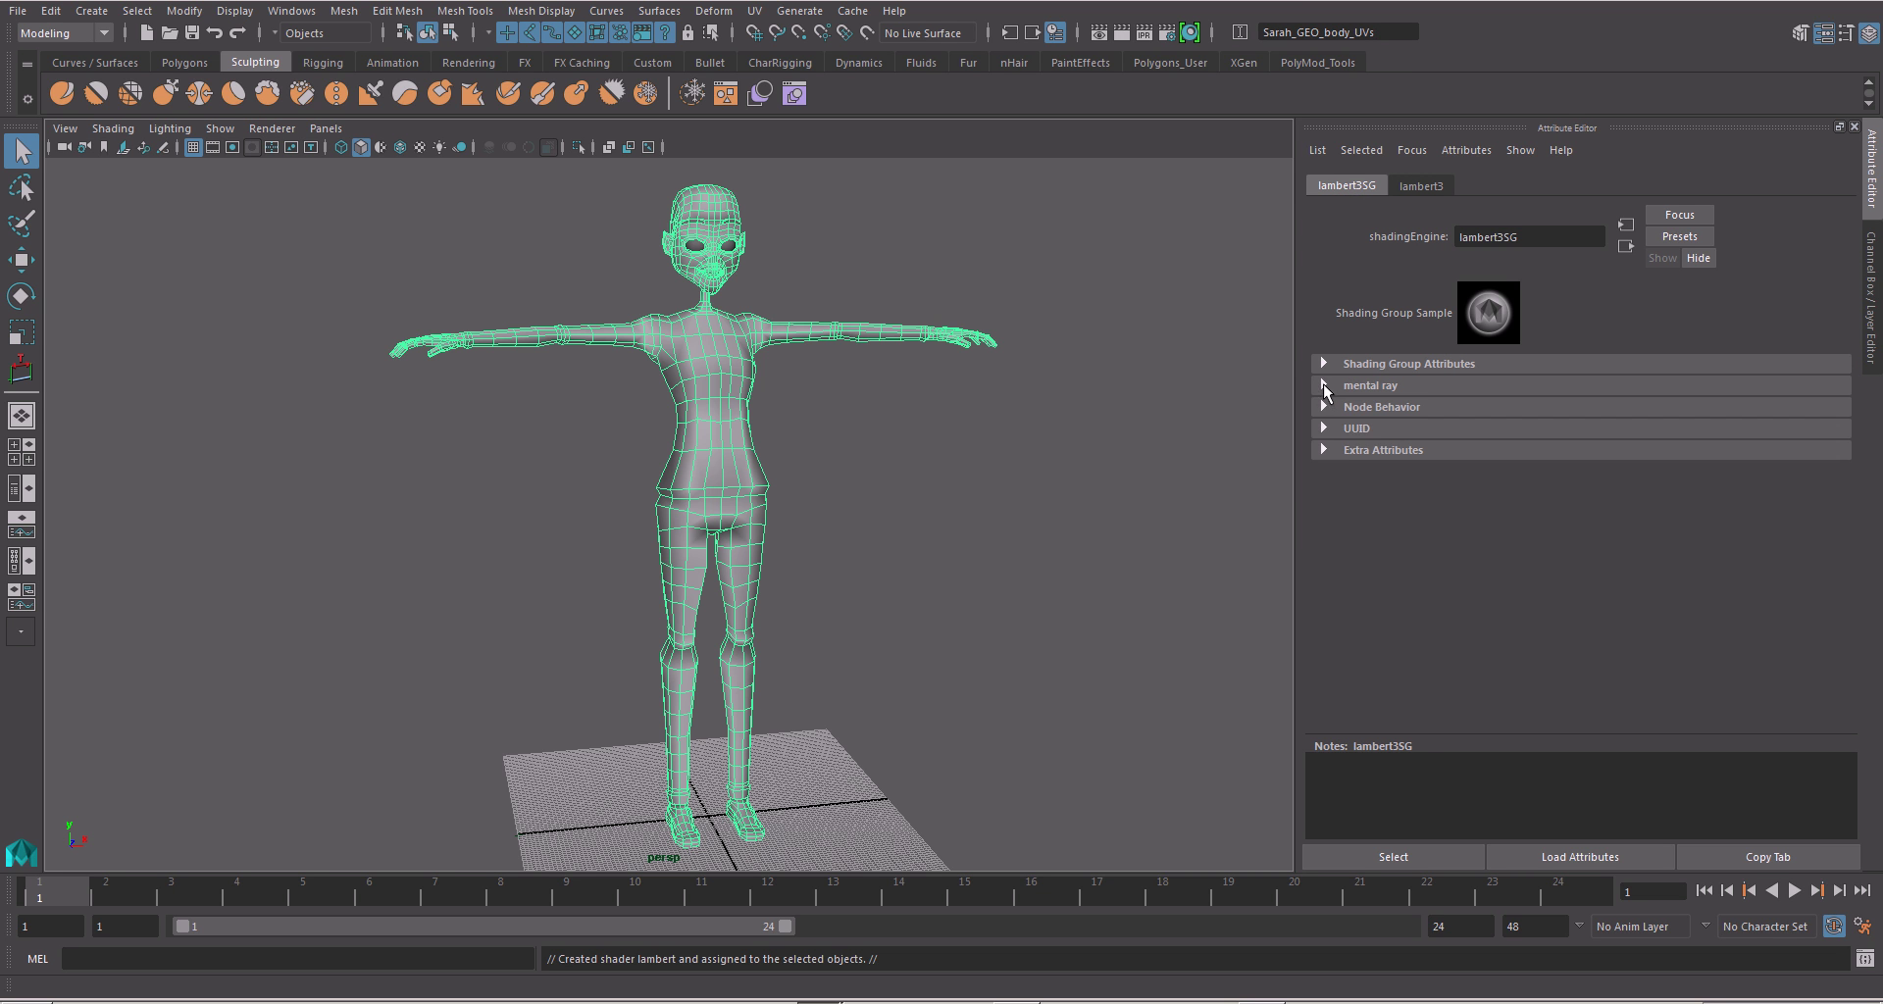
{"action": "mouse_move", "coordinate": [1390, 399]}
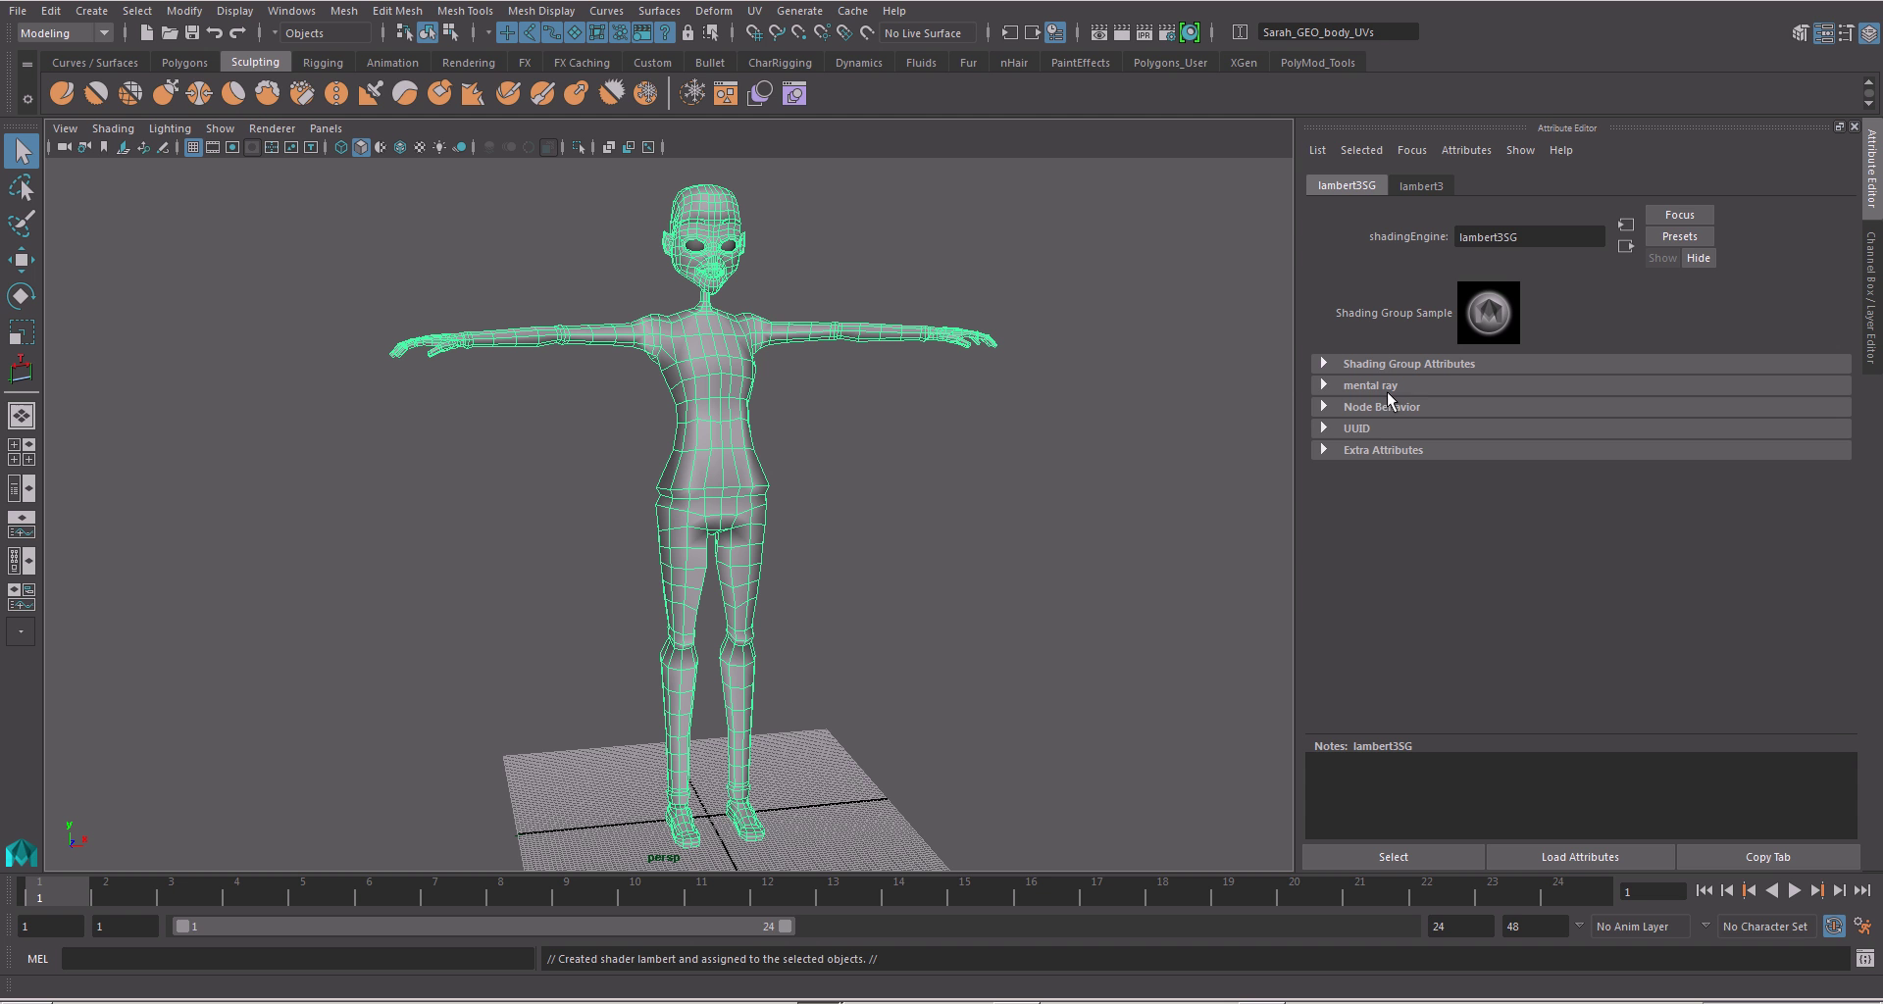
{"action": "left_click", "coordinate": [1369, 384]}
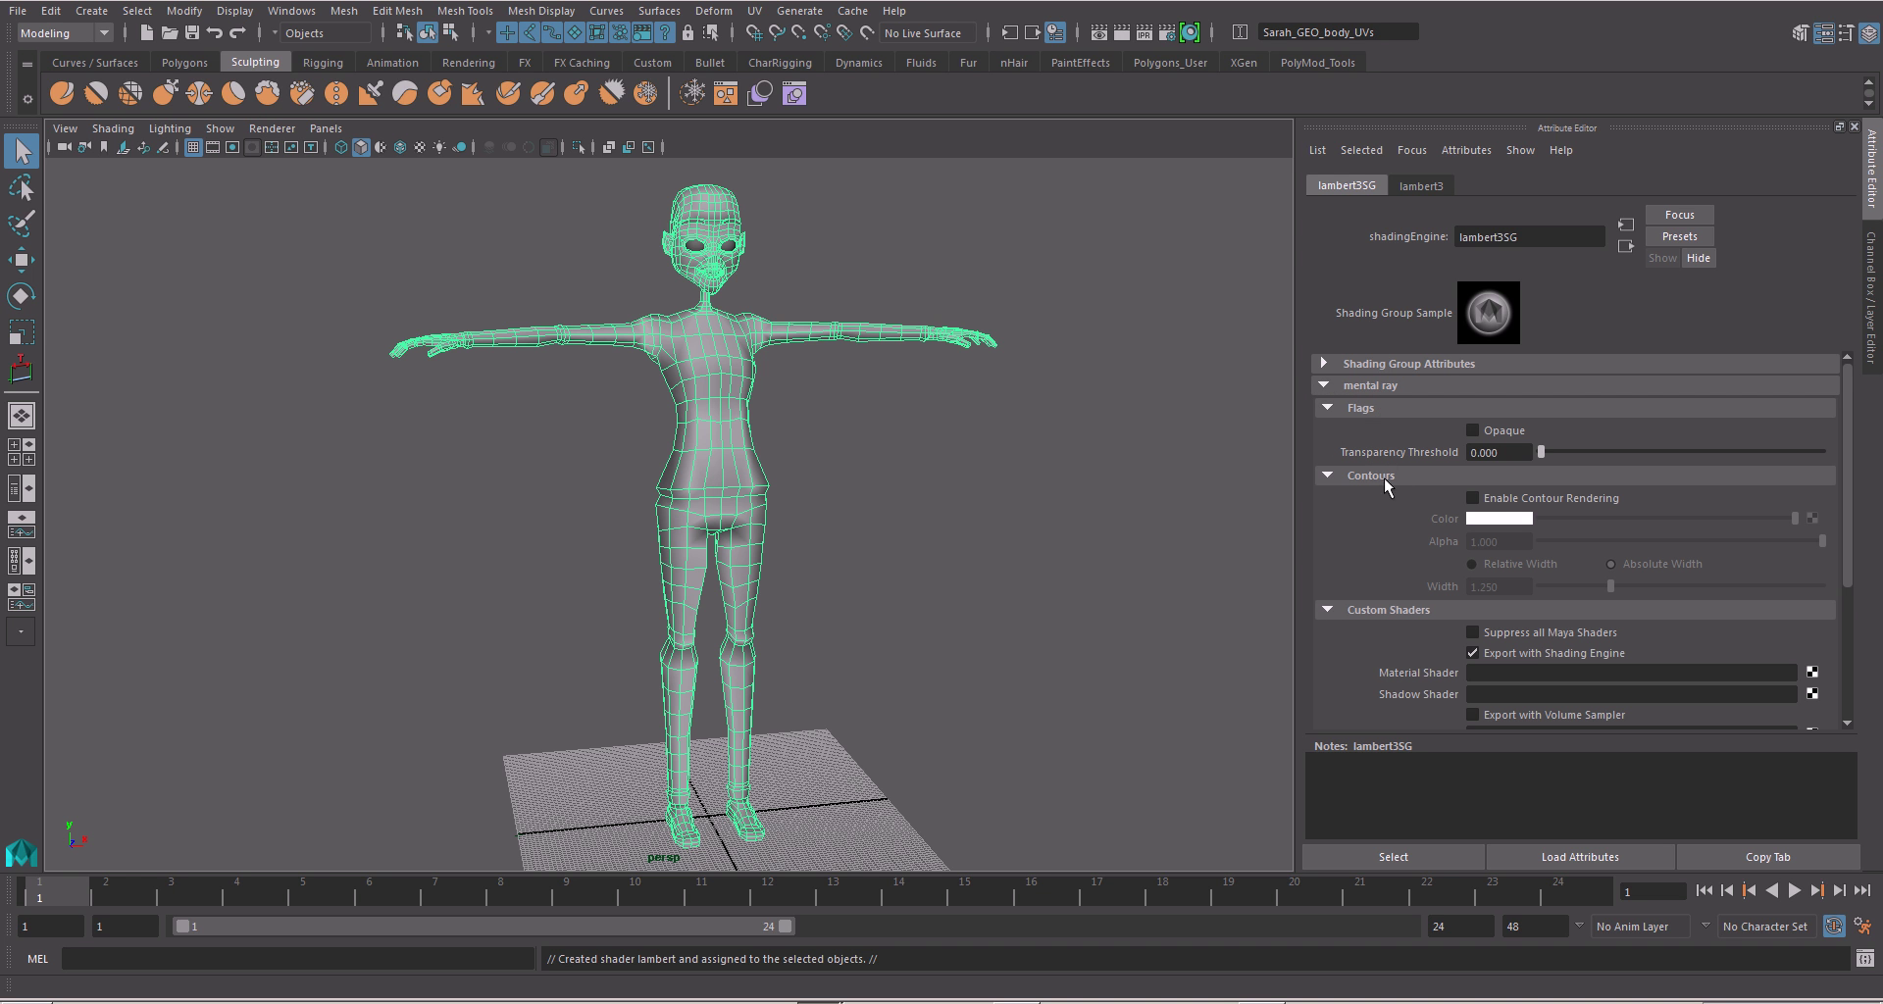
{"action": "mouse_move", "coordinate": [1404, 481]}
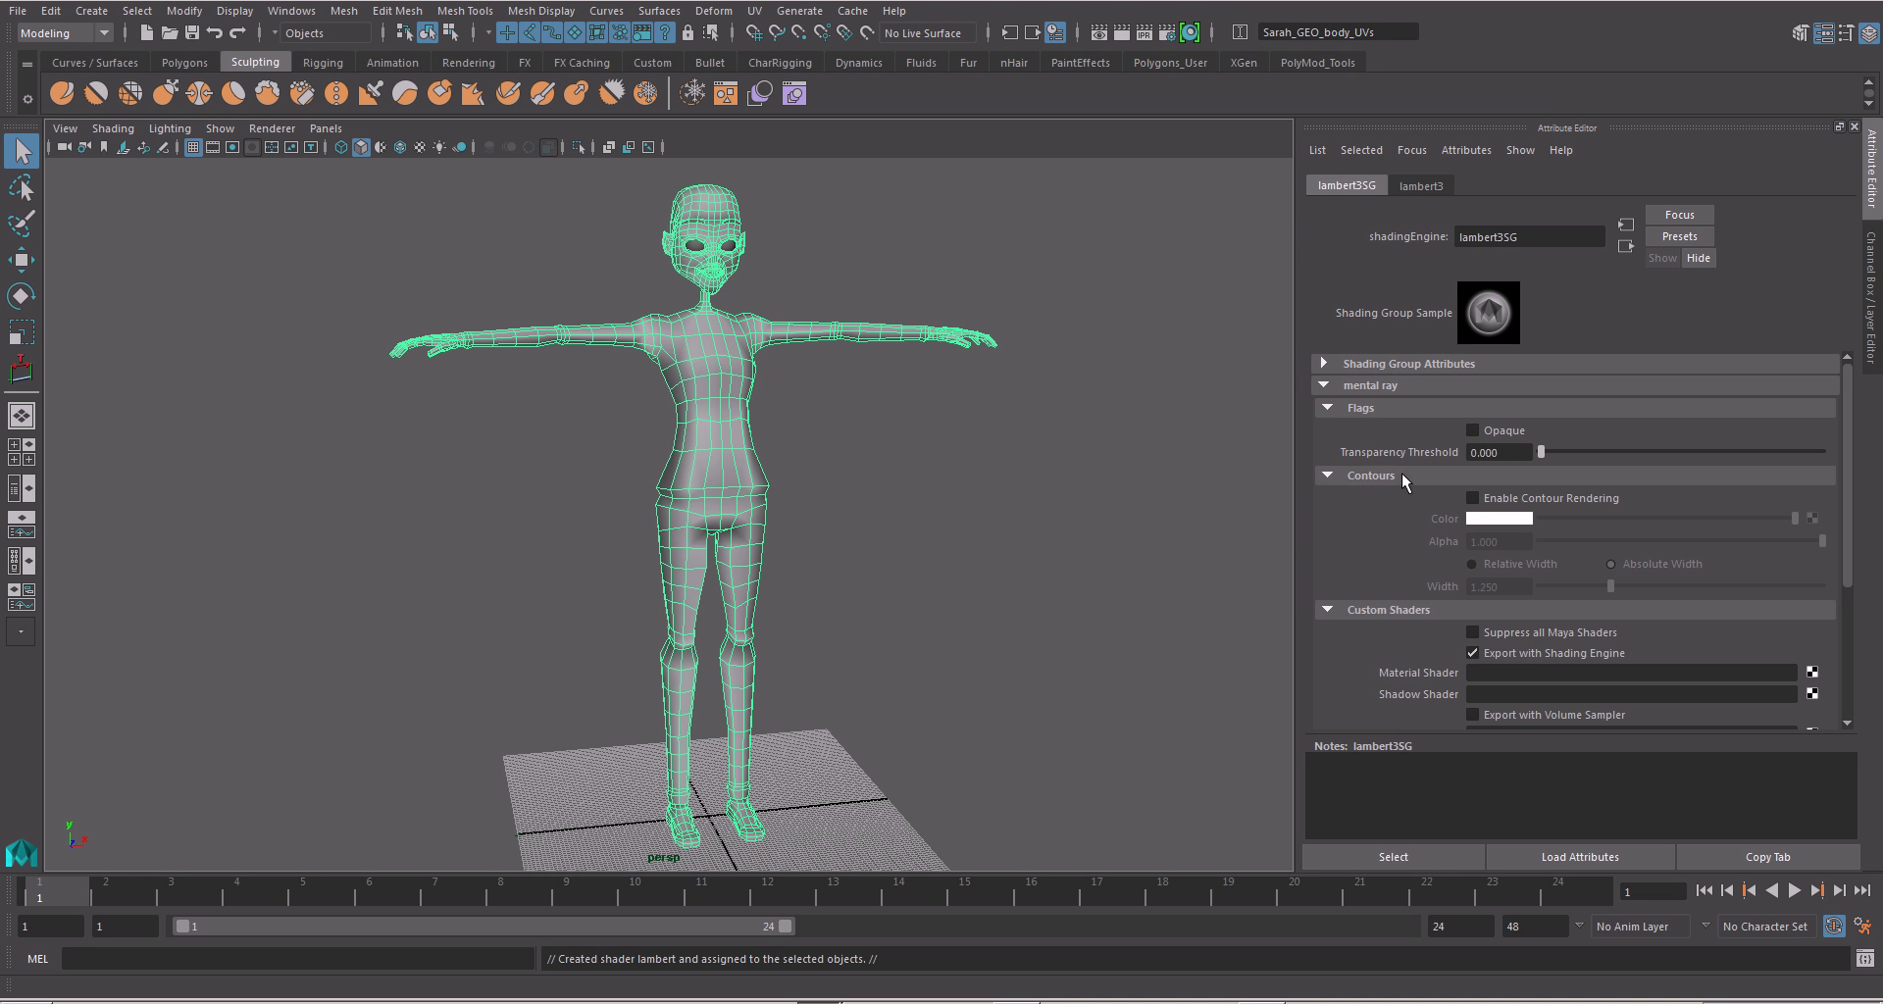
{"action": "left_click", "coordinate": [1470, 498]}
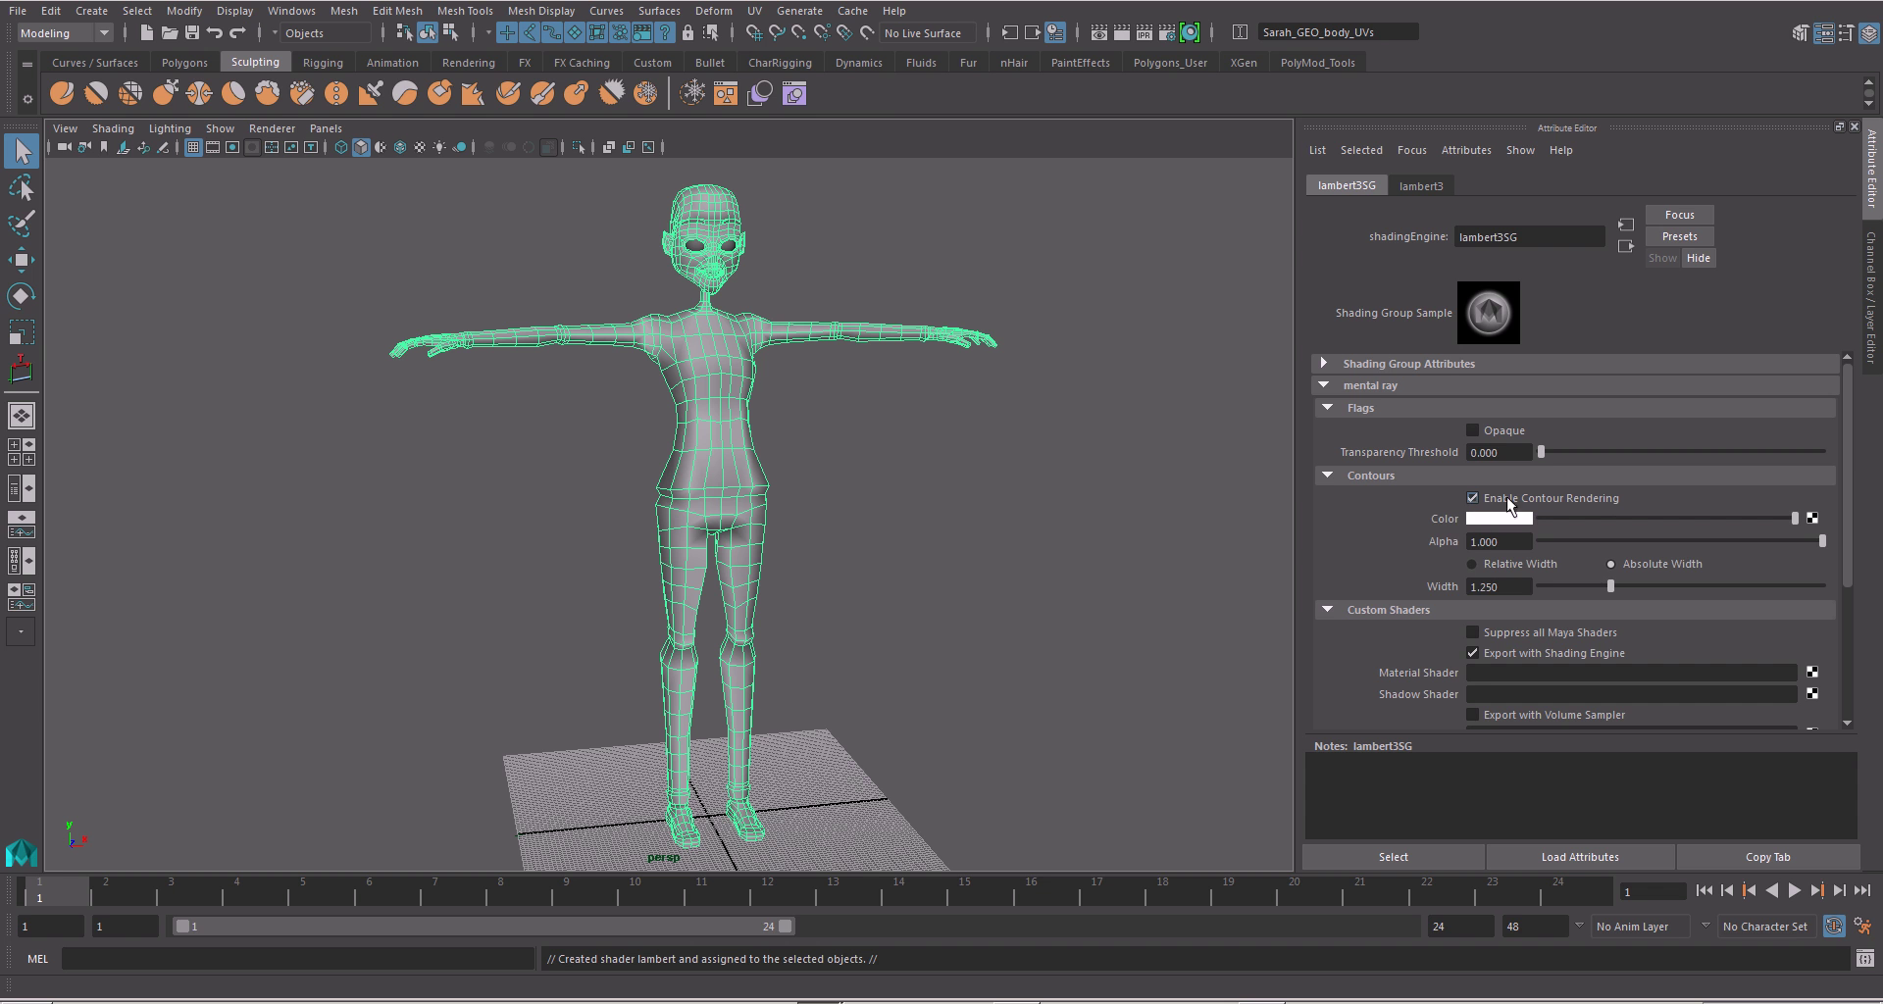
{"action": "mouse_move", "coordinate": [1458, 530]}
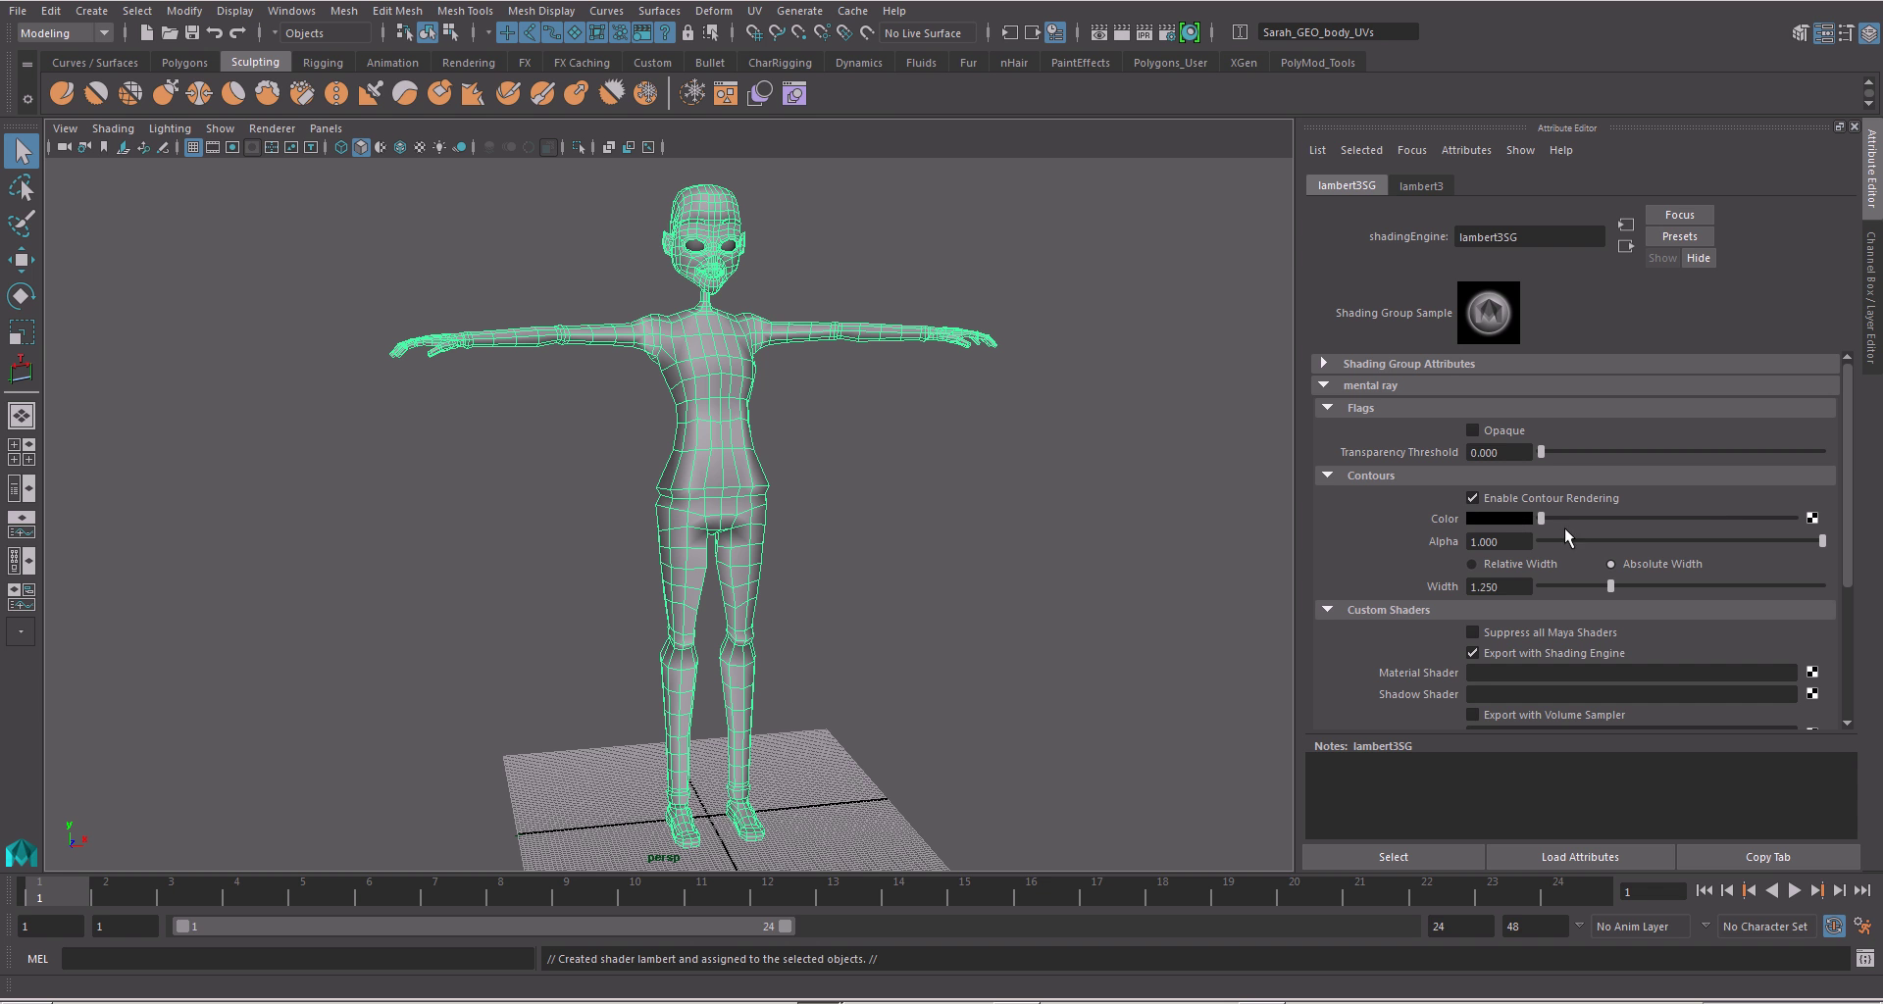
{"action": "left_click", "coordinate": [1499, 587]}
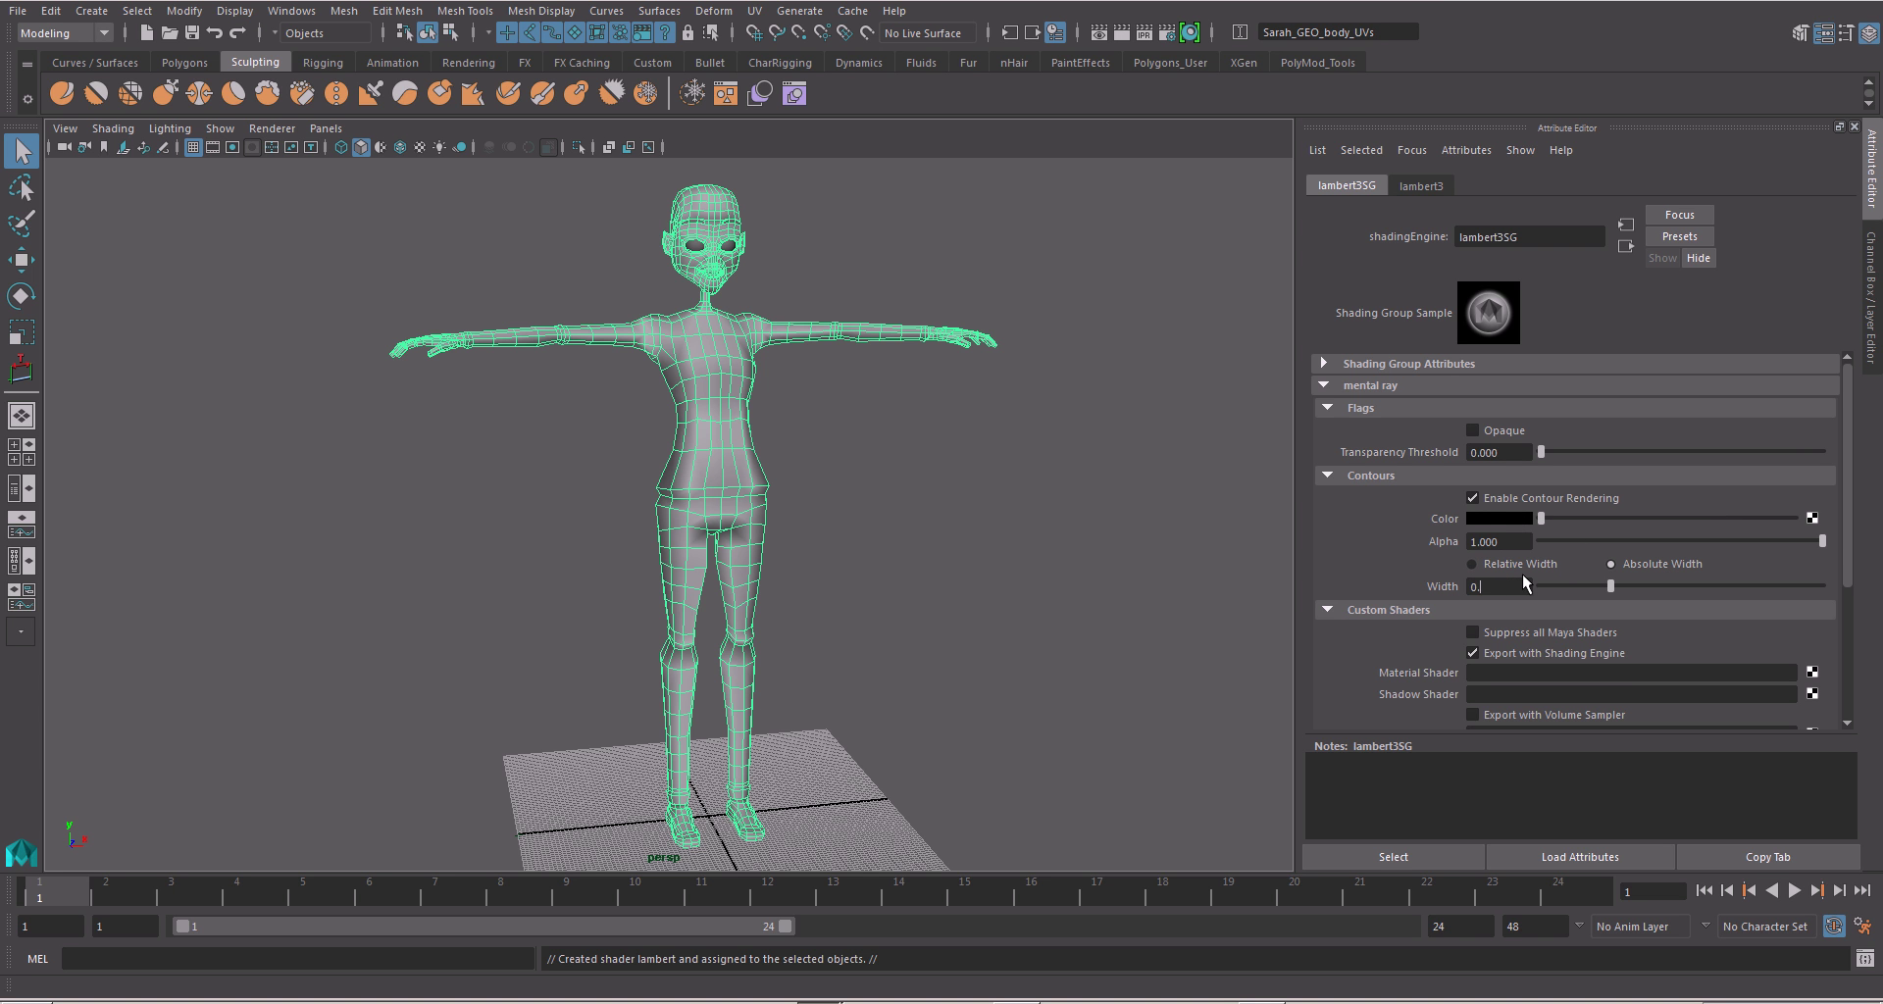
{"action": "type", "text": "0.600"}
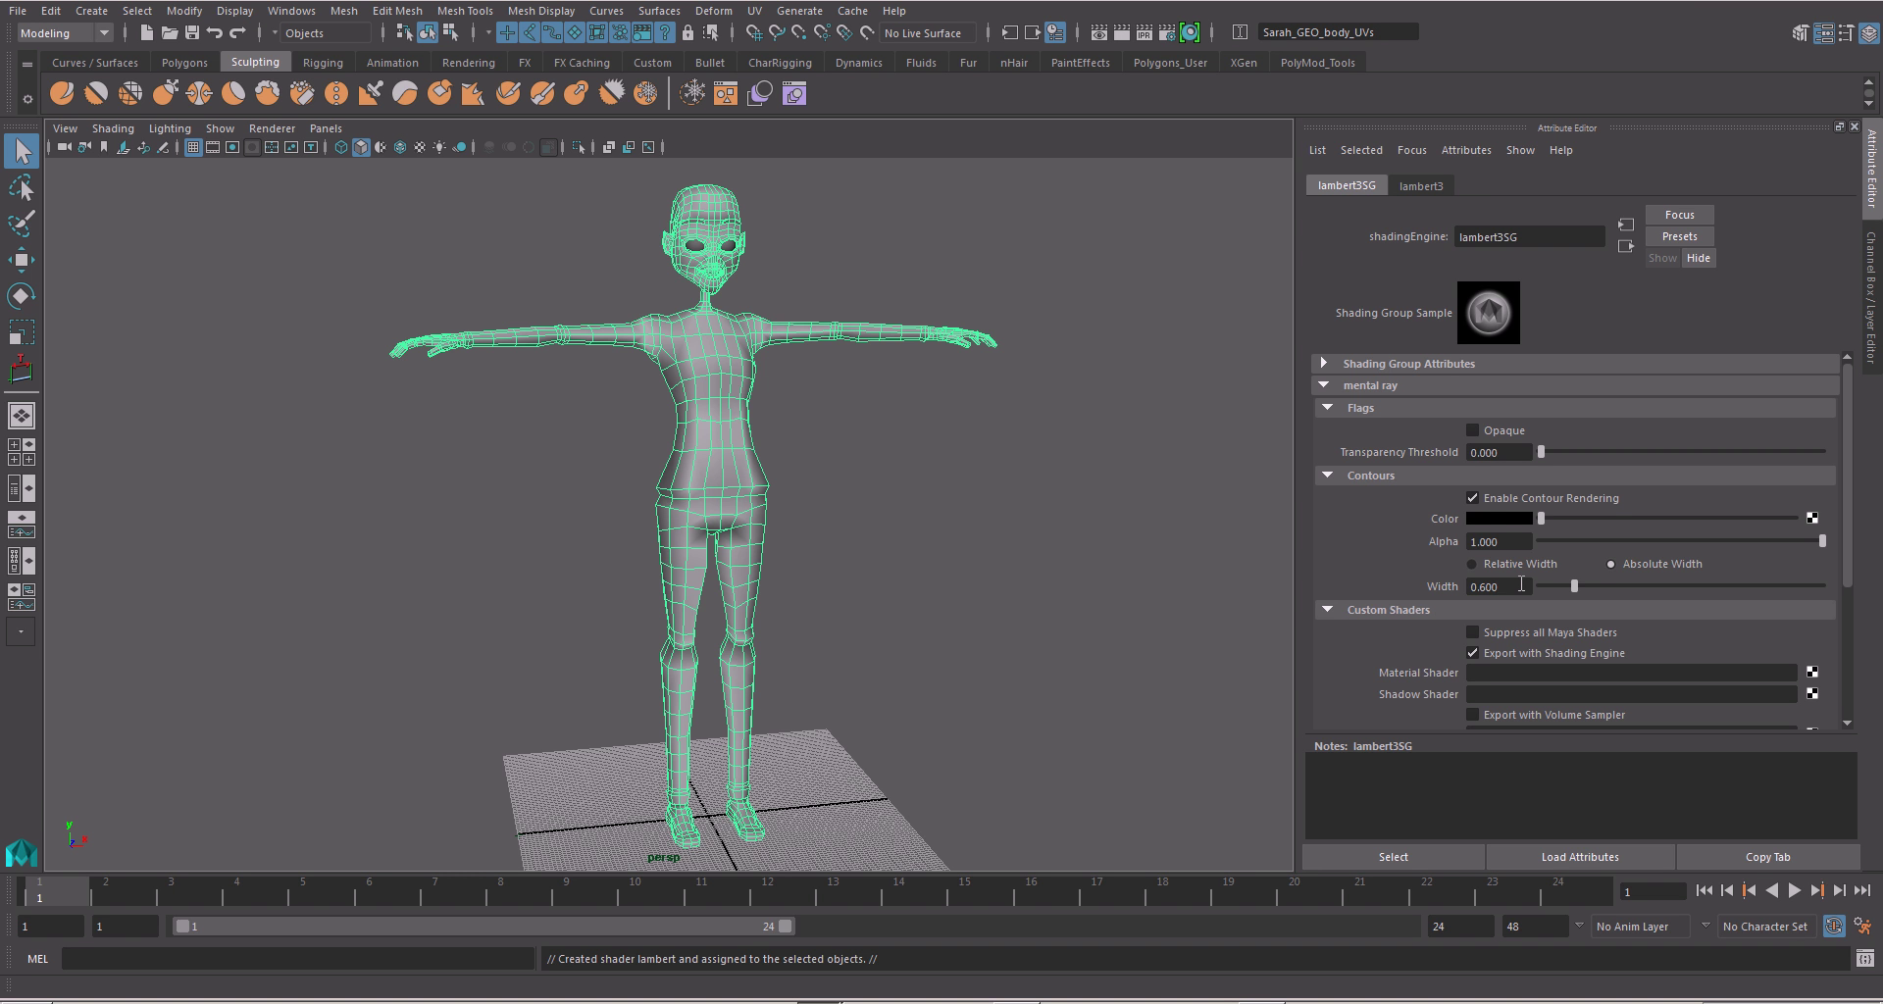
{"action": "left_click", "coordinate": [1499, 586]}
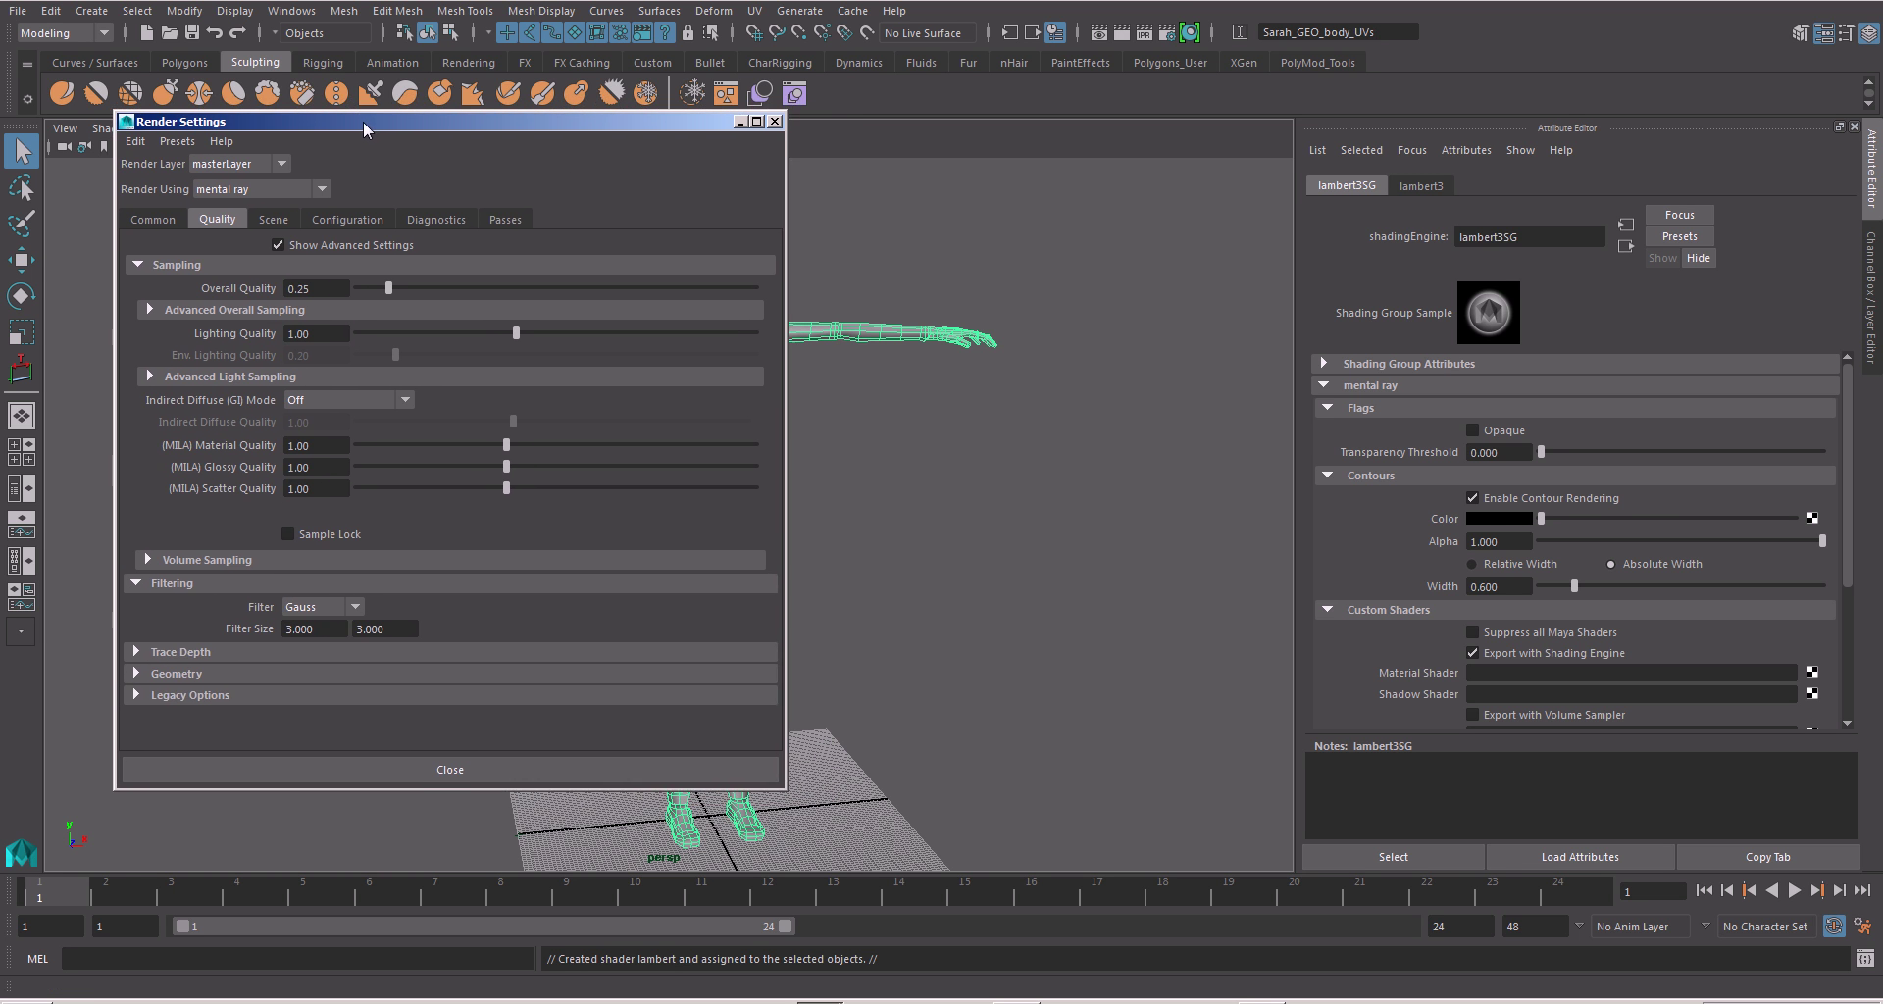
- Browse the Display and Windows menus to find the plug-in settings
{"action": "left_click", "coordinate": [232, 11]}
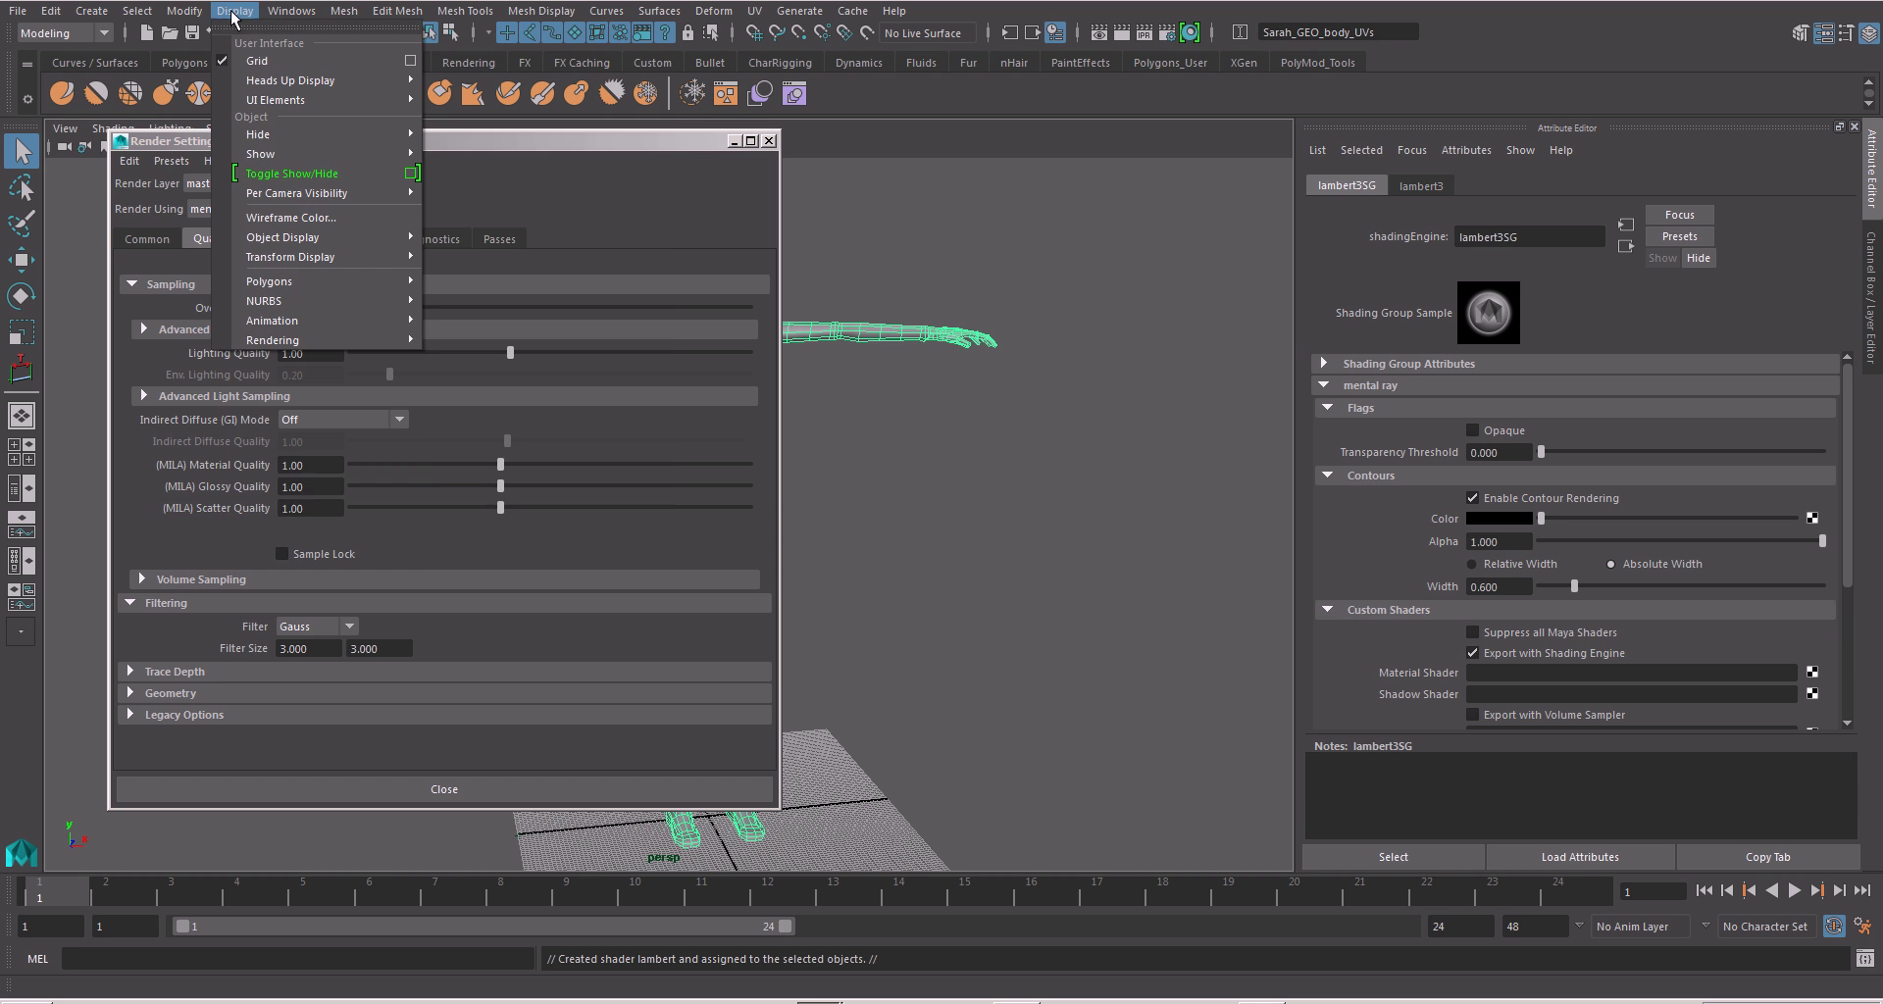
{"action": "left_click", "coordinate": [285, 11]}
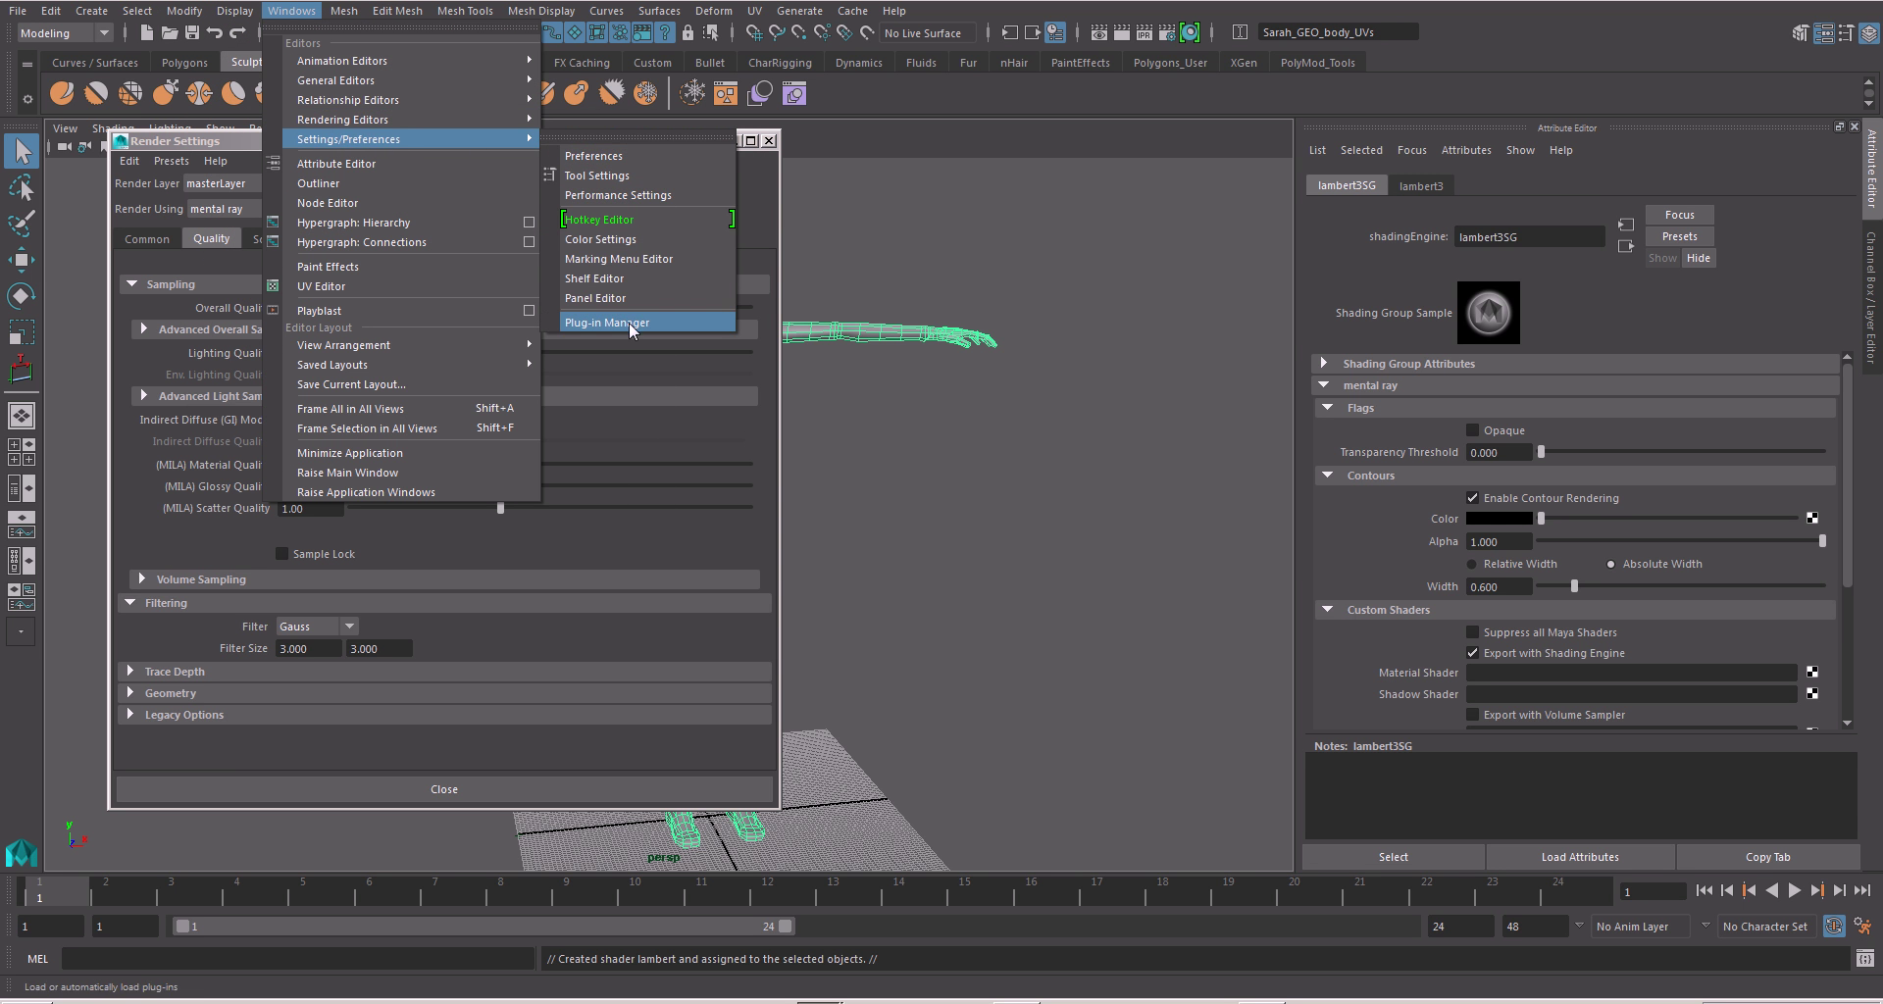
- Open the Plug-in Manager and scroll to confirm Mayatomr.mll is loaded and auto-loads
{"action": "left_click", "coordinate": [626, 321]}
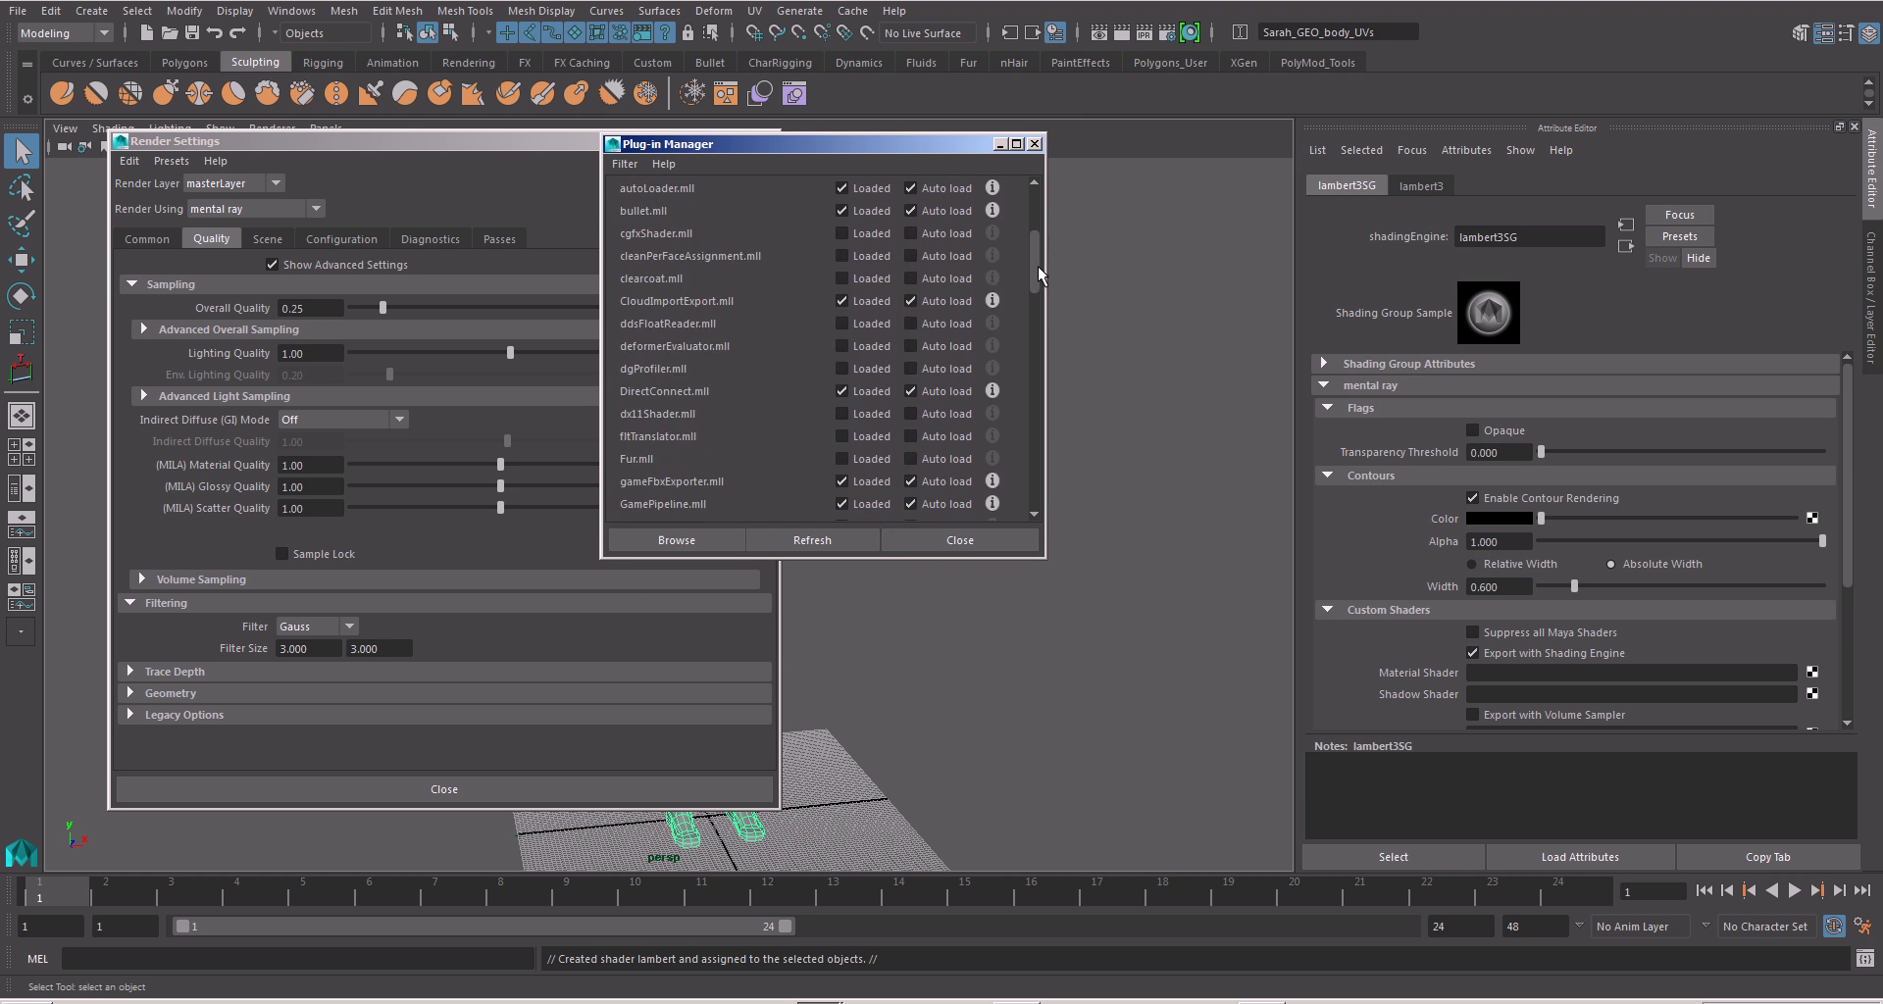
{"action": "scroll", "scroll_direction": "down", "scroll_amount": 3}
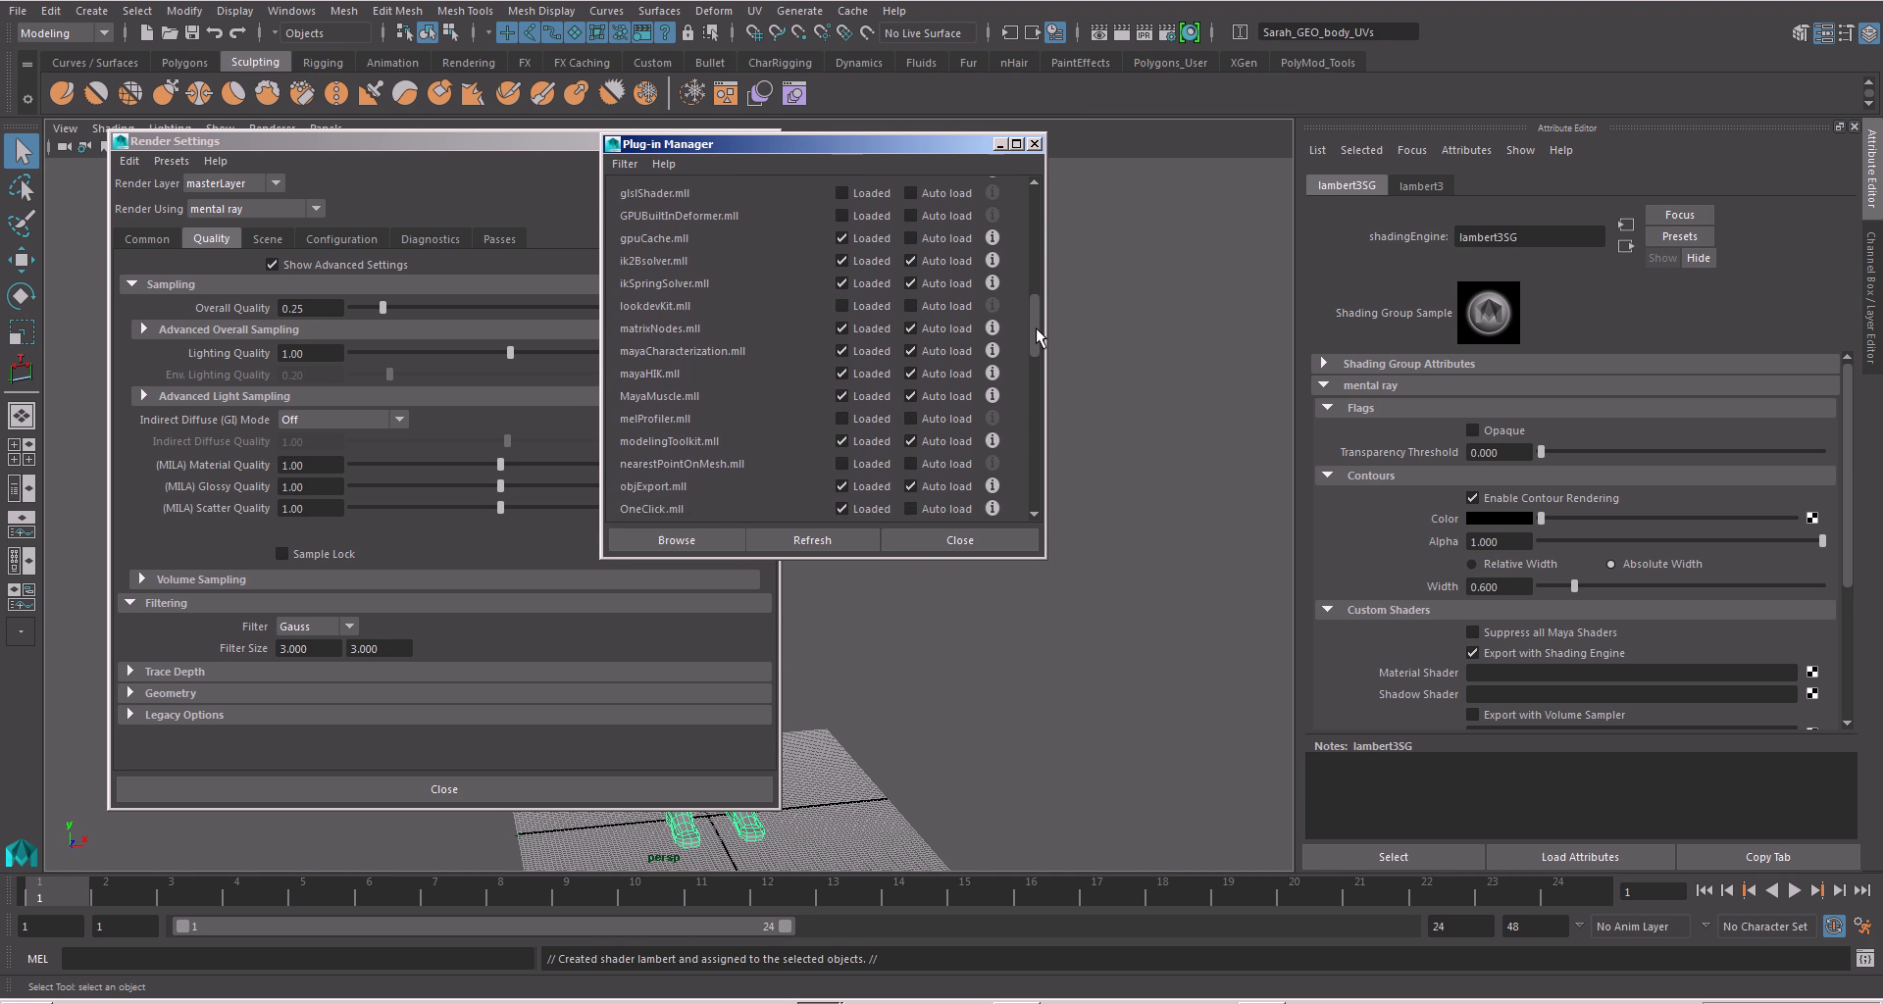
{"action": "scroll", "scroll_direction": "down", "scroll_amount": 3}
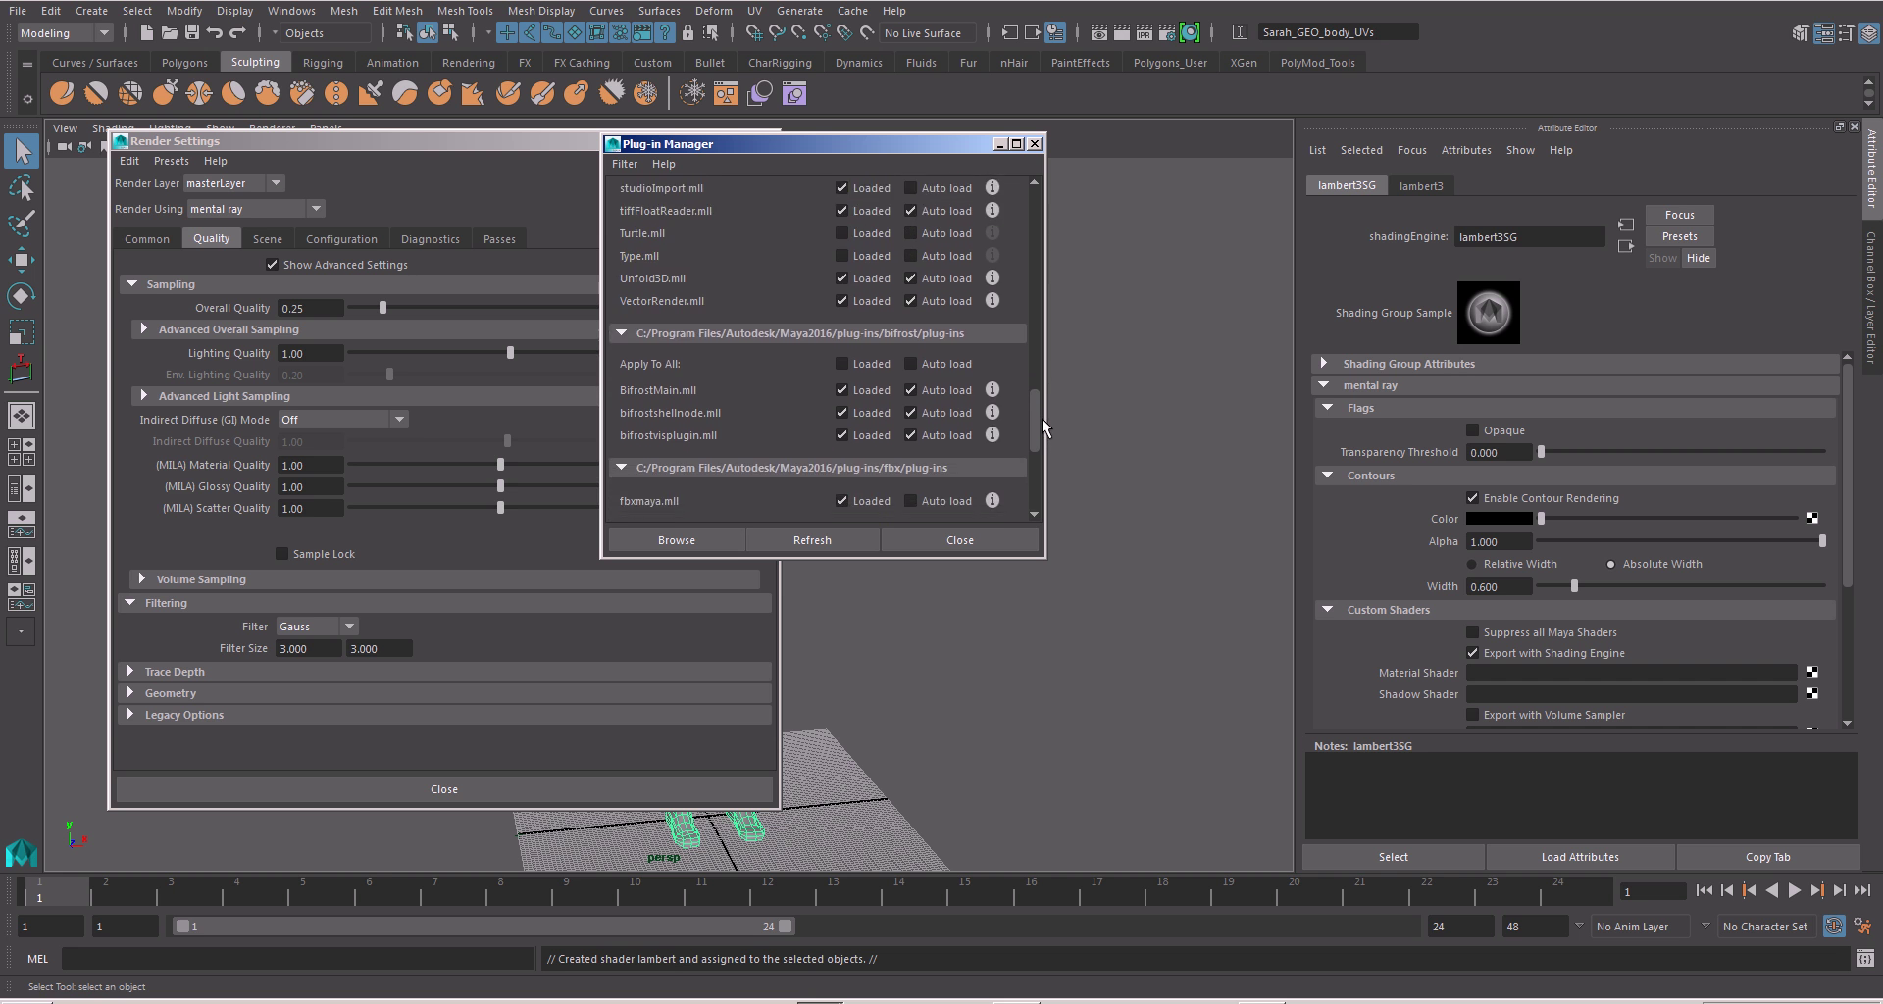
{"action": "scroll", "scroll_direction": "down", "scroll_amount": 3}
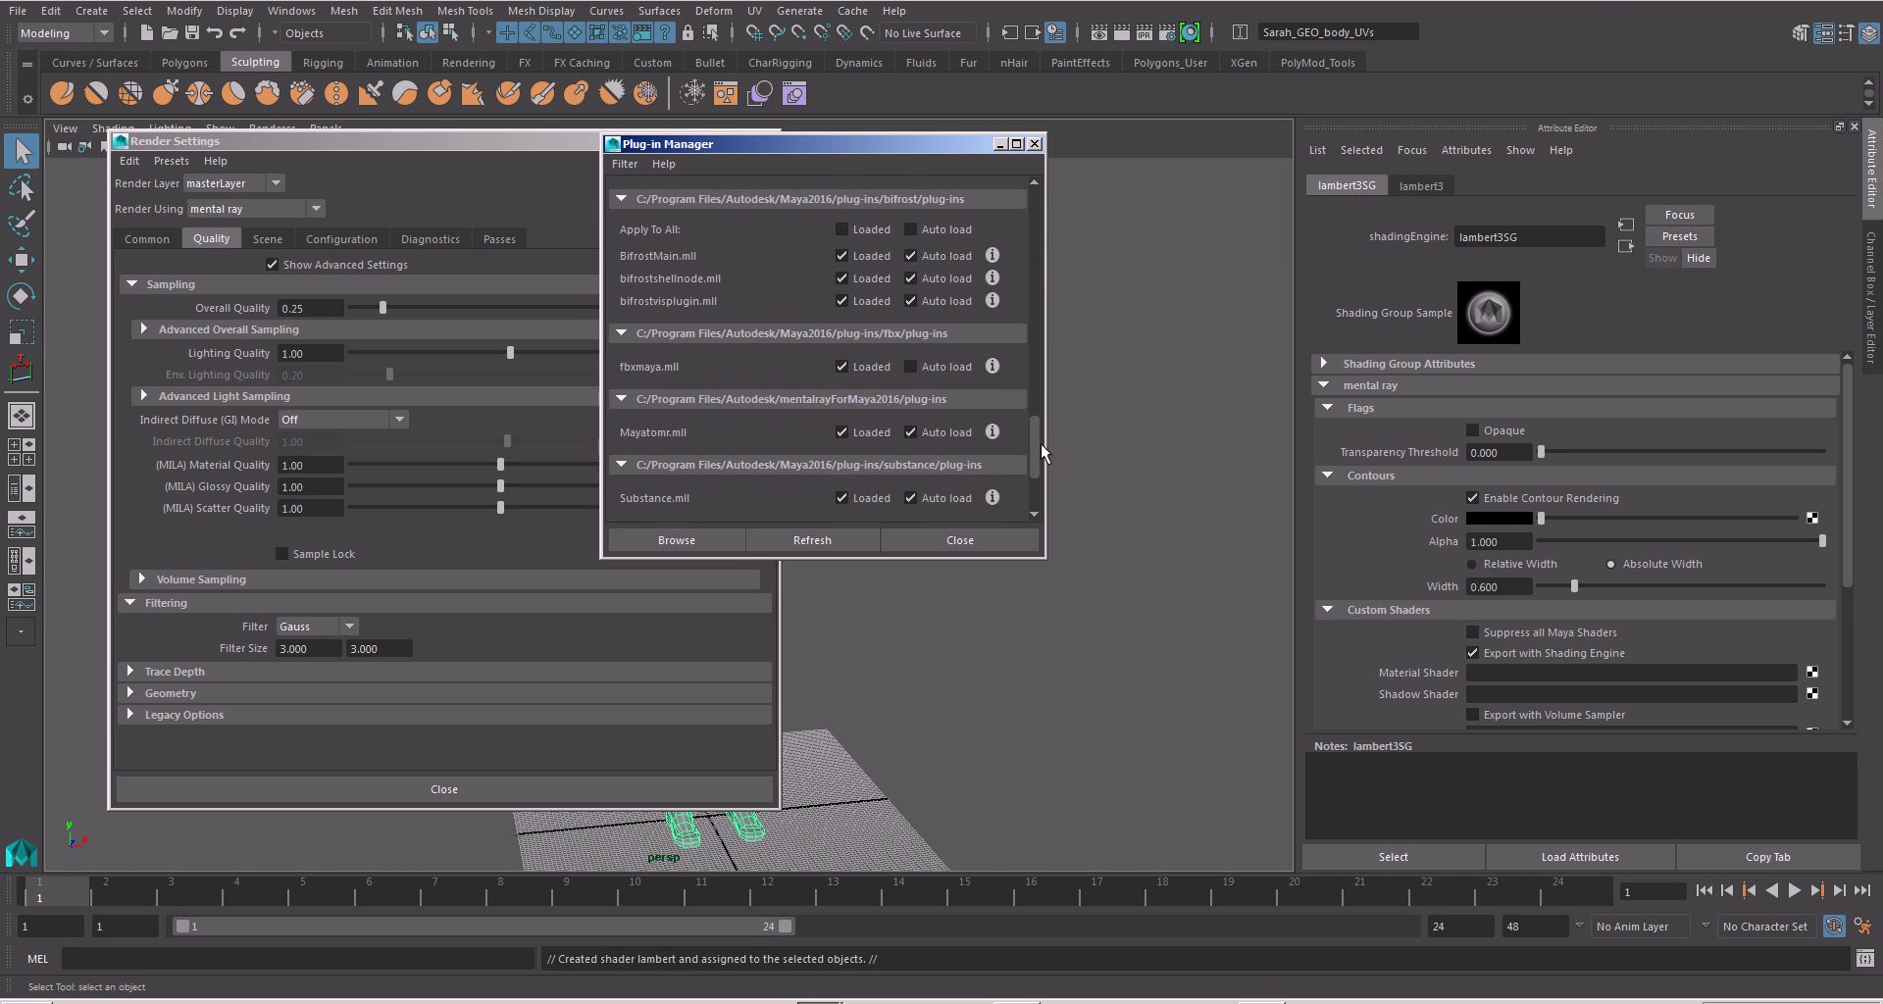
{"action": "scroll", "scroll_direction": "down", "scroll_amount": 3}
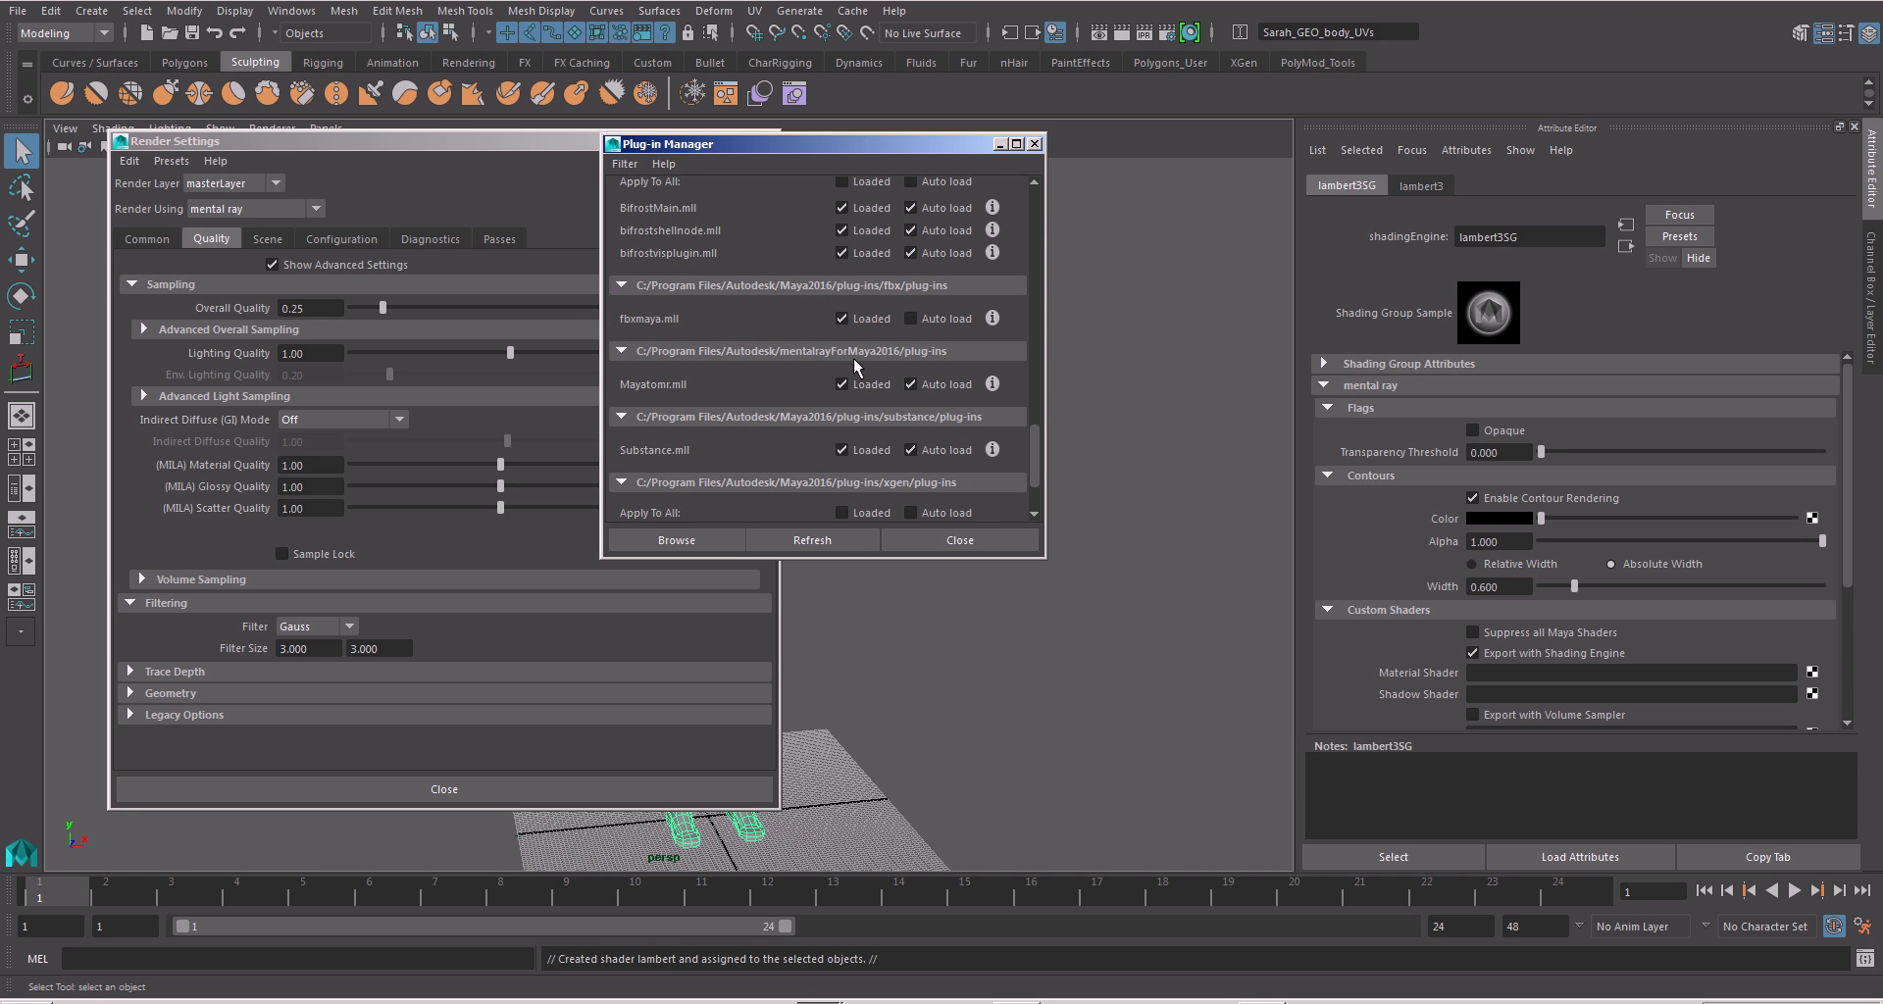
{"action": "mouse_move", "coordinate": [646, 400]}
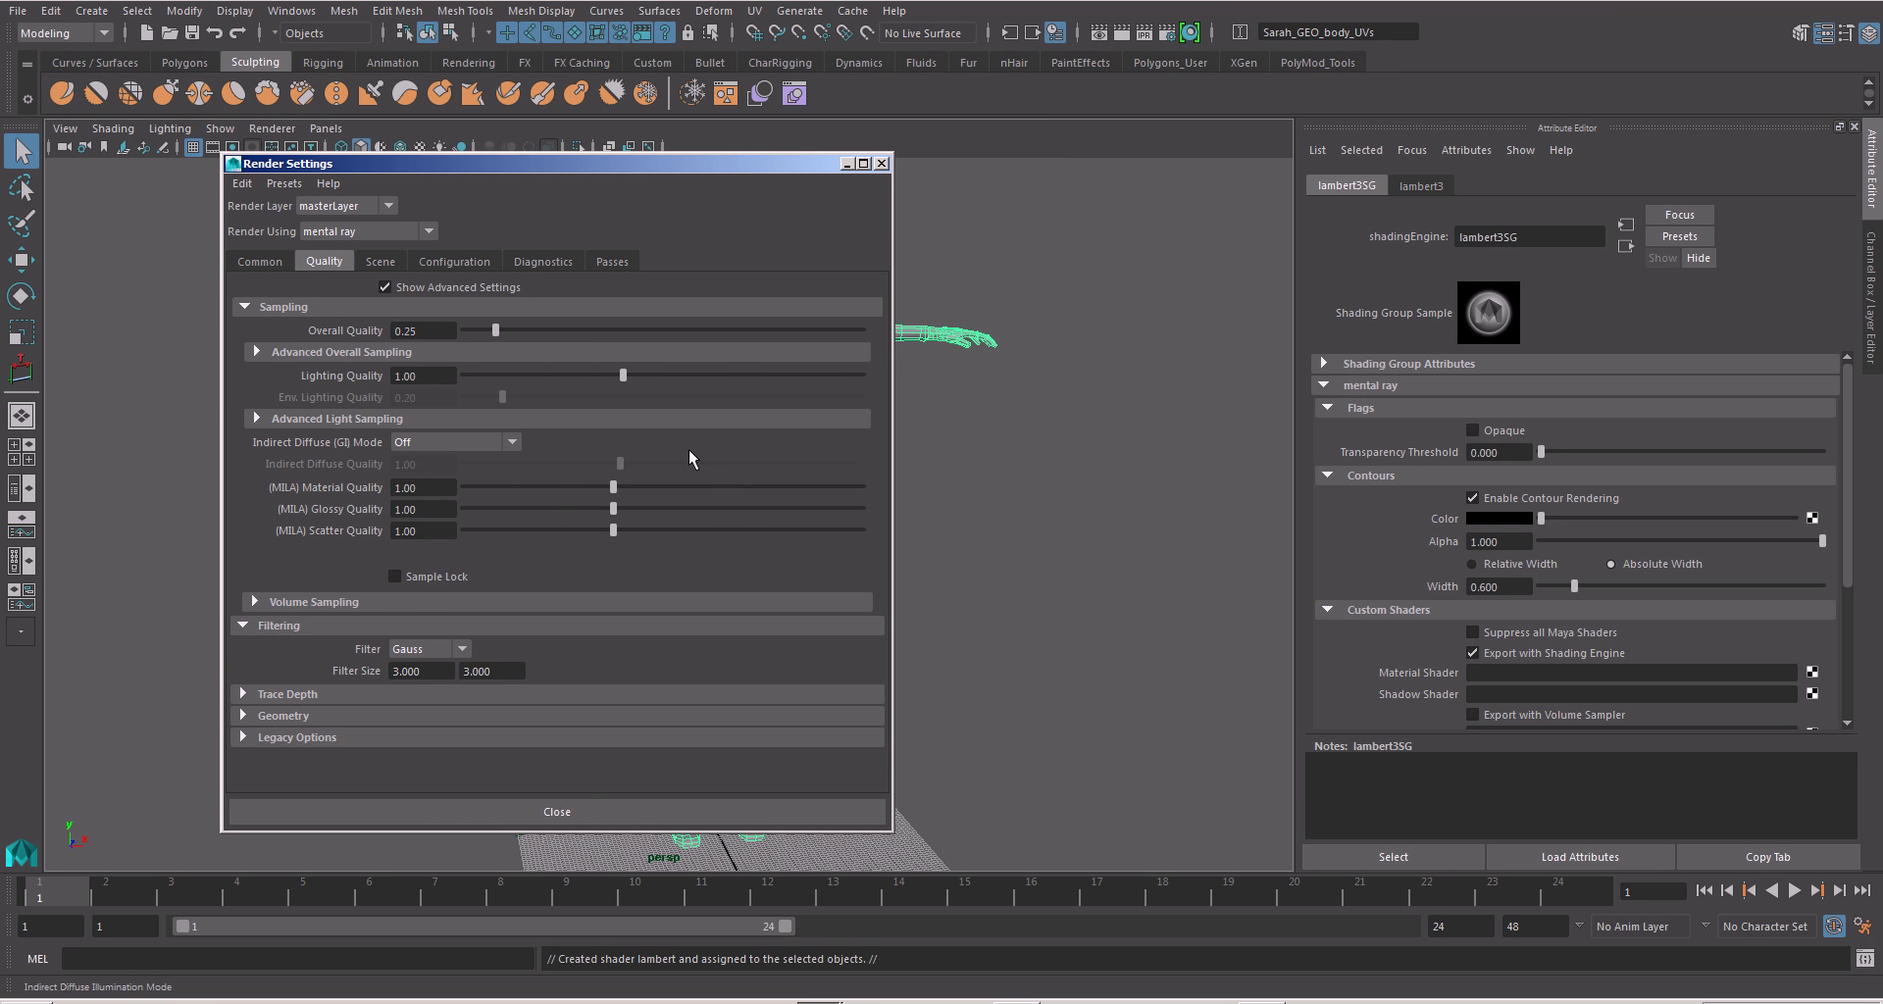
- Turn on Enable Contour Rendering in the mental ray Configuration settings
{"action": "left_click", "coordinate": [453, 261]}
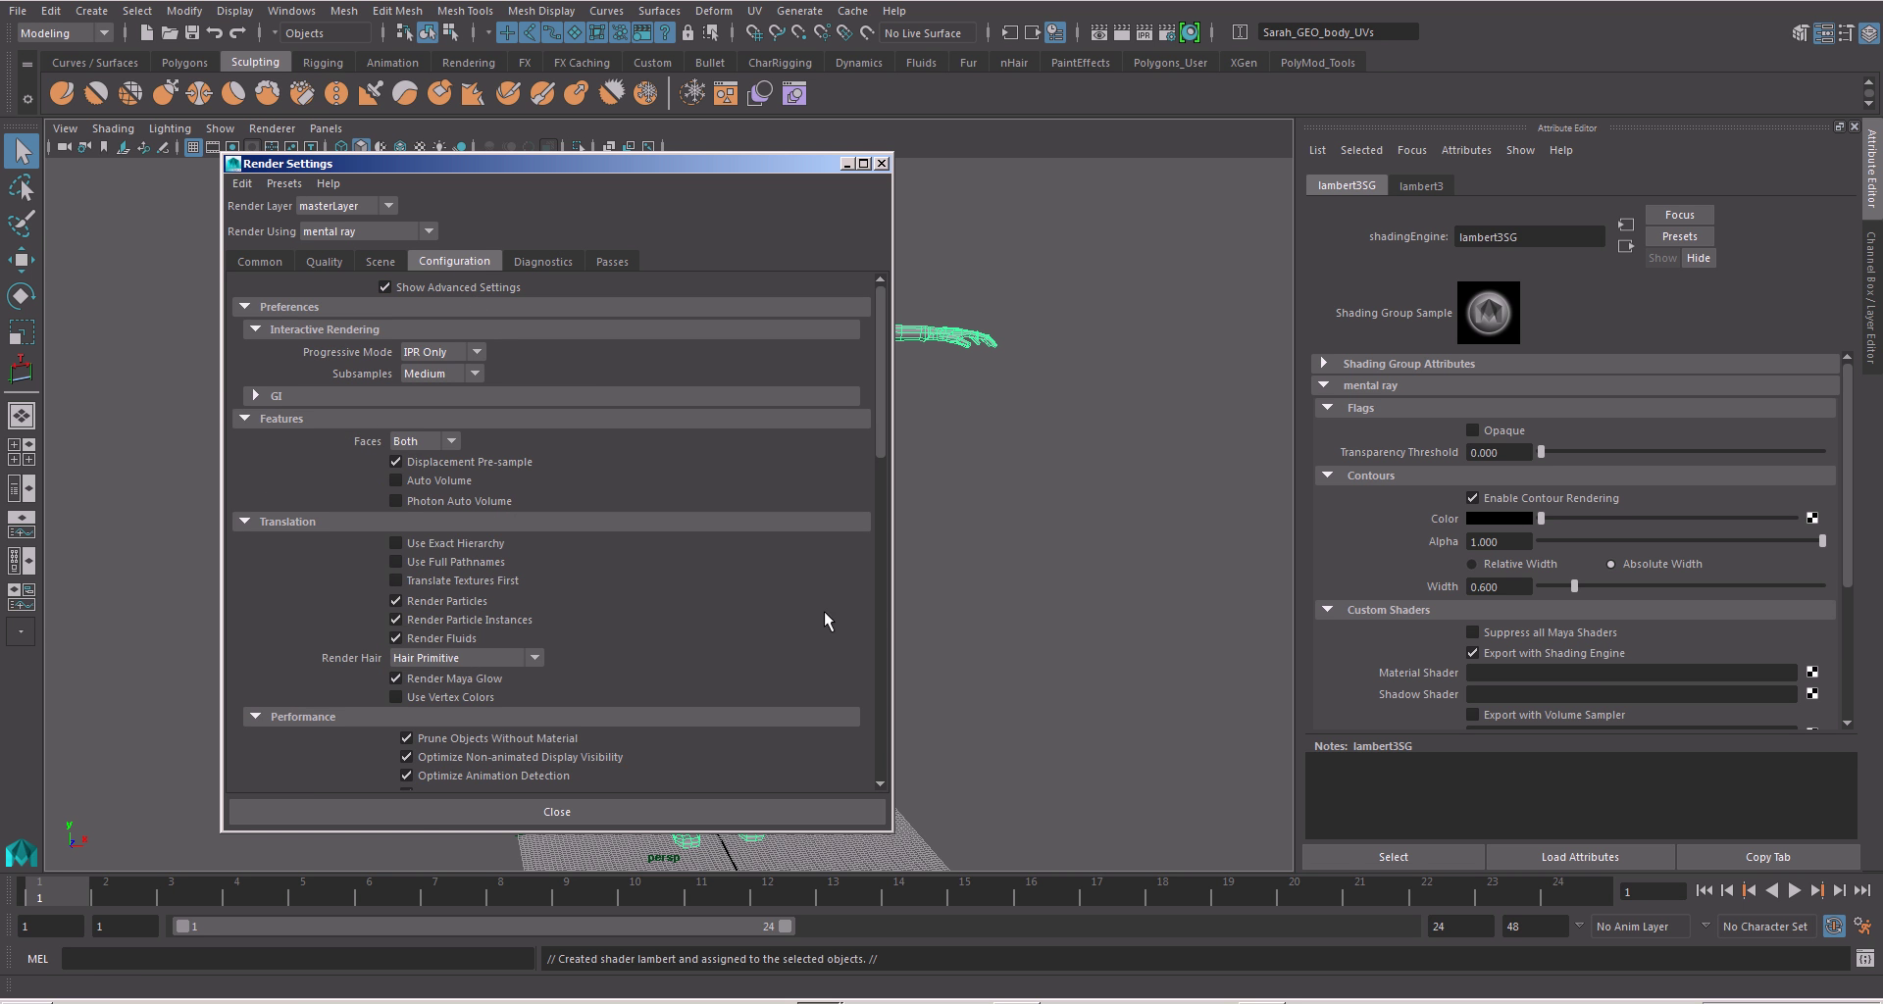
{"action": "scroll", "scroll_direction": "down", "scroll_amount": 3}
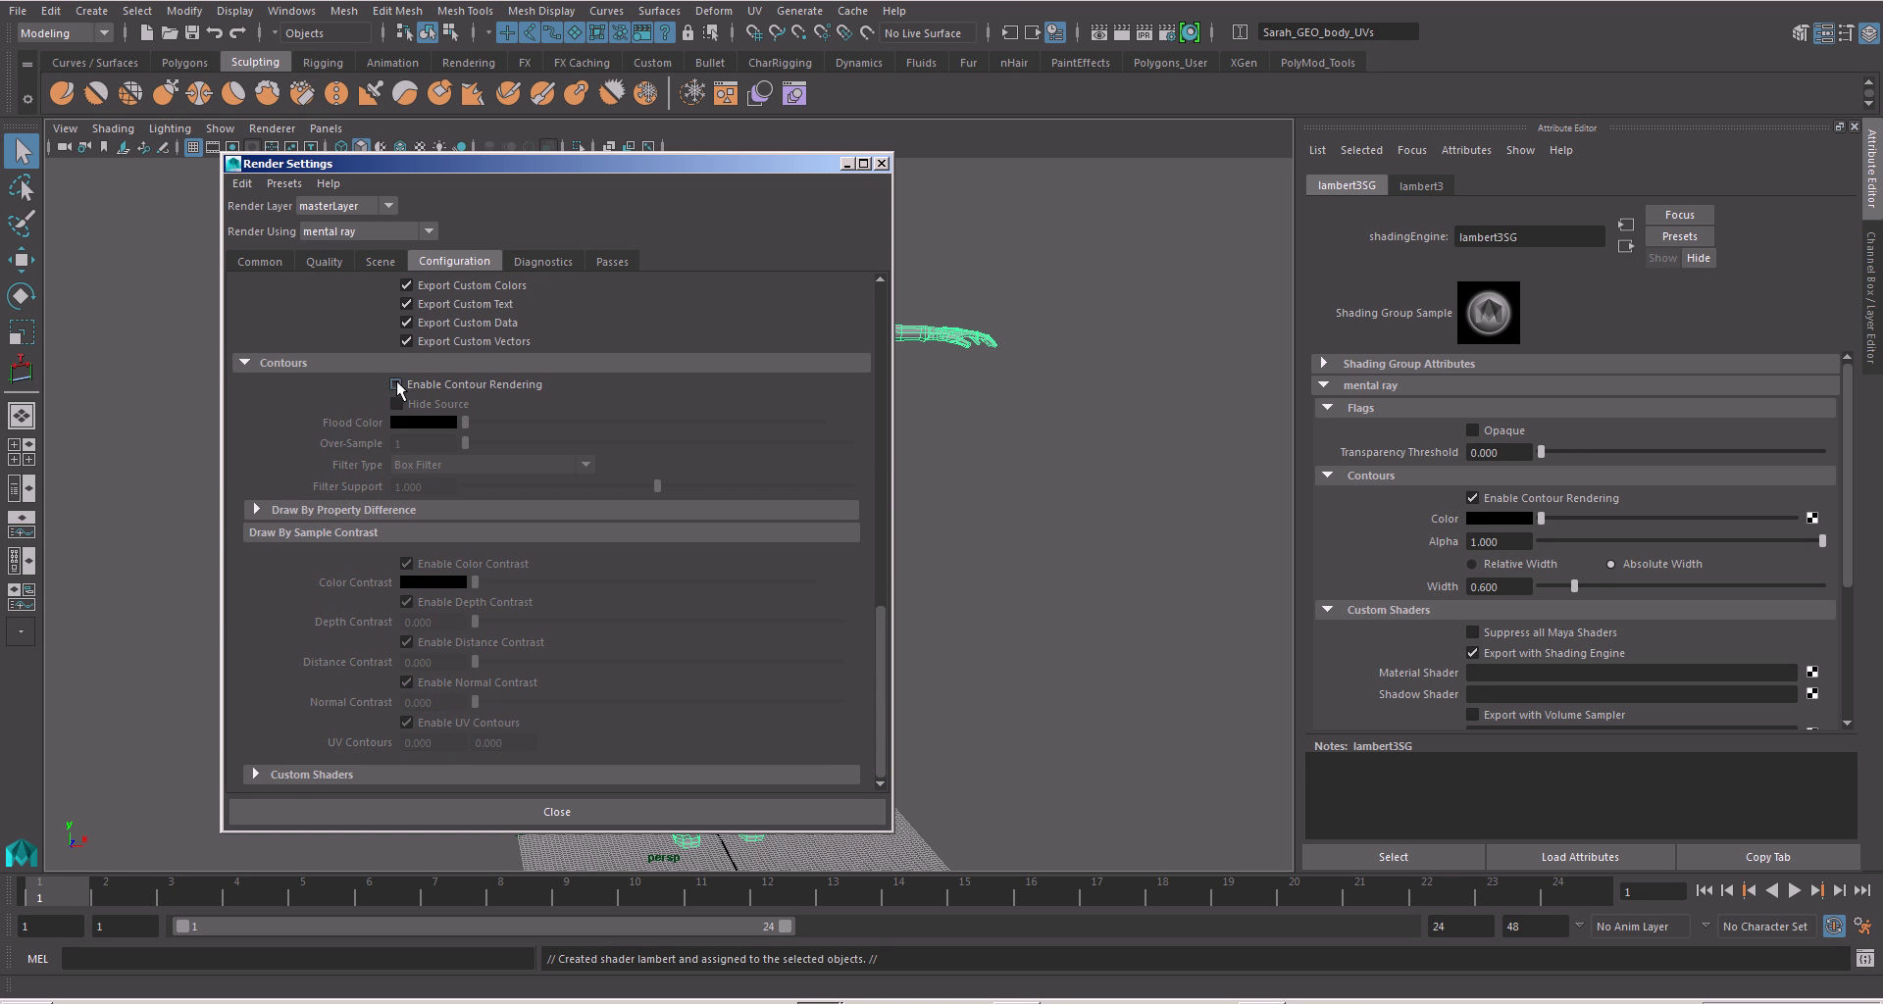
{"action": "left_click", "coordinate": [397, 385]}
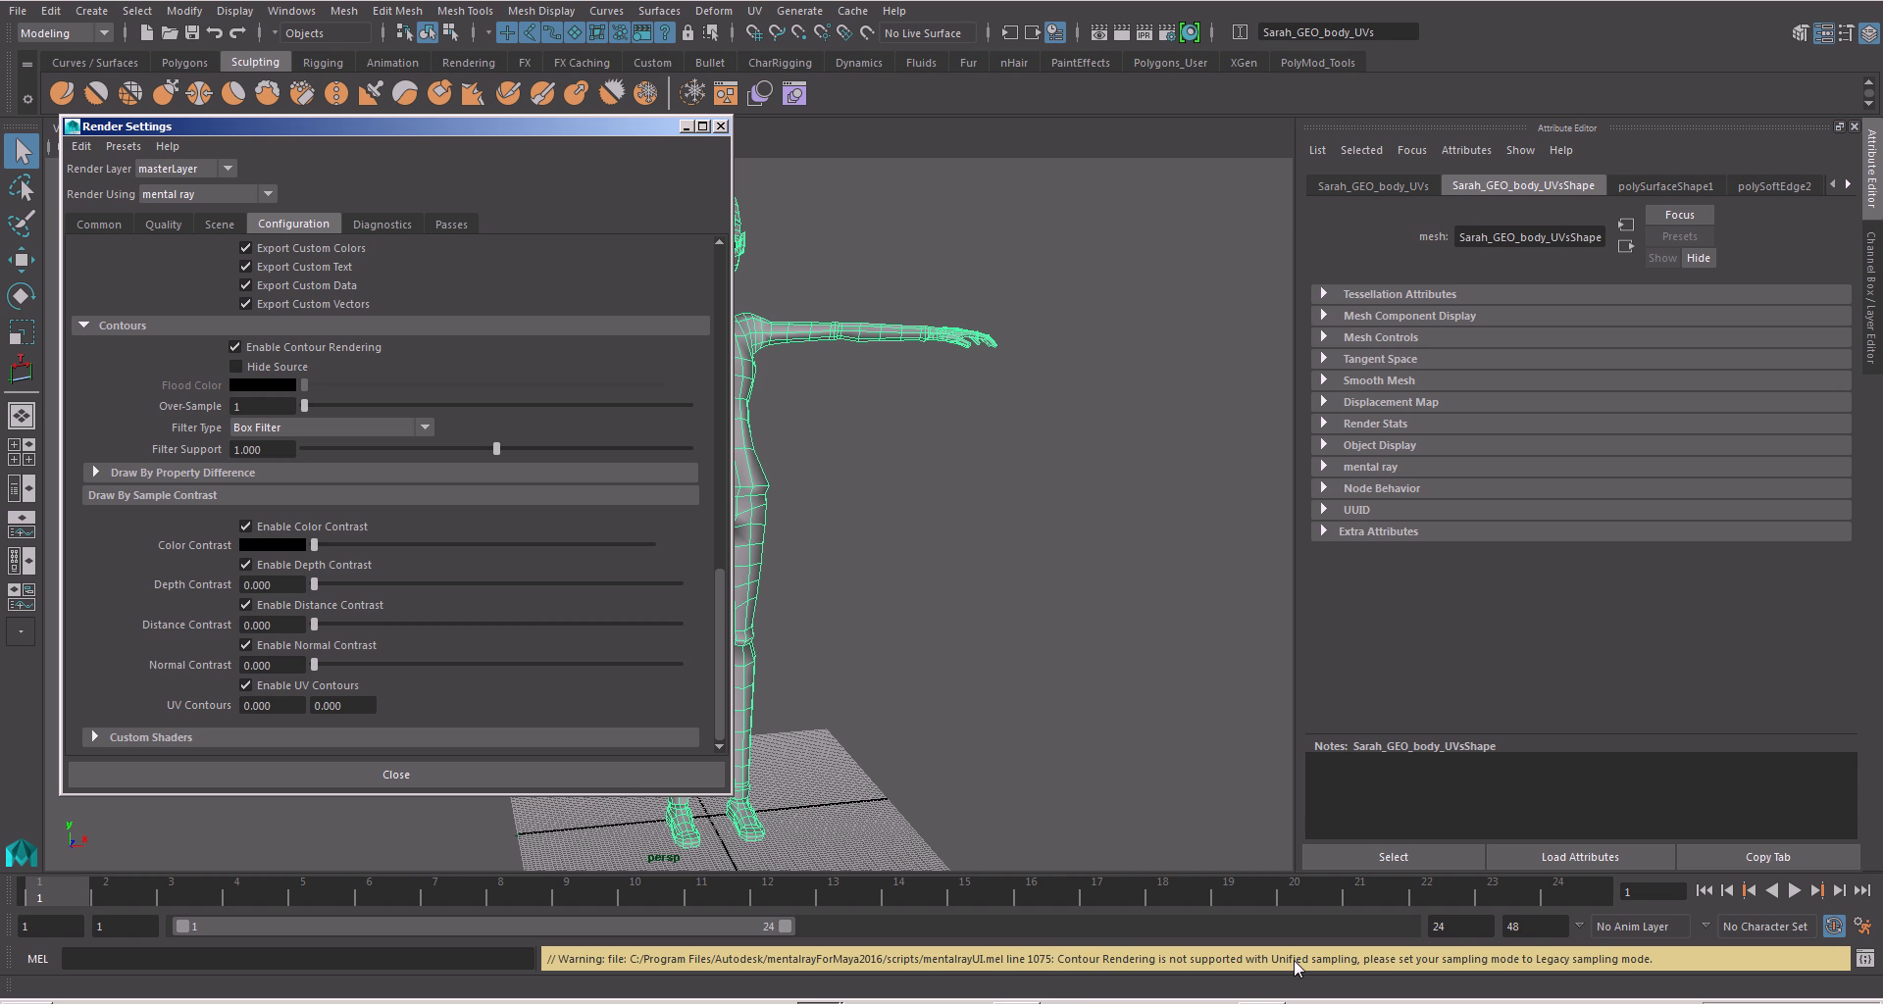
{"action": "mouse_move", "coordinate": [1225, 970]}
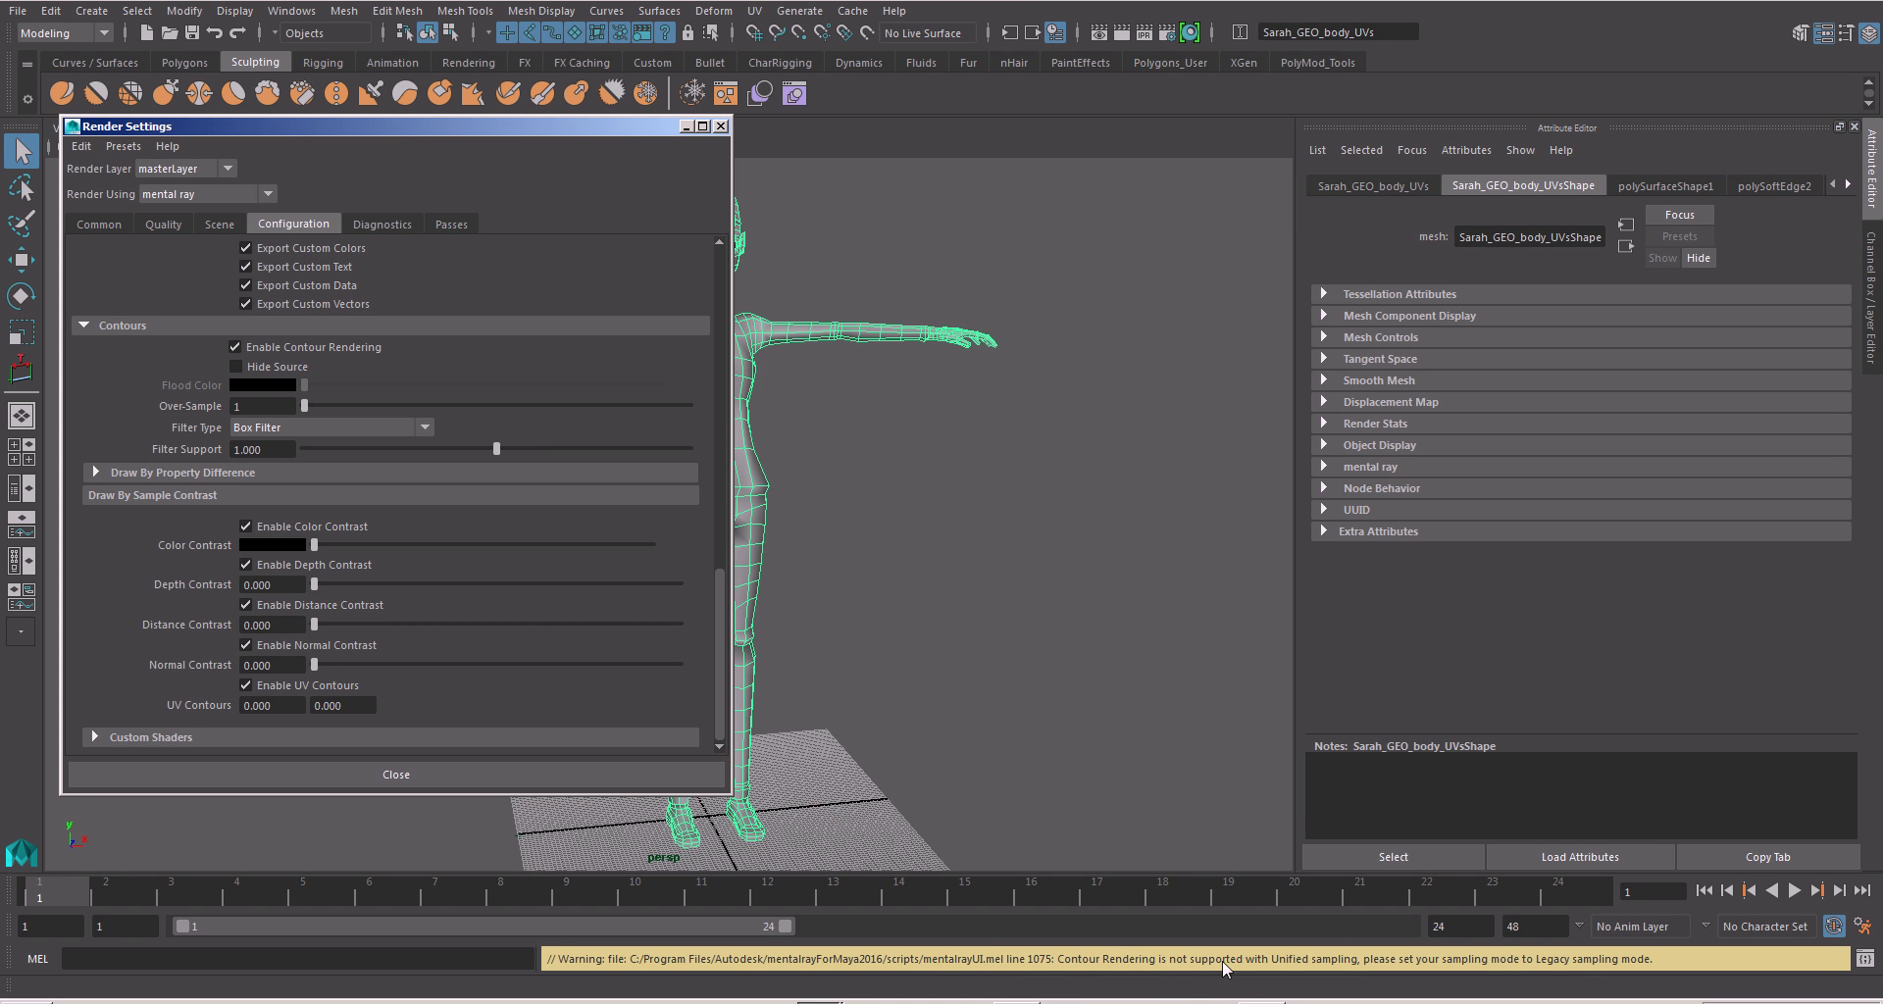
{"action": "mouse_move", "coordinate": [1588, 958]}
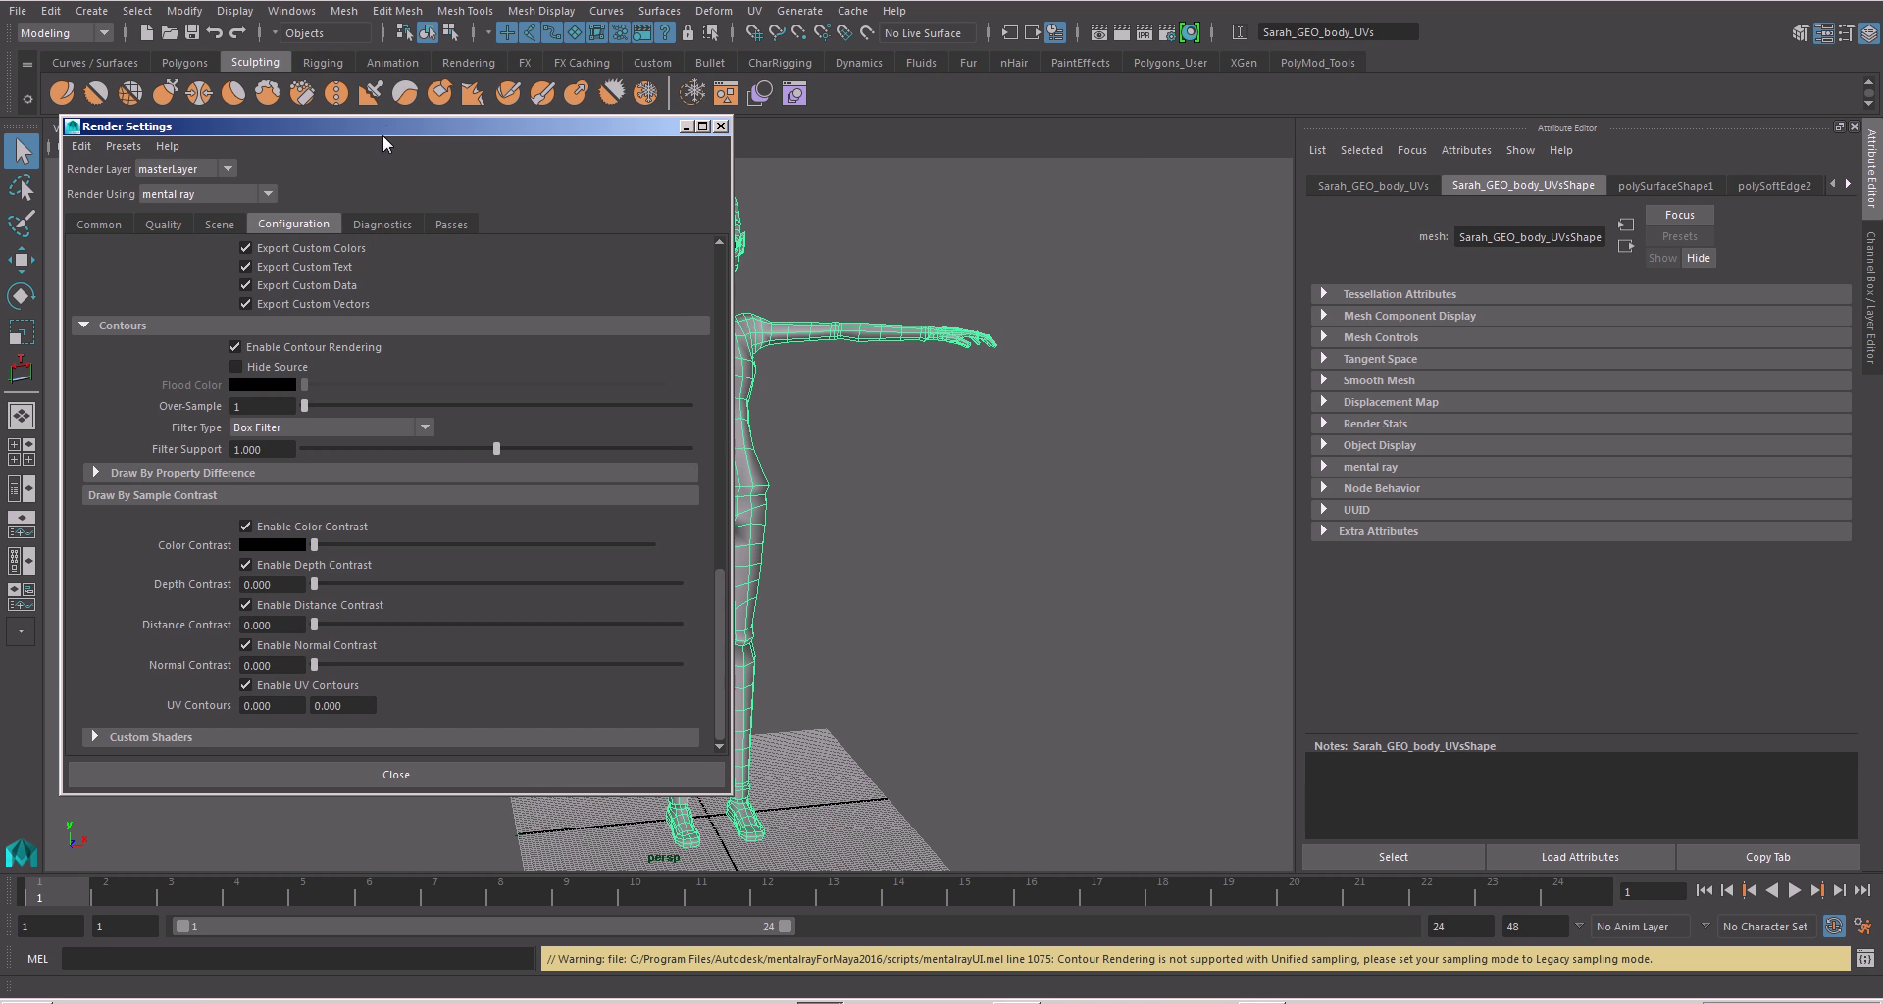
- Change the Quality tab's Legacy Options sampling mode from Unified Sampling to Legacy Sampling Mode
{"action": "left_click_drag", "start_coordinate": [384, 127], "coordinate": [813, 114]}
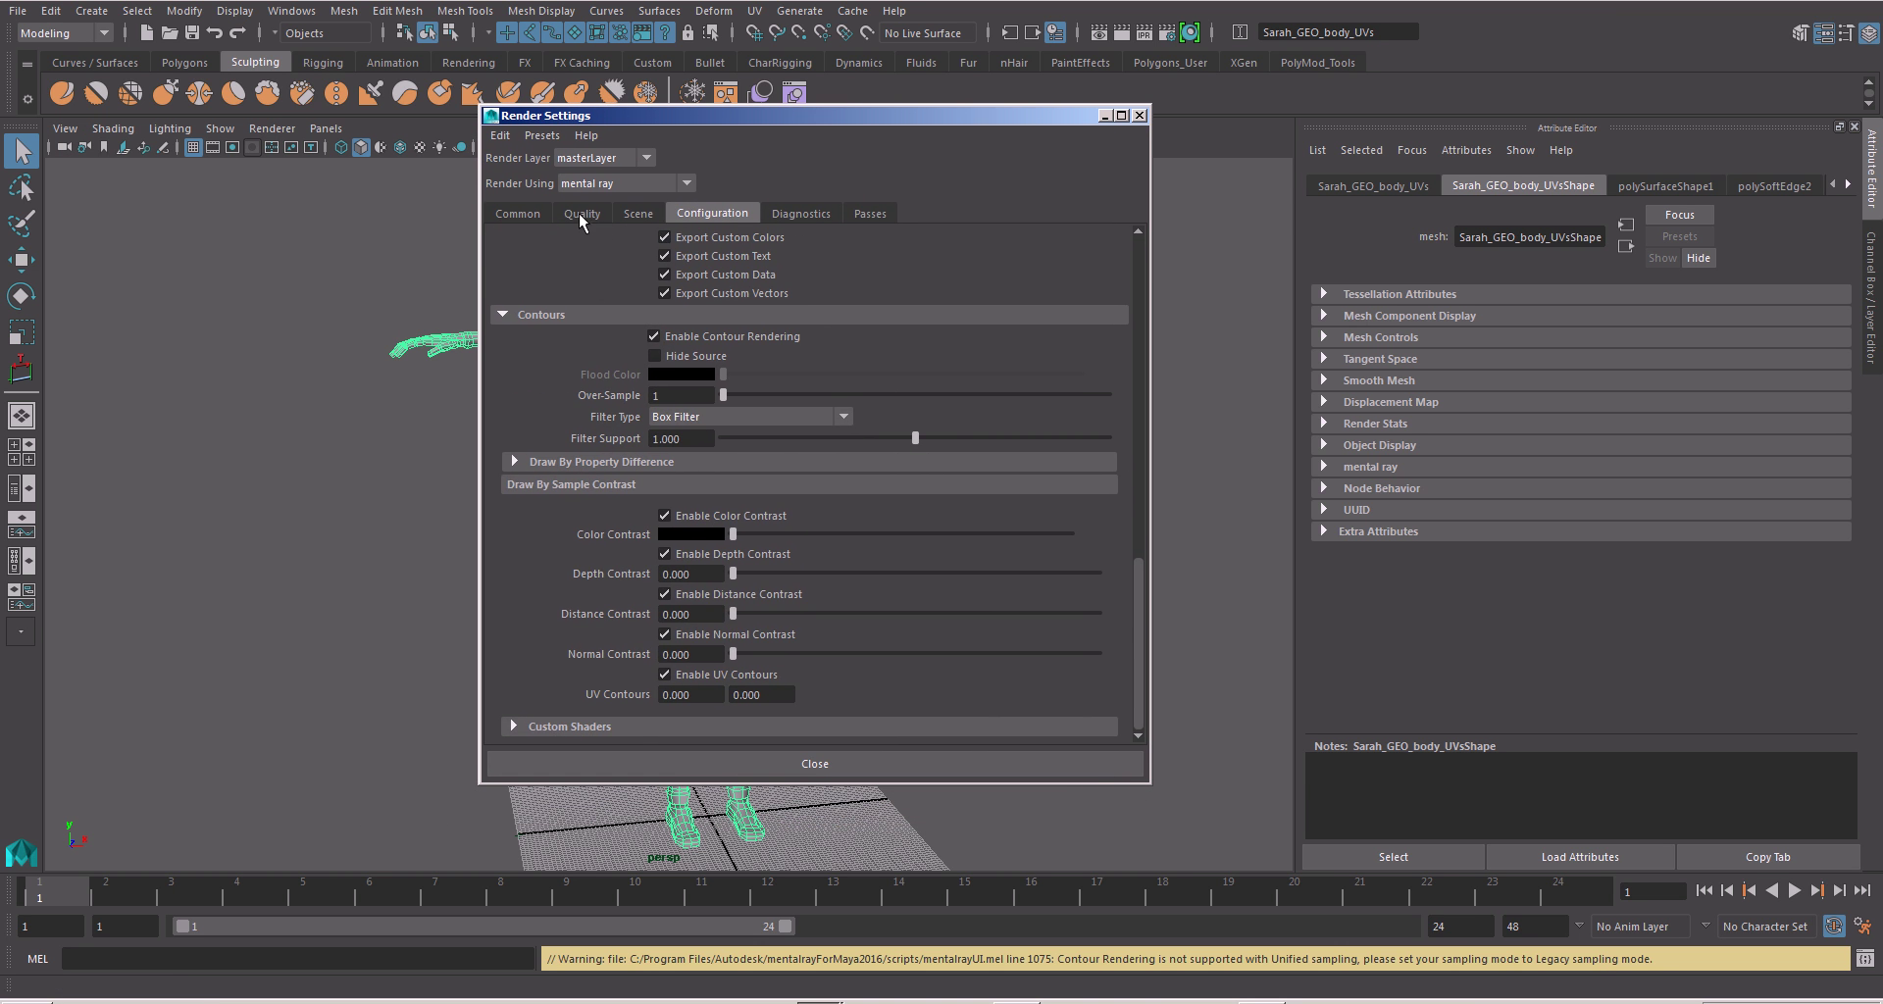
{"action": "left_click", "coordinate": [581, 213]}
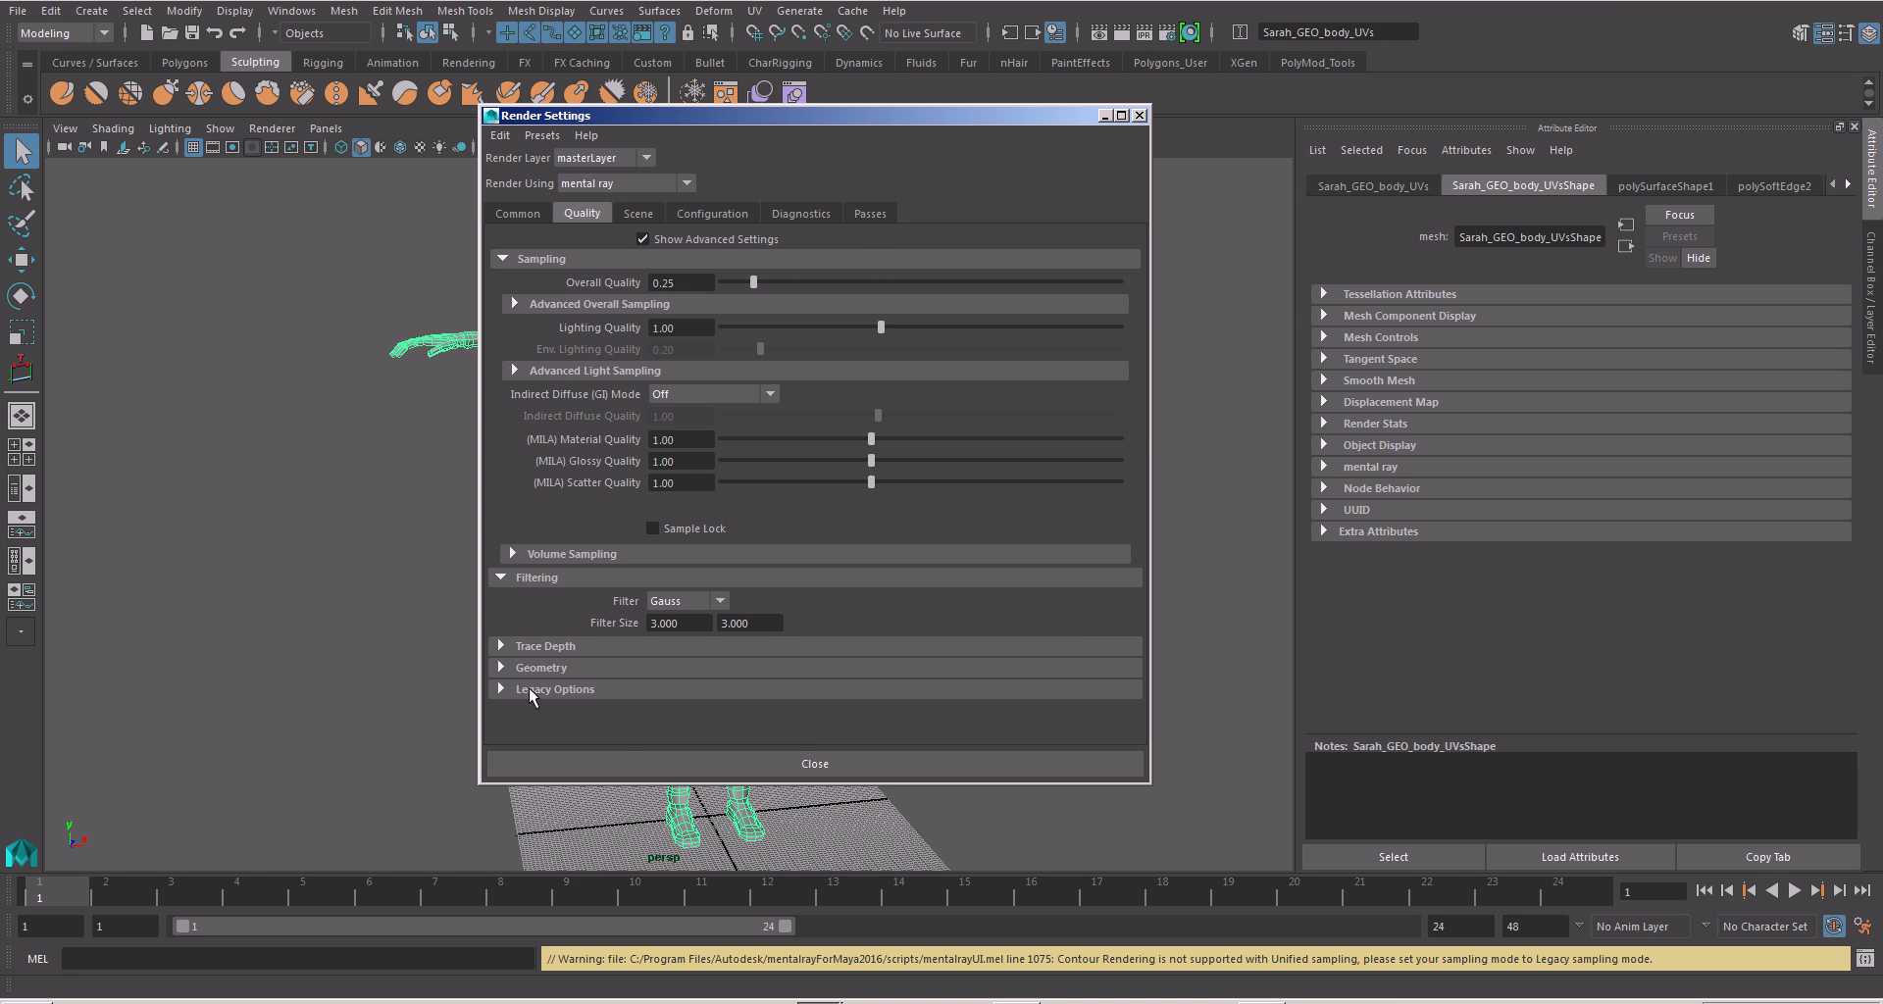
{"action": "left_click", "coordinate": [553, 688]}
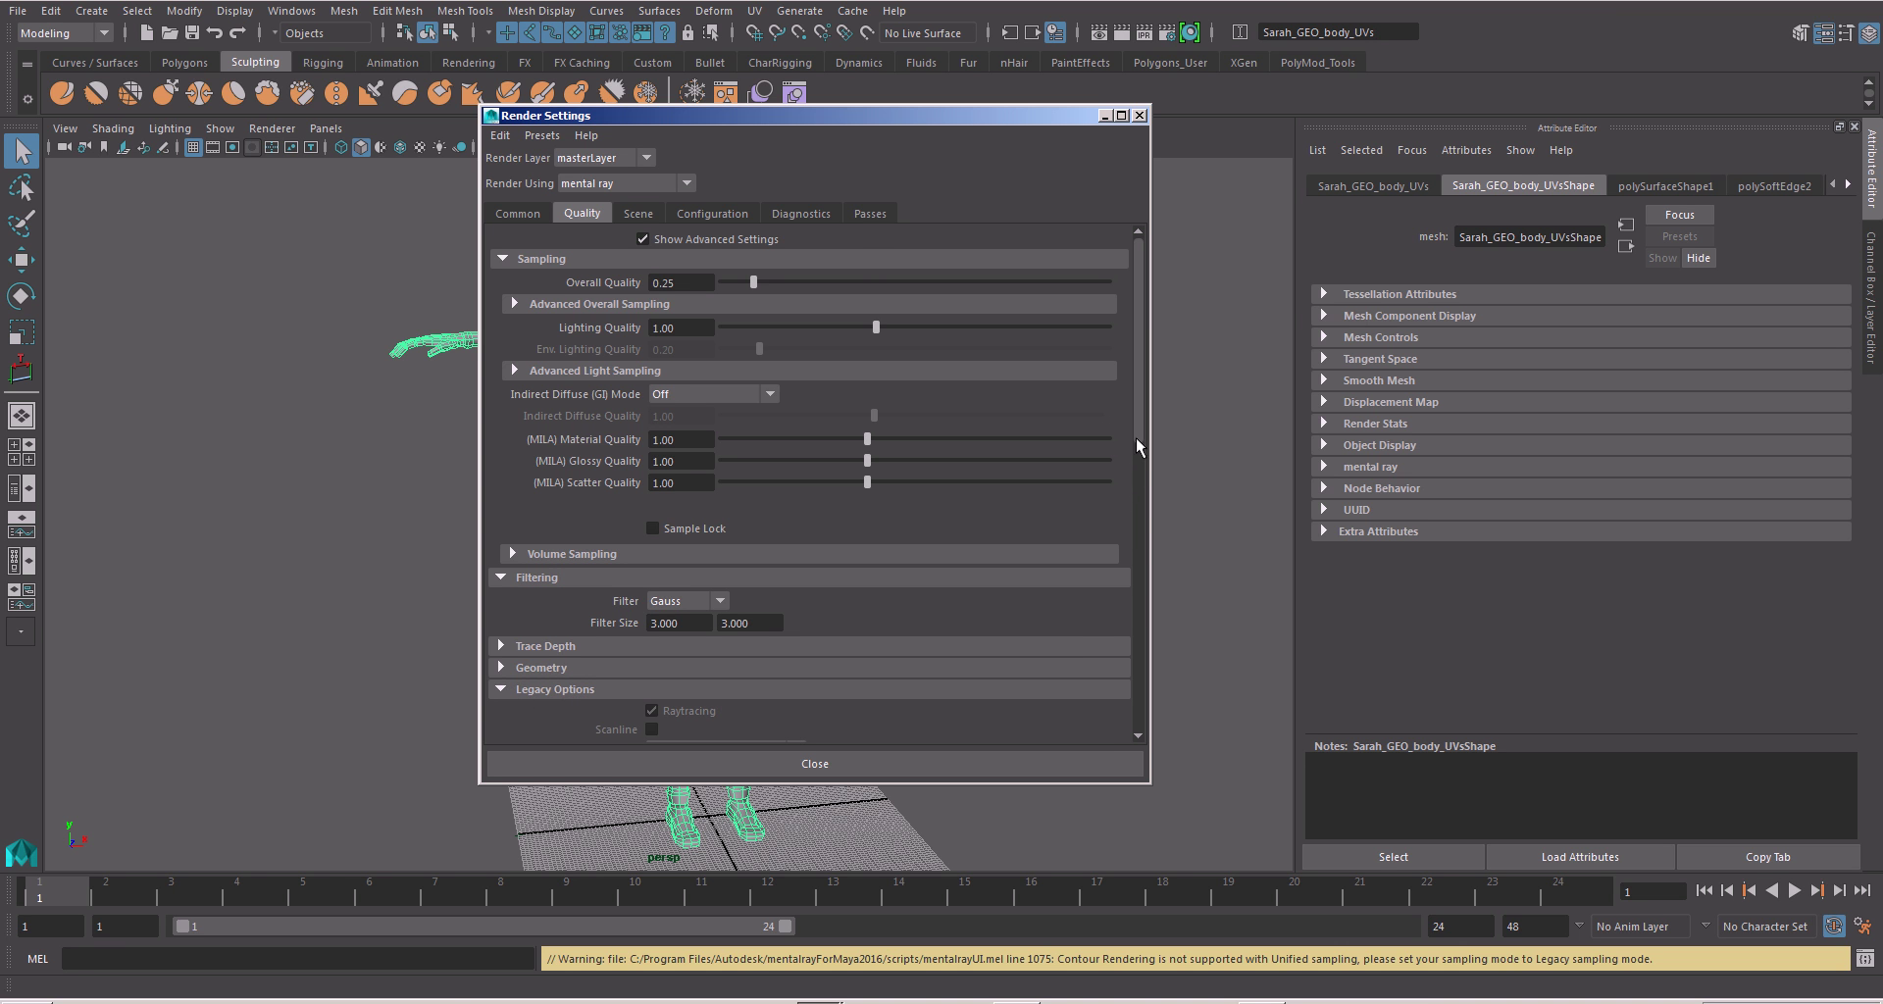
{"action": "scroll", "scroll_direction": "down", "scroll_amount": 3}
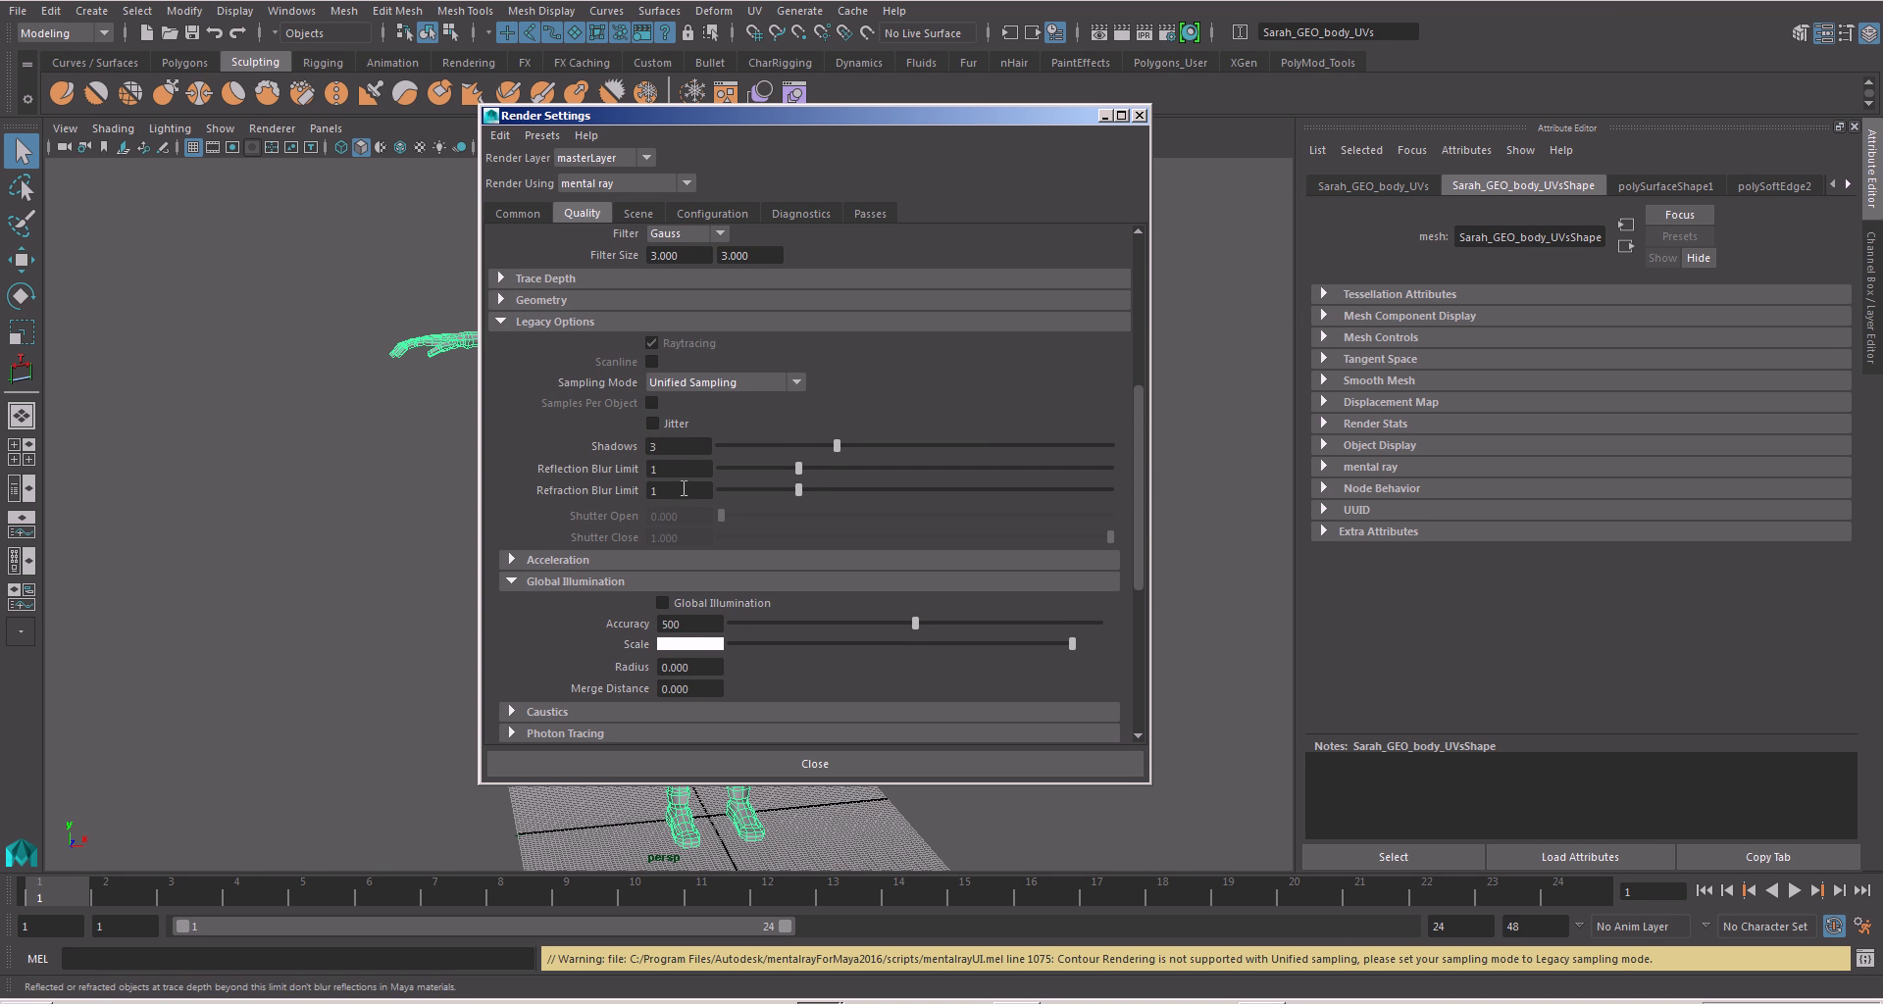
{"action": "mouse_move", "coordinate": [748, 382]}
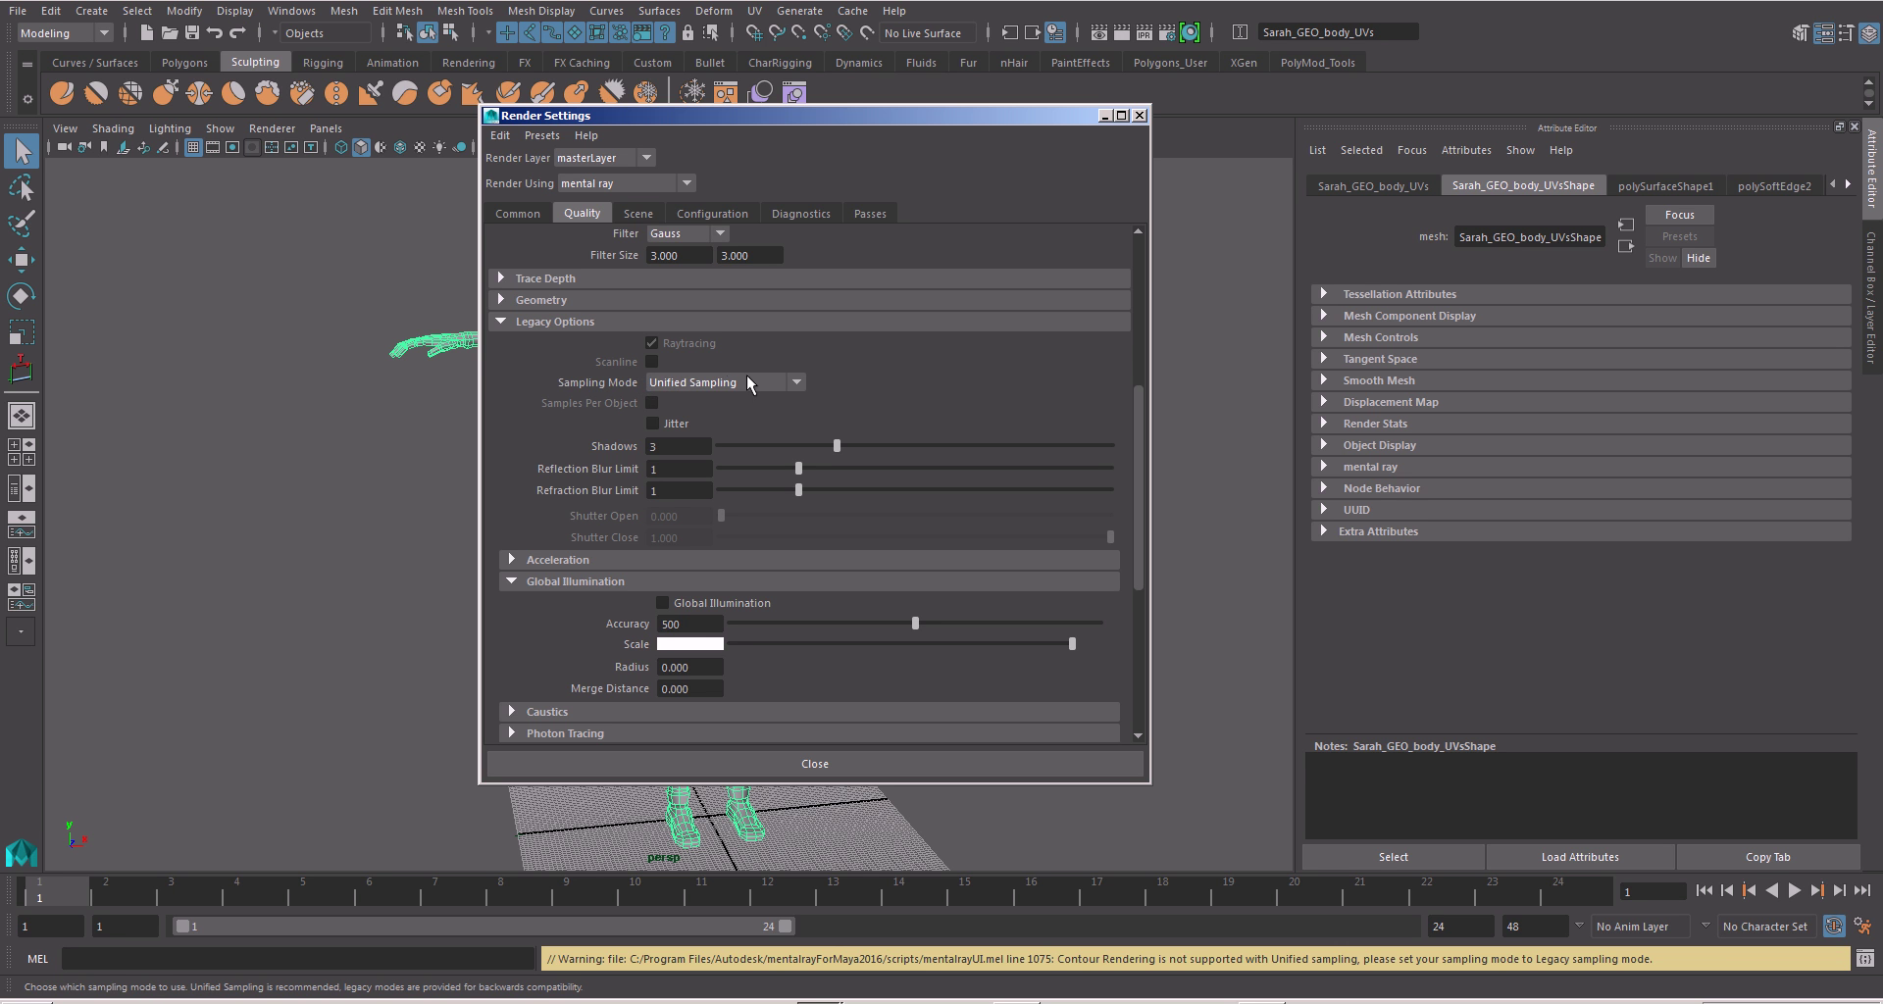
{"action": "left_click", "coordinate": [796, 382]}
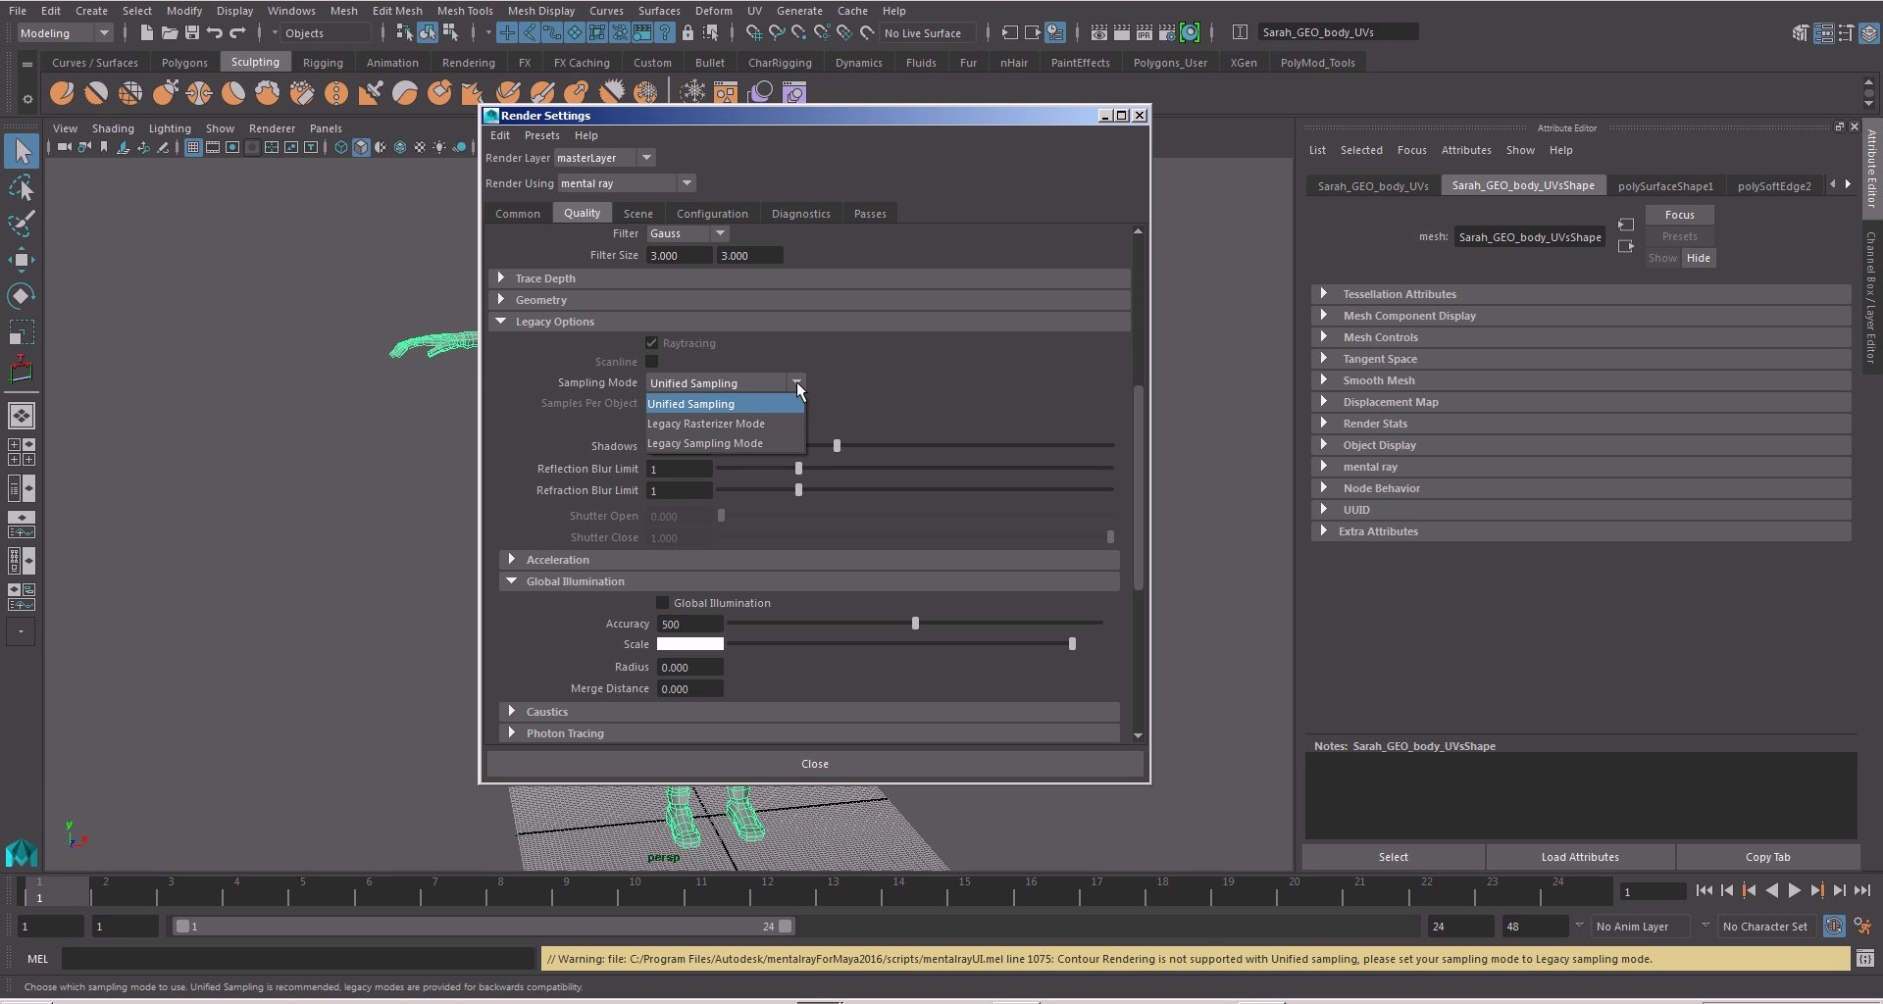
{"action": "mouse_move", "coordinate": [712, 443]}
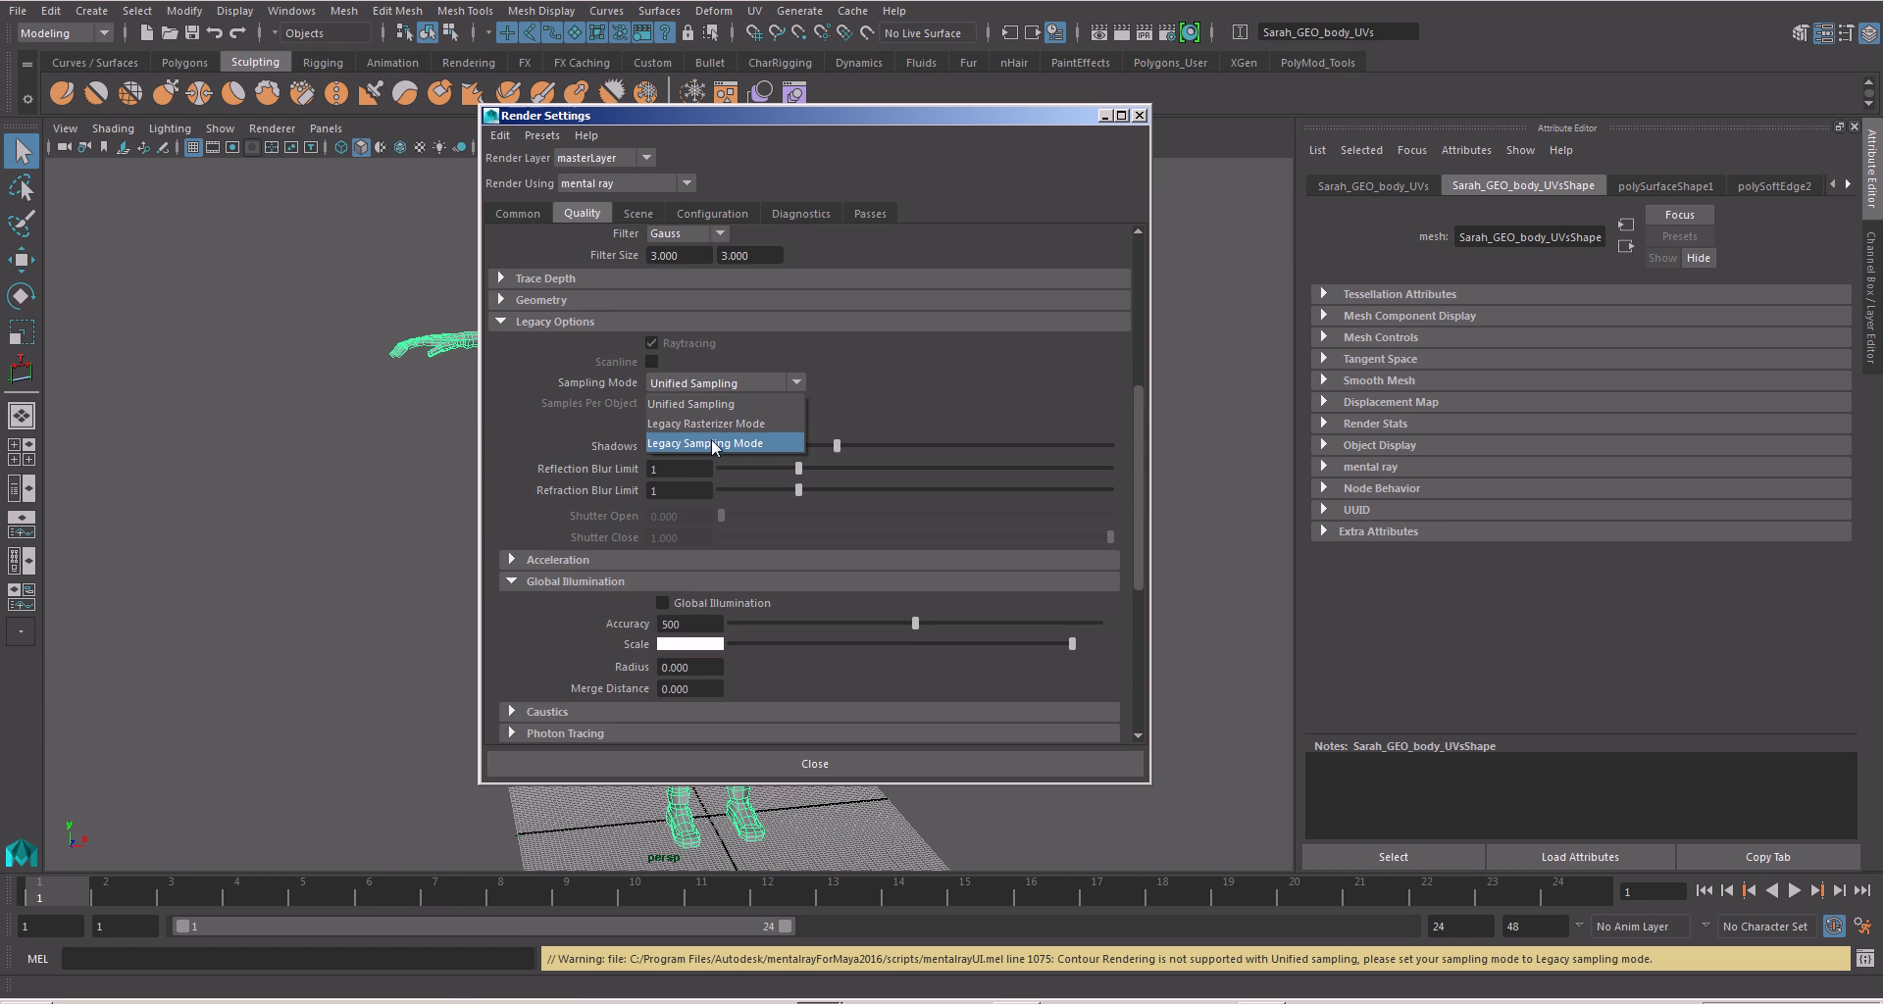
{"action": "left_click", "coordinate": [713, 443]}
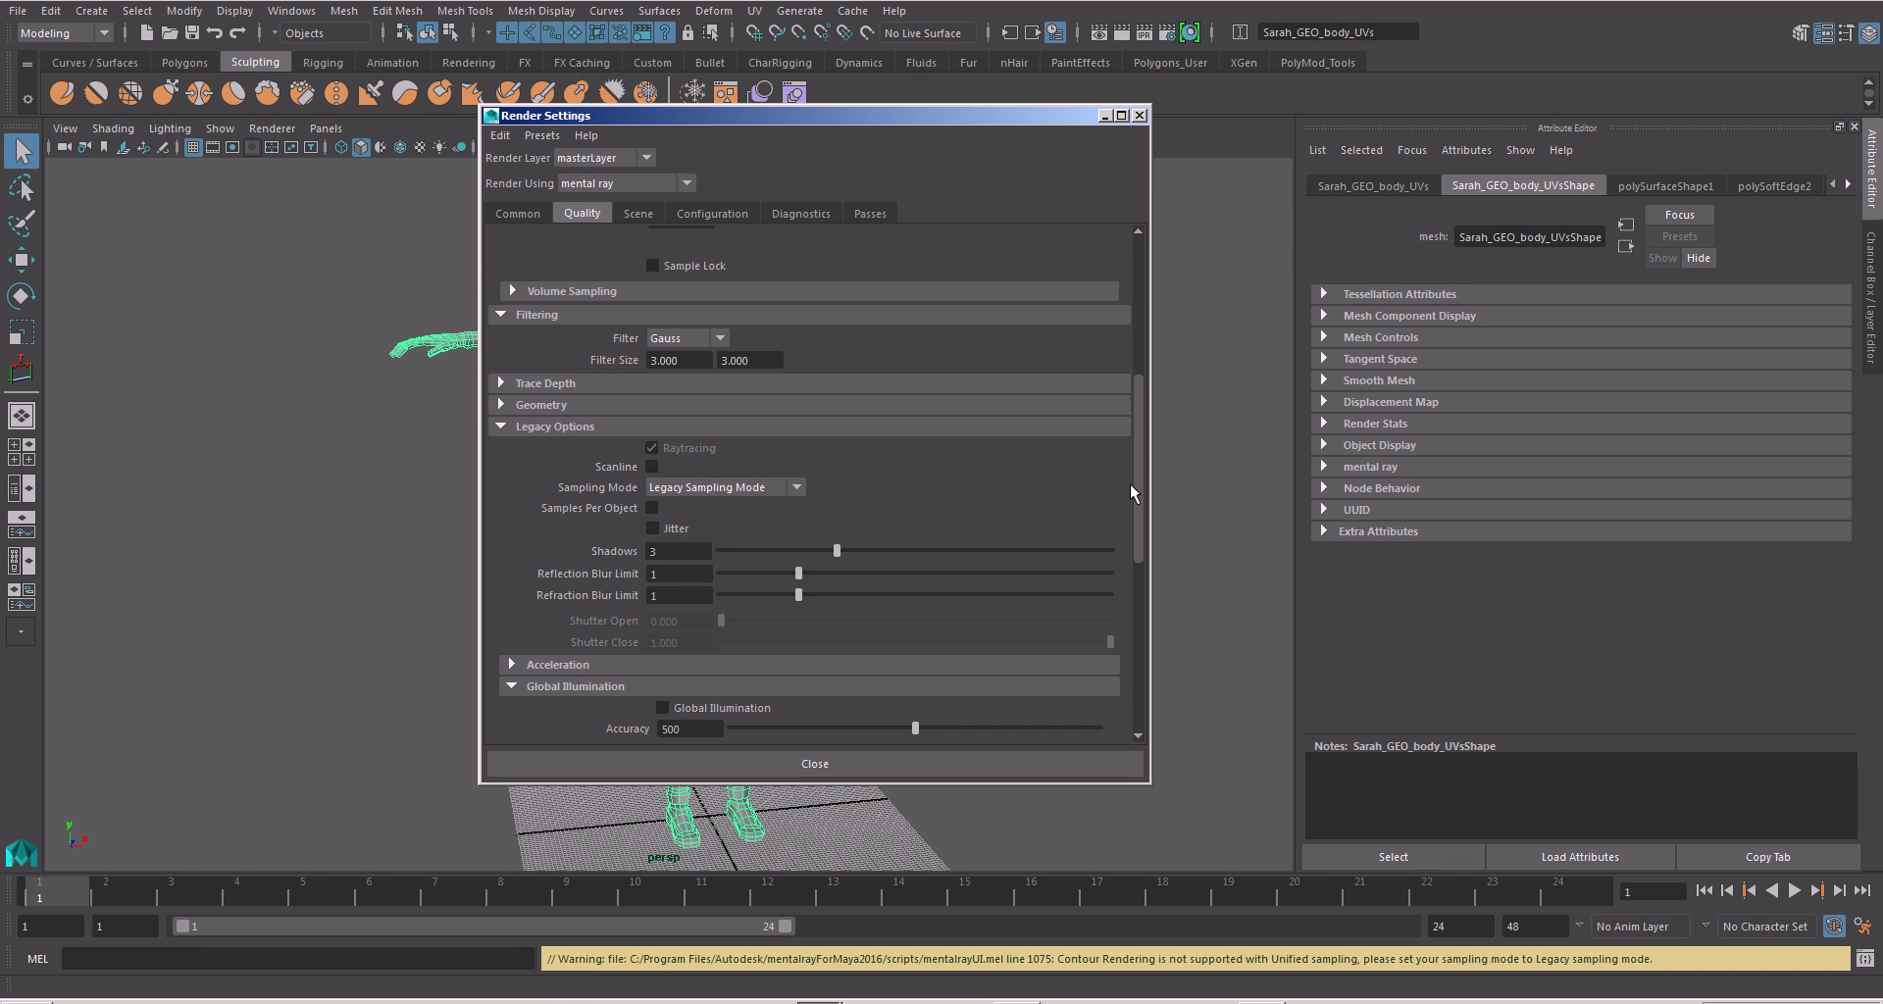
{"action": "left_click_drag", "start_coordinate": [813, 114], "coordinate": [684, 114]}
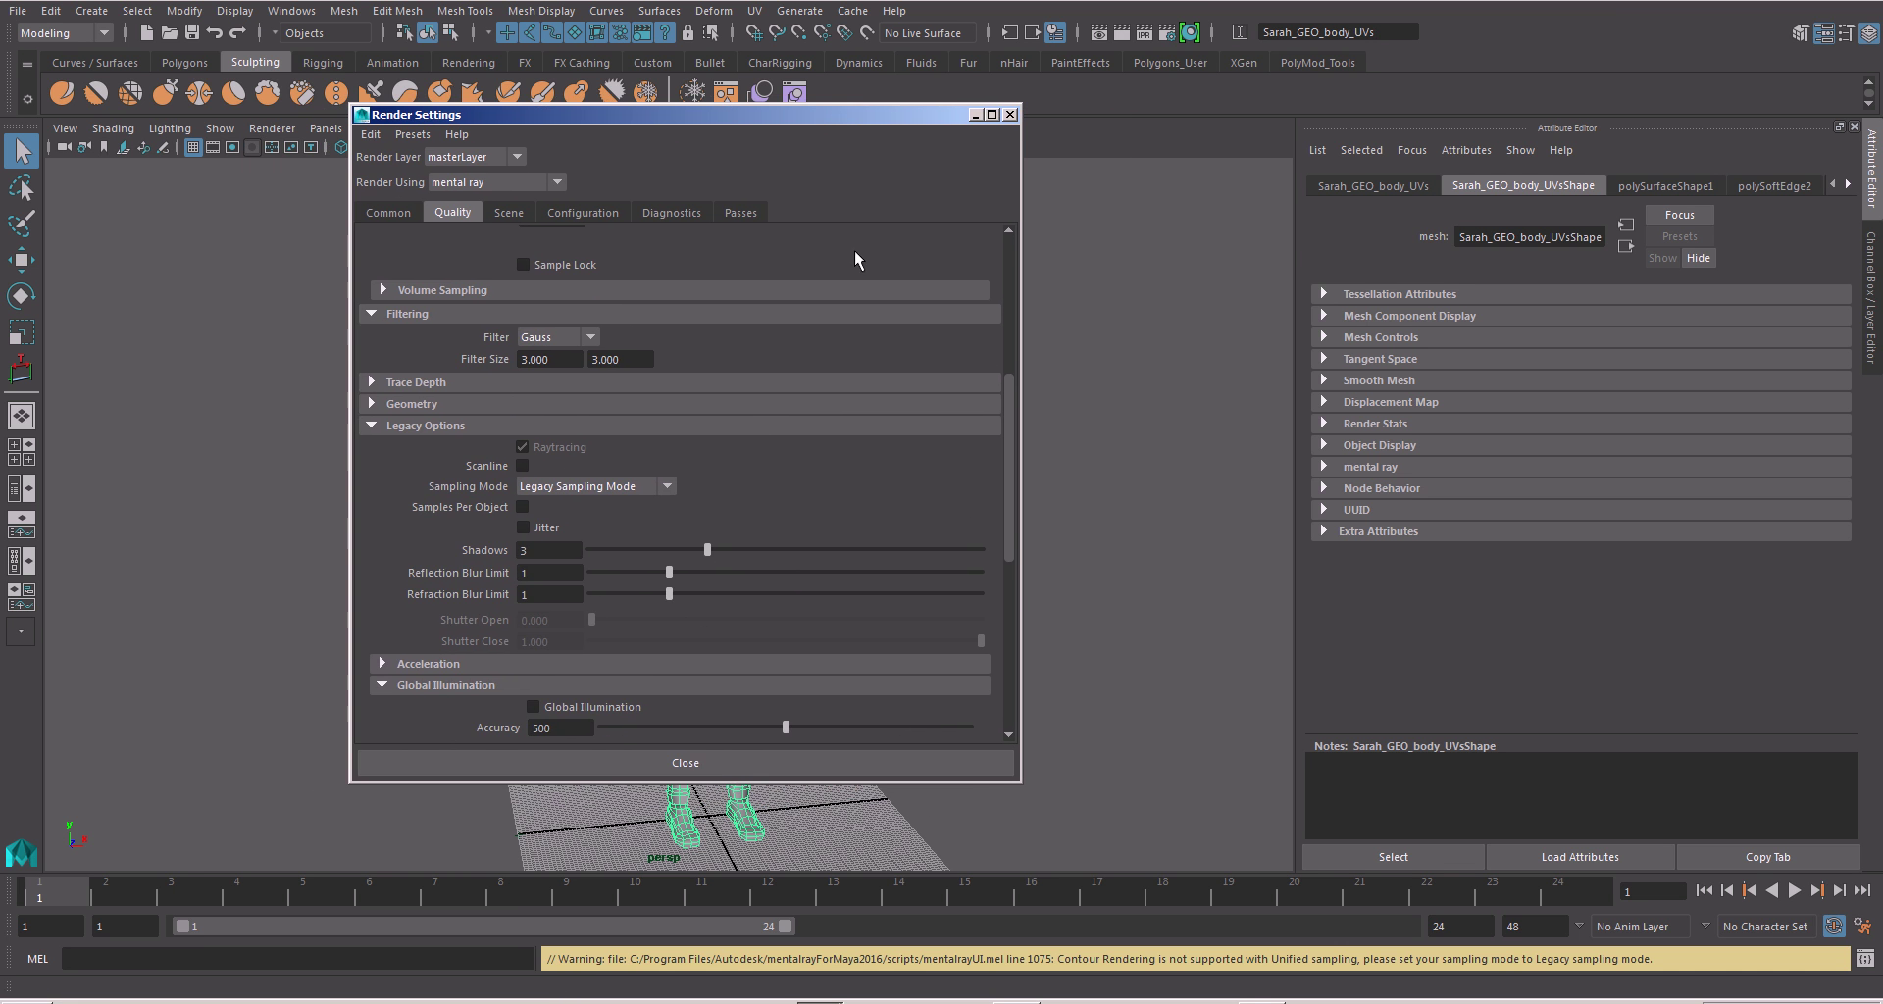
{"action": "scroll", "scroll_direction": "down", "scroll_amount": 3}
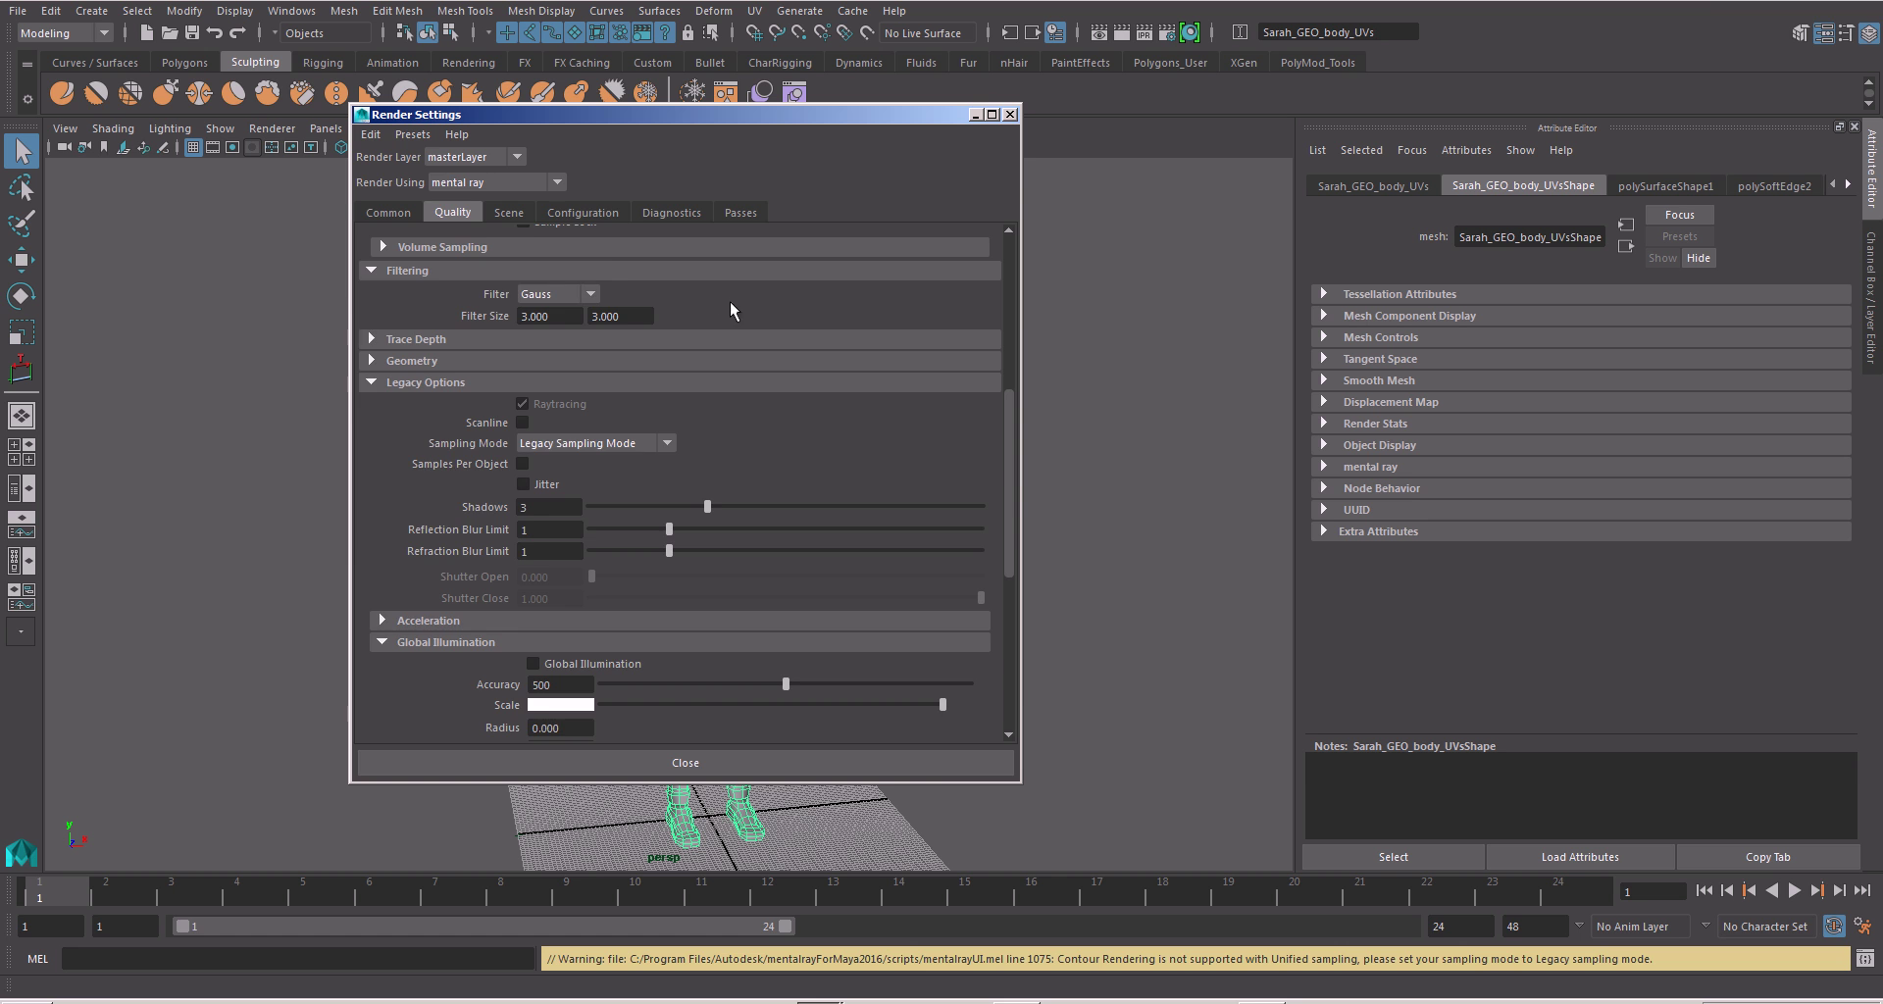
- Make contours draw around the silhouette and around all poly faces
{"action": "left_click", "coordinate": [583, 212]}
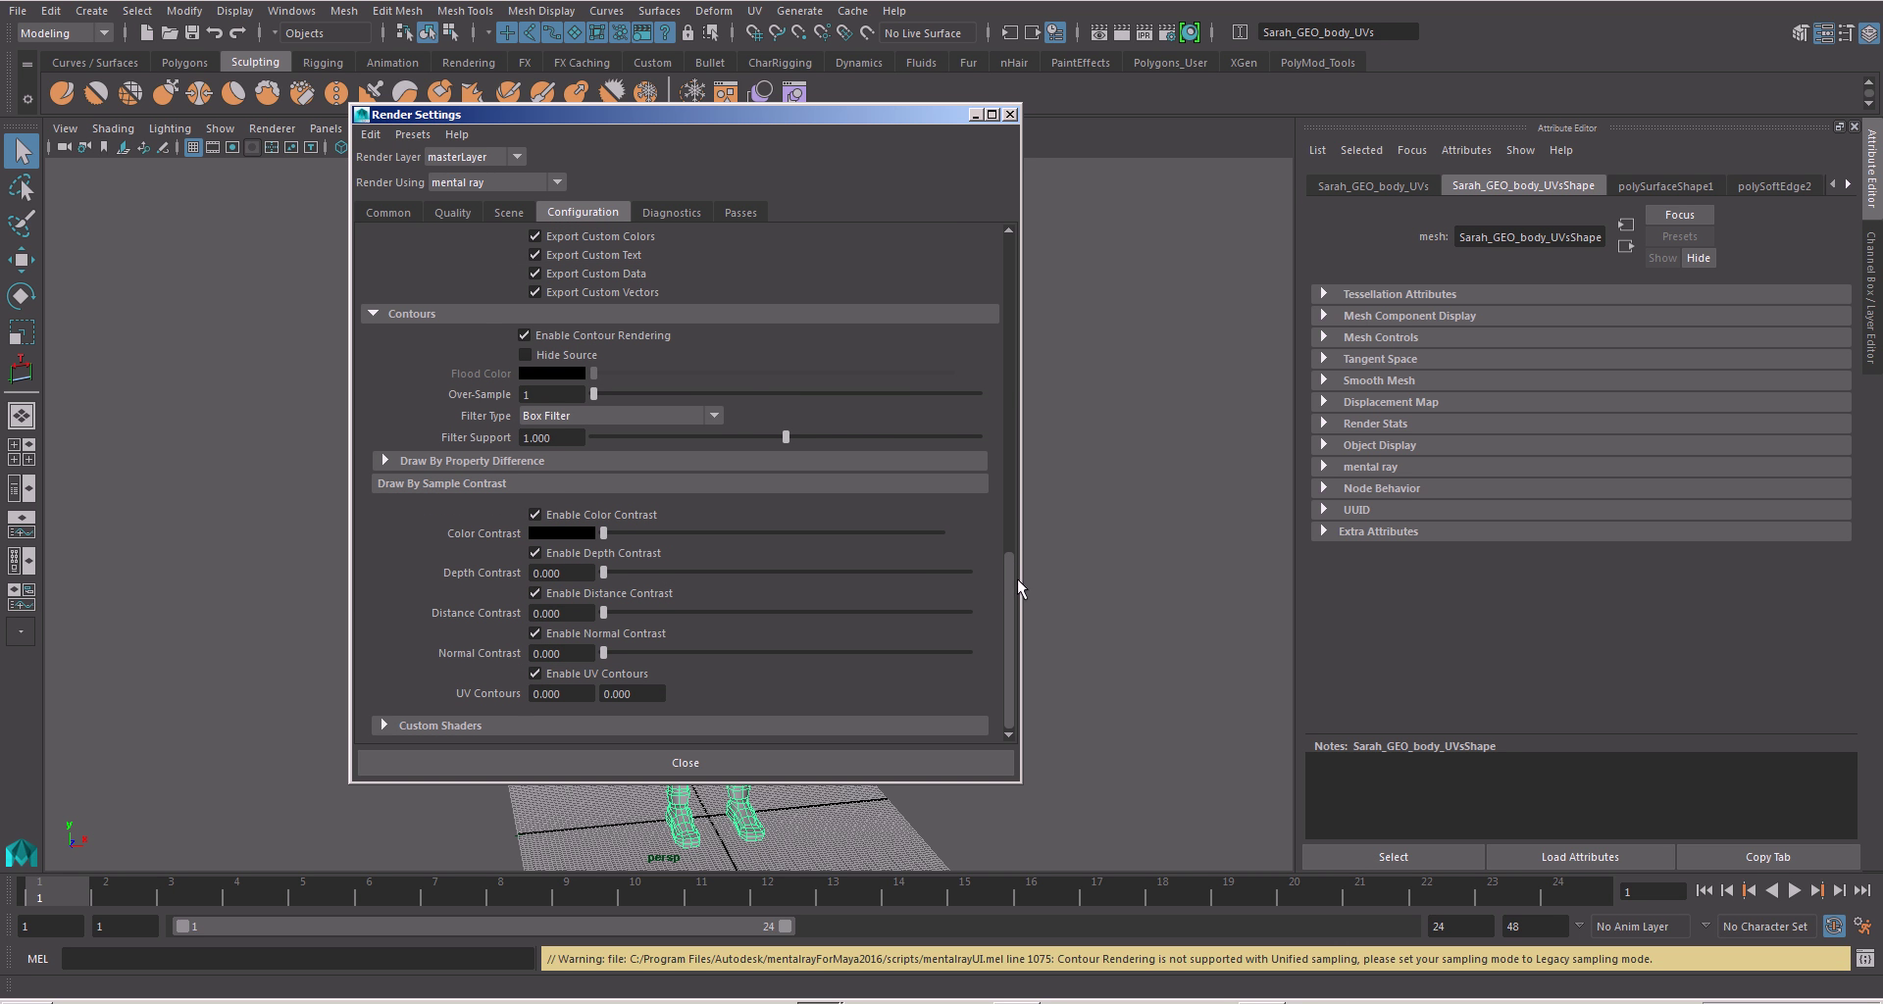
{"action": "mouse_move", "coordinate": [496, 411]}
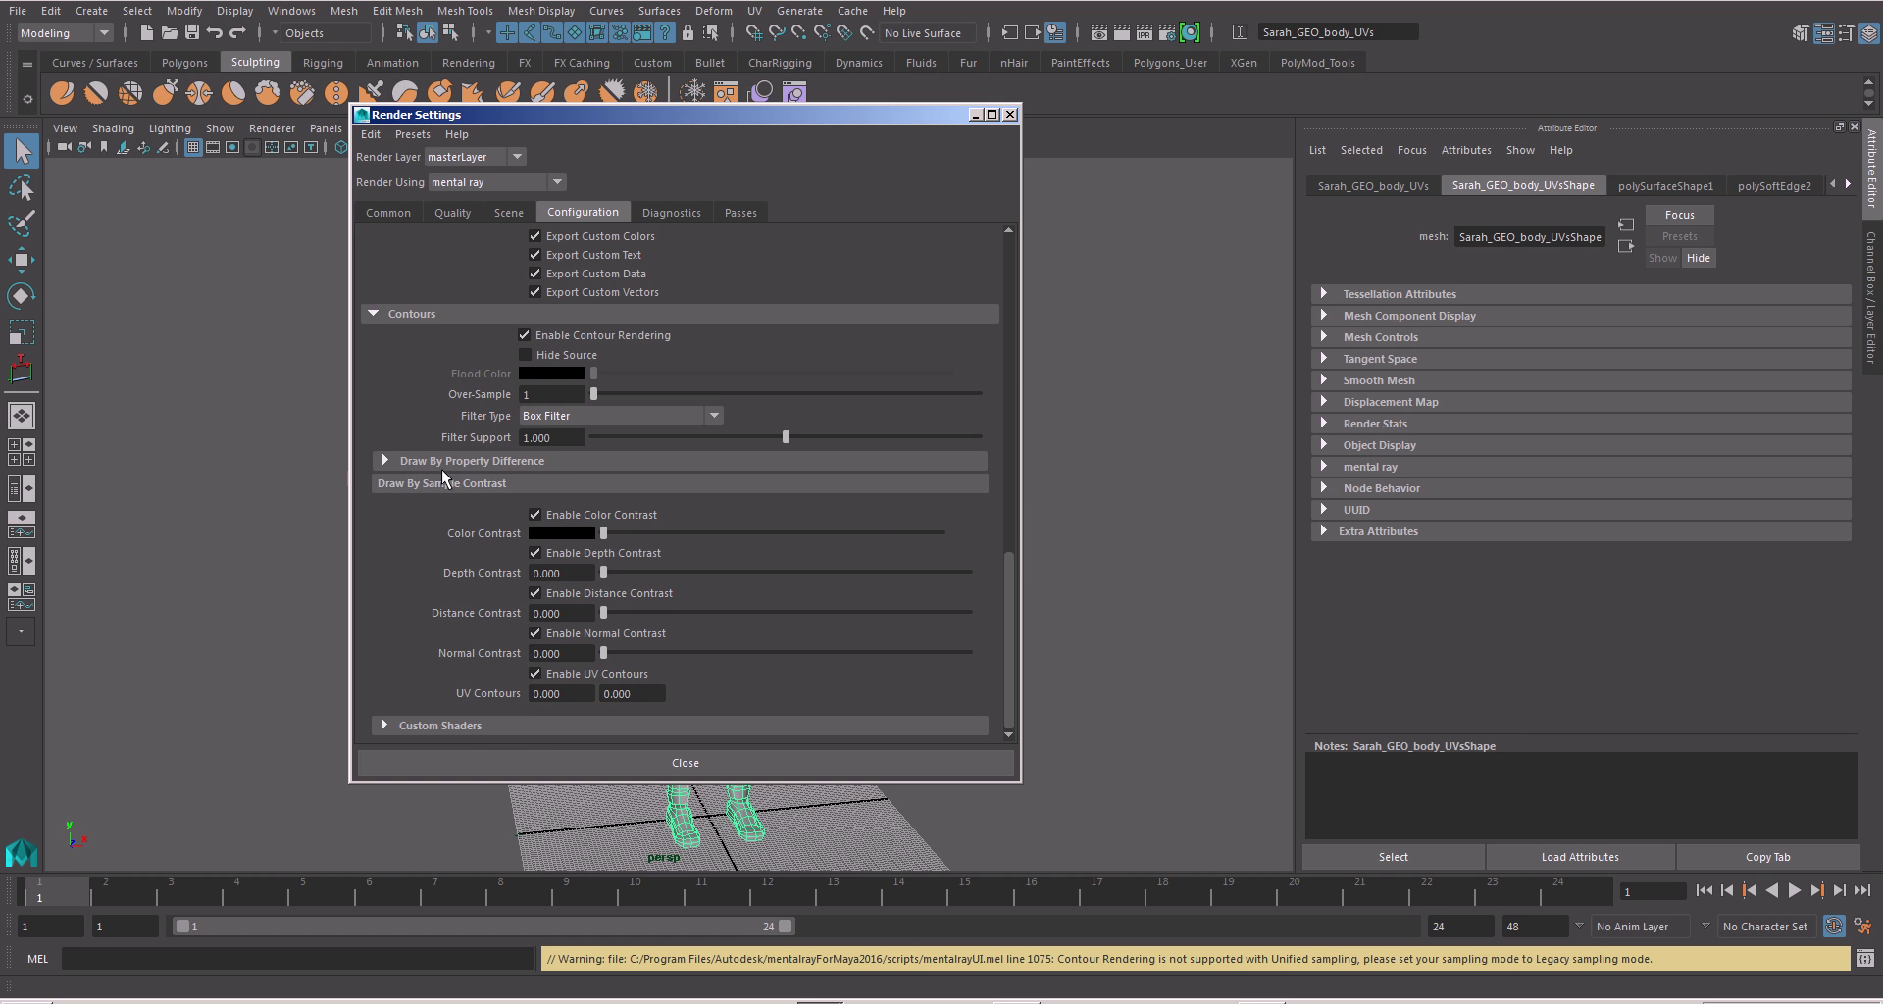
{"action": "left_click", "coordinate": [383, 461]}
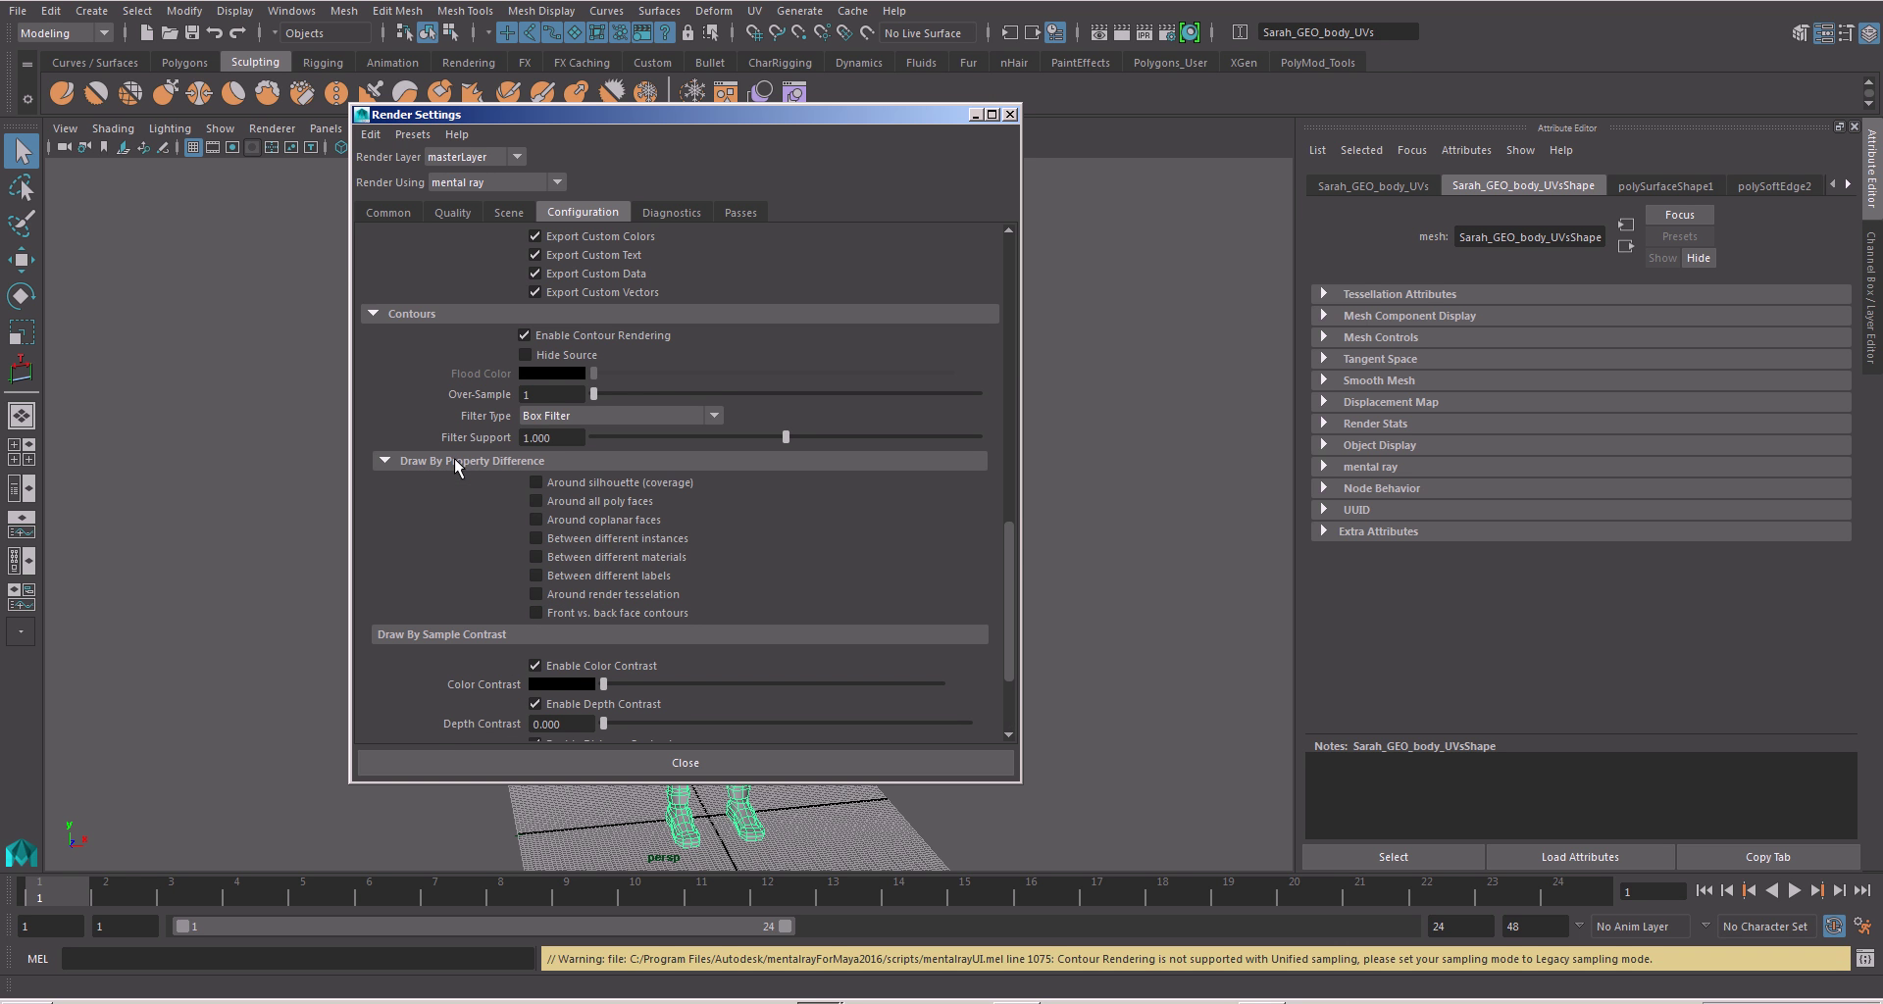
{"action": "scroll", "scroll_direction": "down", "scroll_amount": 3}
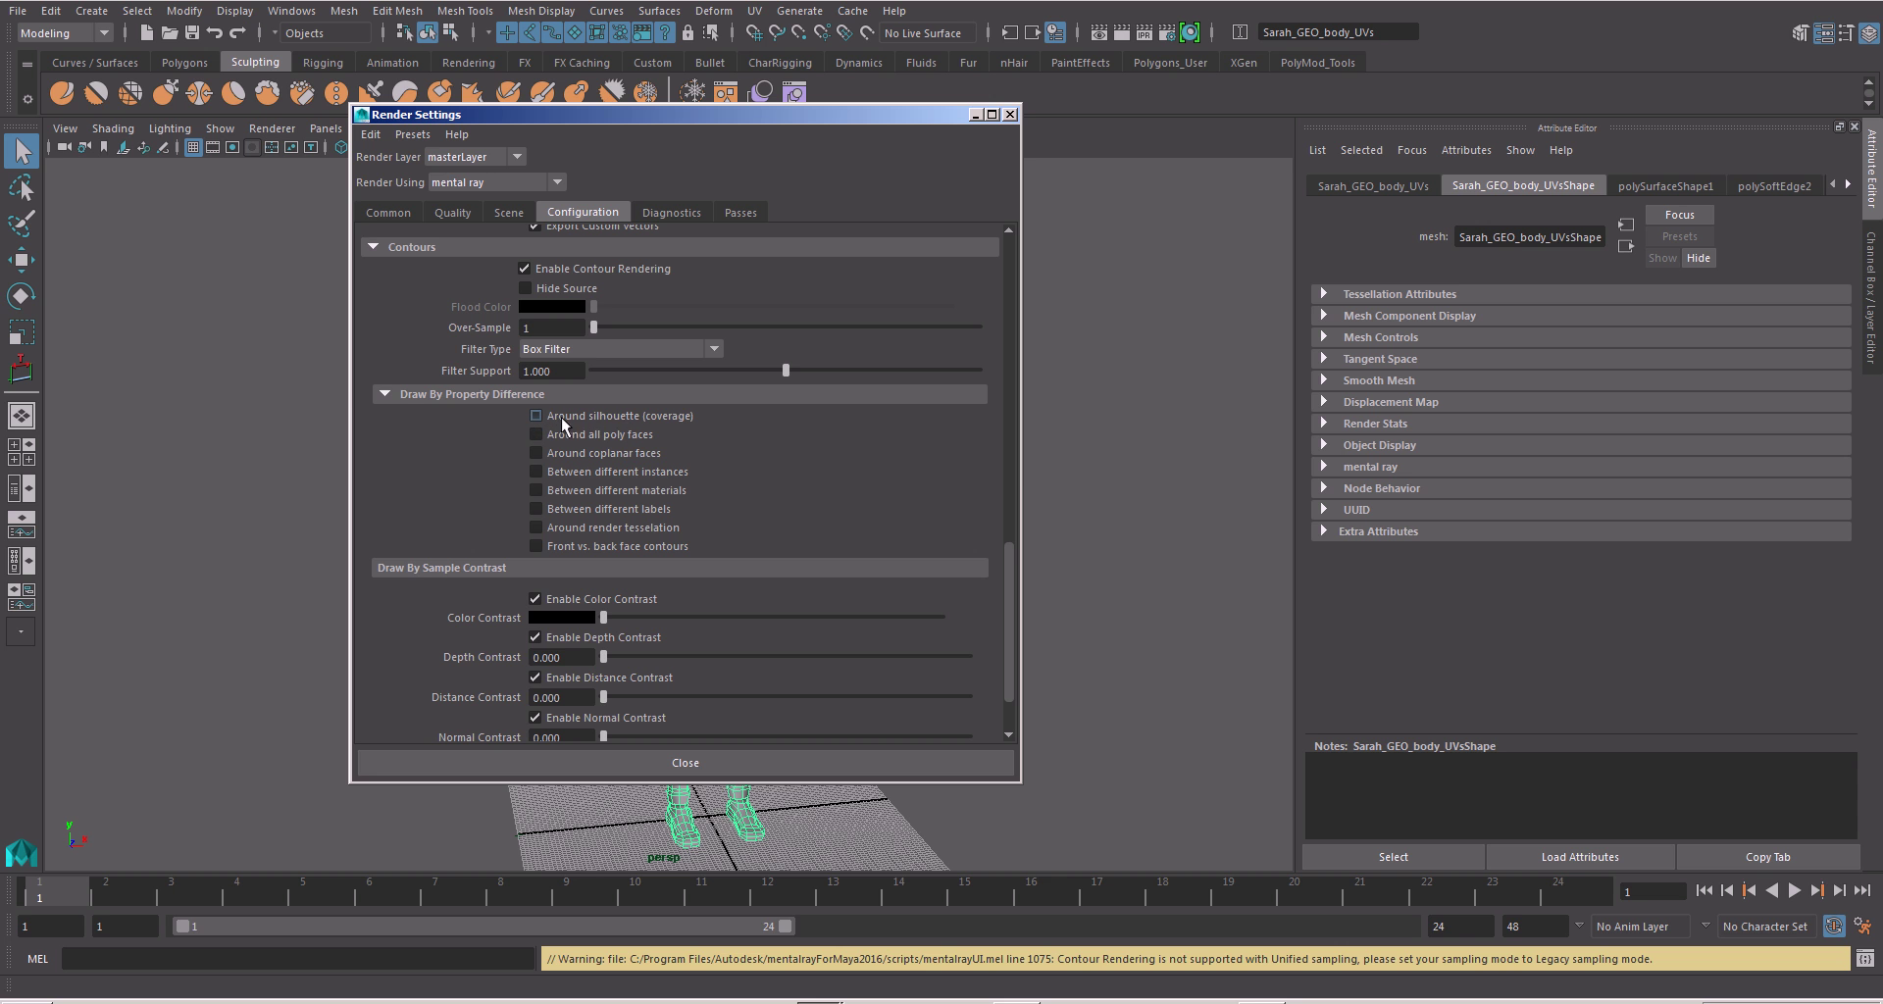
{"action": "left_click", "coordinate": [535, 416]}
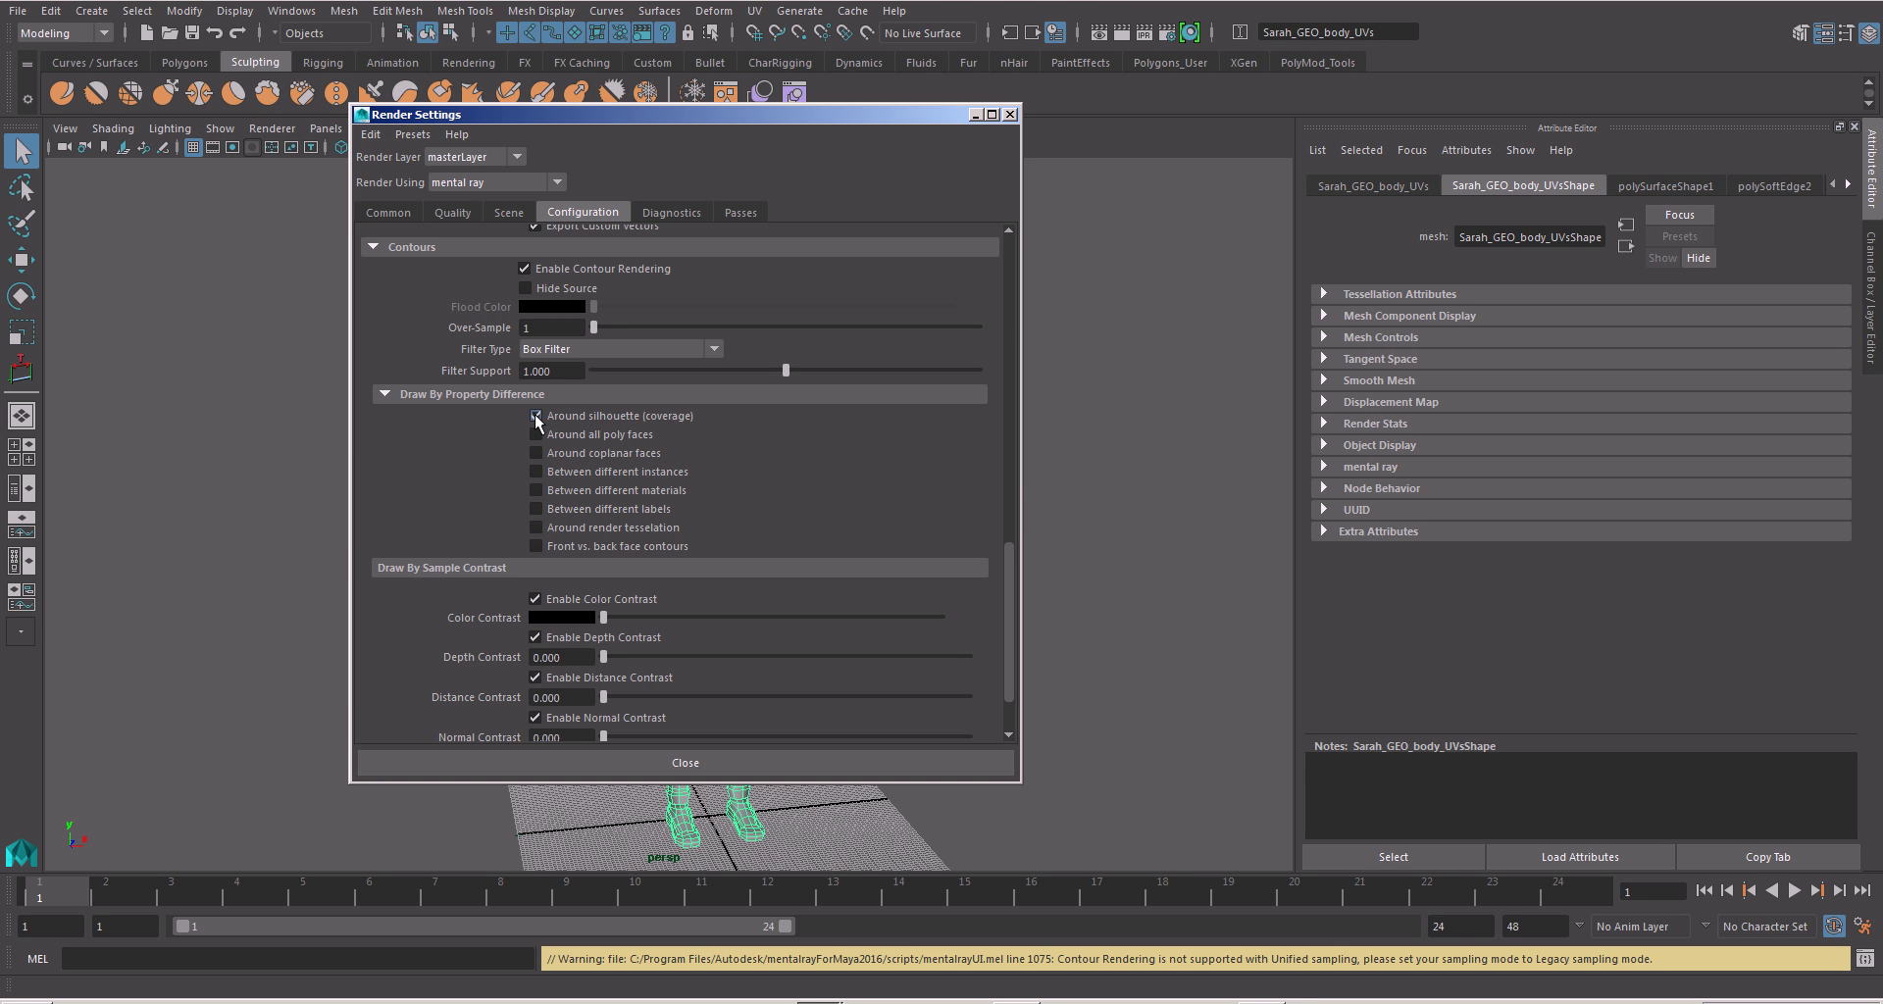
{"action": "left_click", "coordinate": [535, 416]}
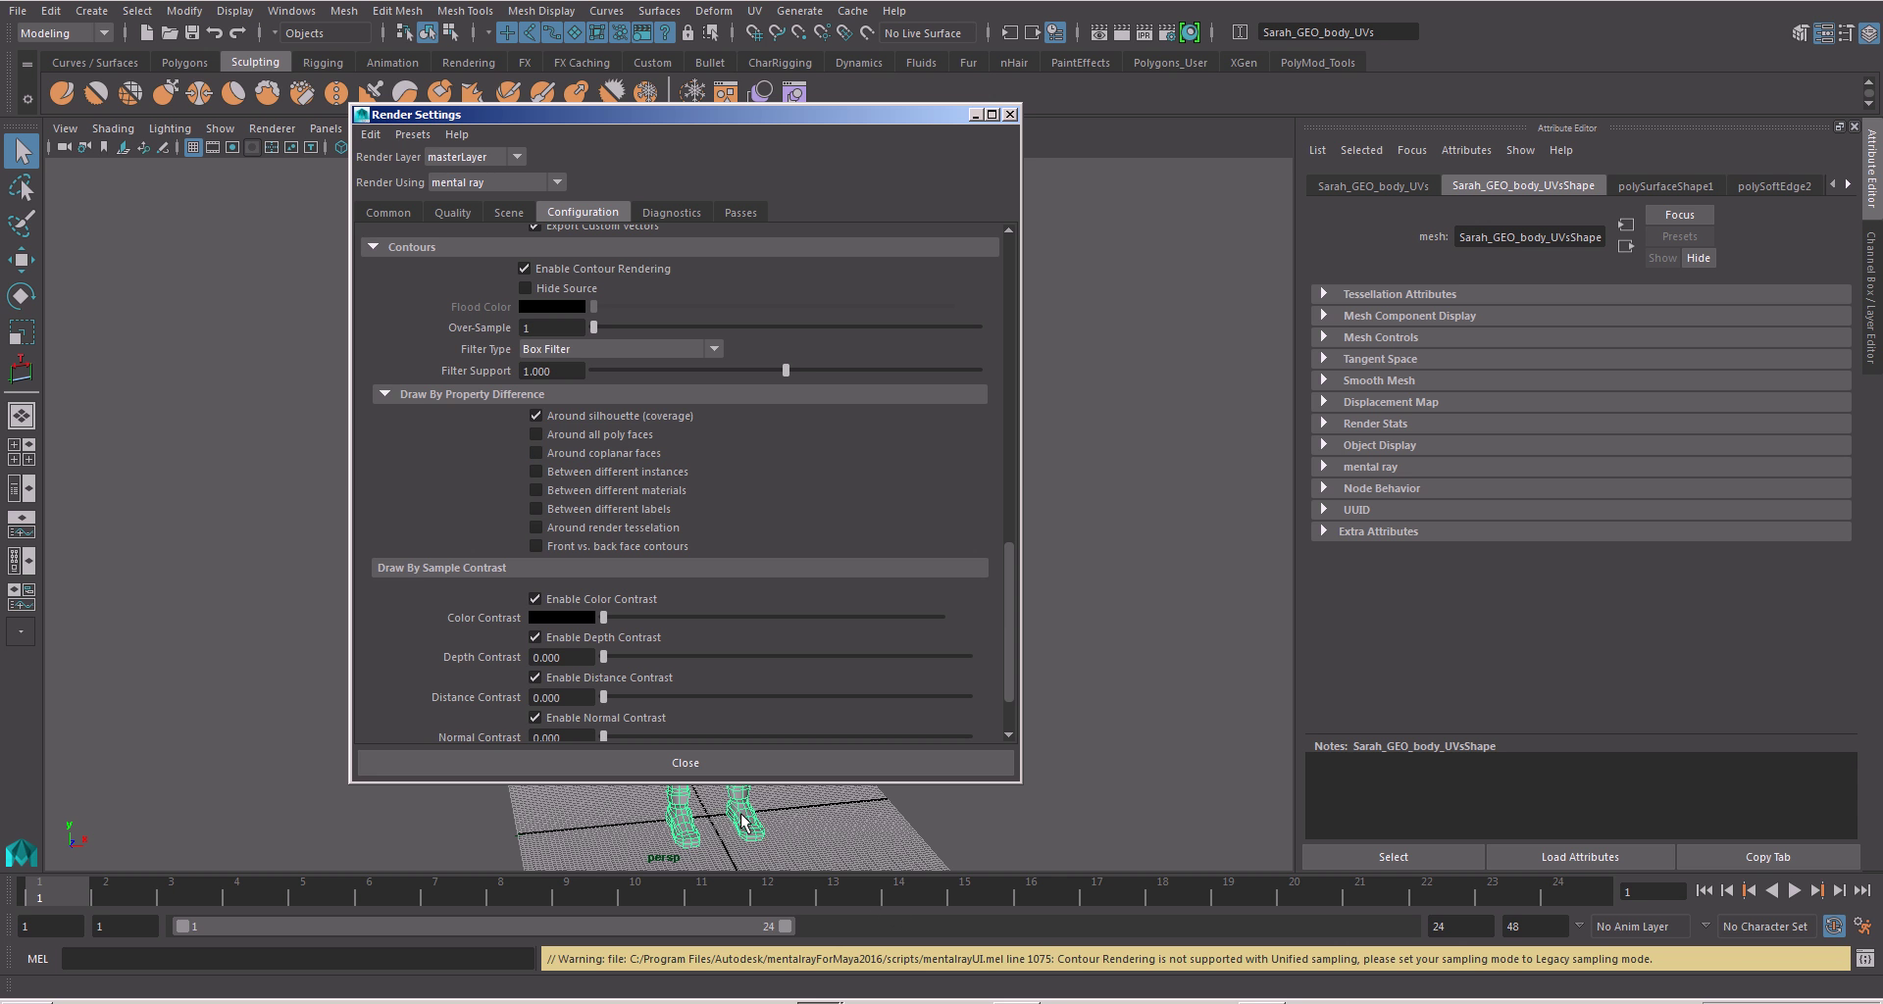
{"action": "mouse_move", "coordinate": [751, 834]}
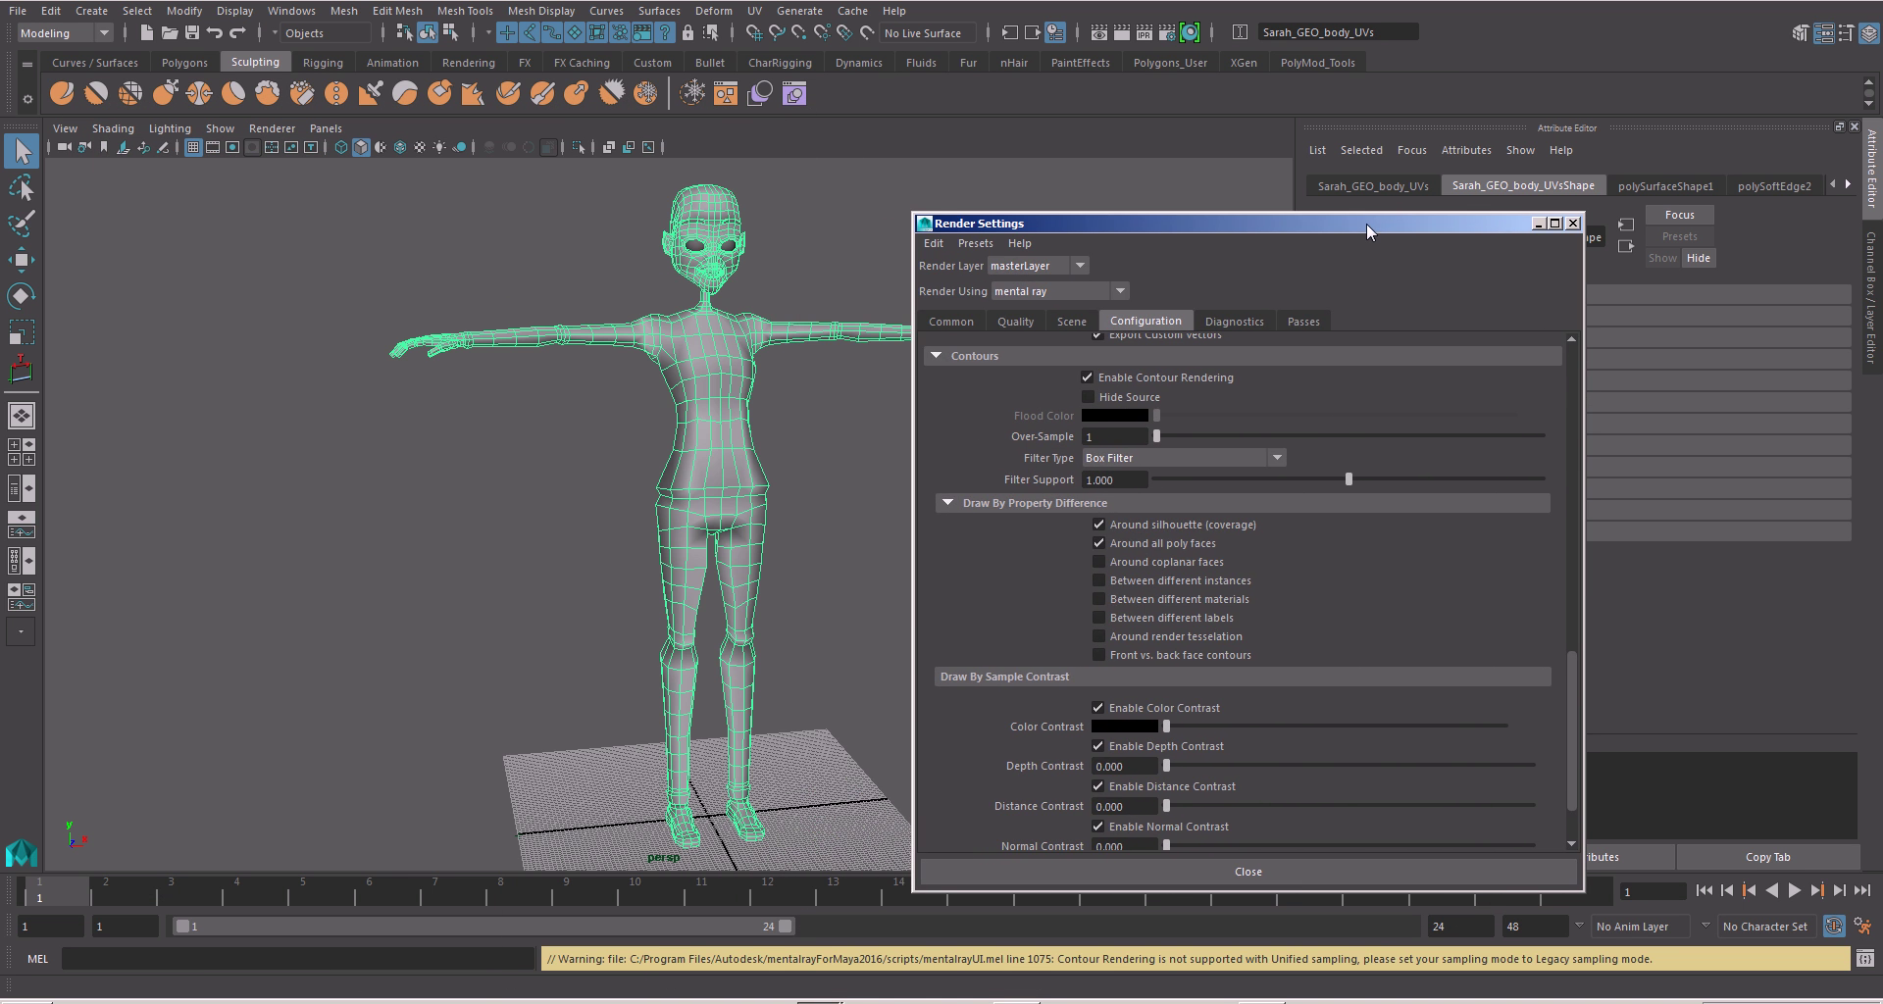
{"action": "left_click_drag", "start_coordinate": [1366, 232], "coordinate": [1519, 175]}
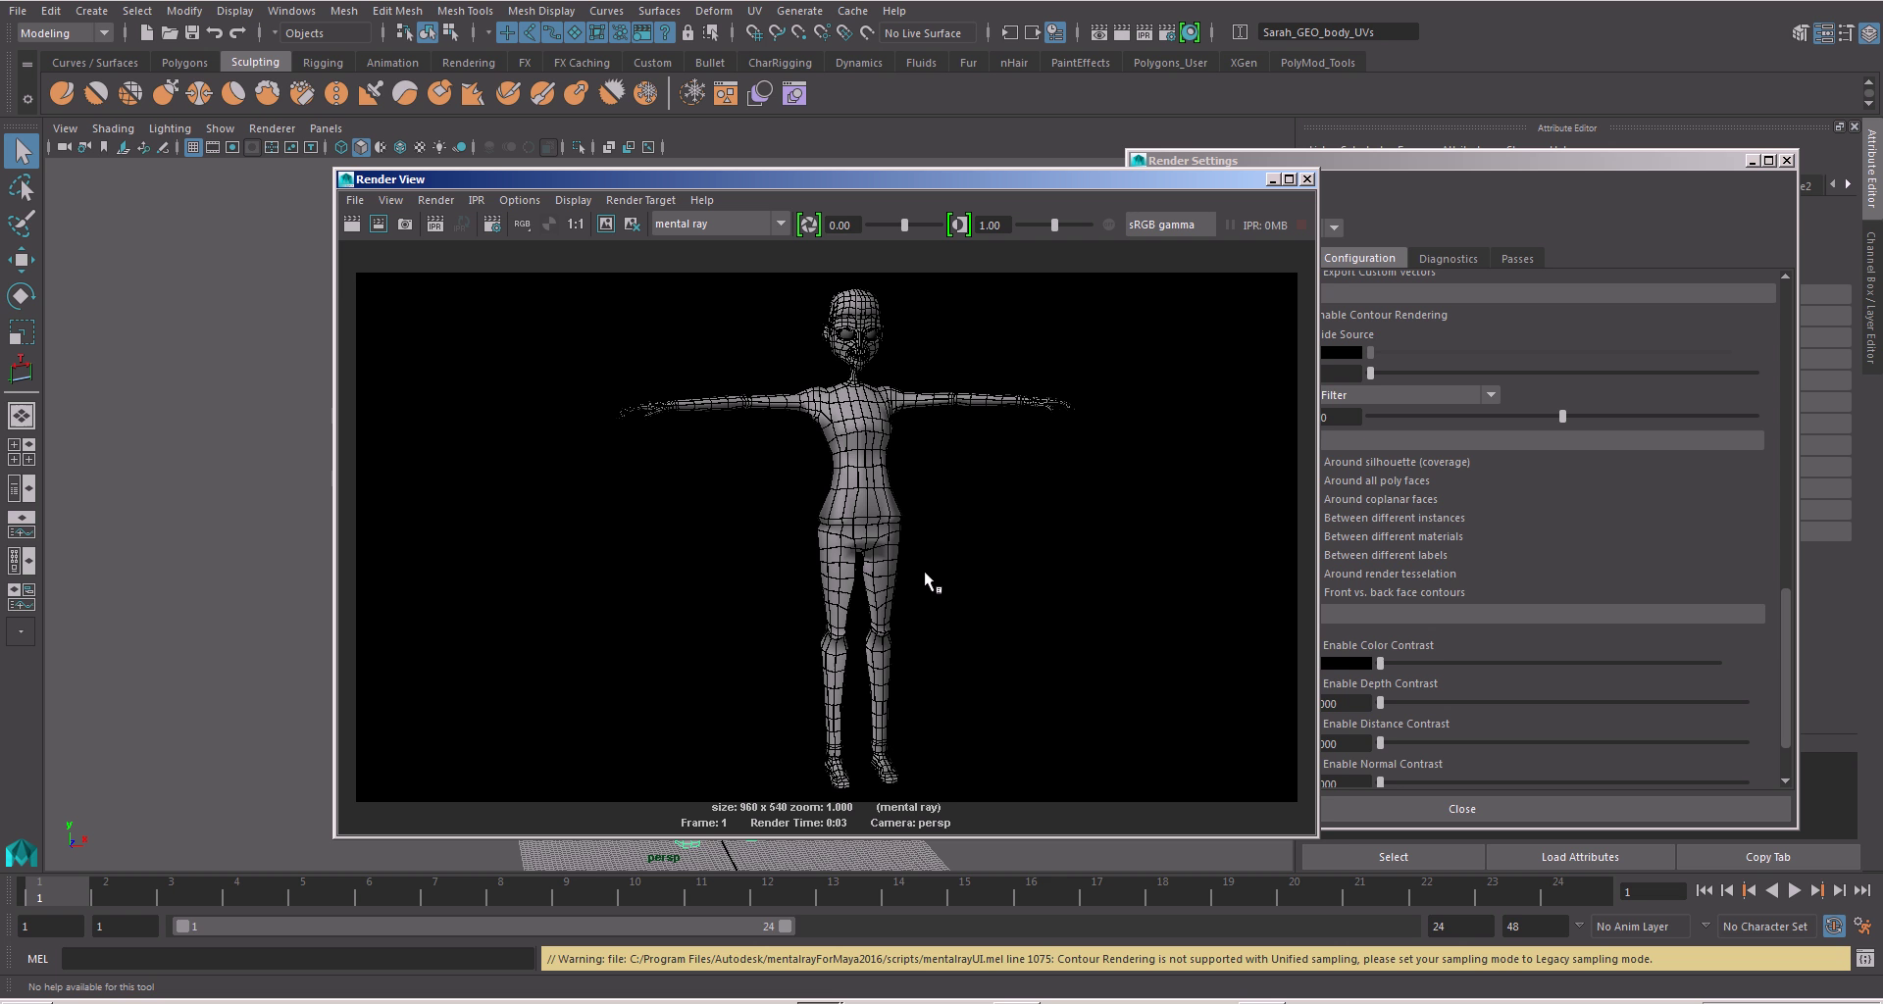
{"action": "mouse_move", "coordinate": [900, 601]}
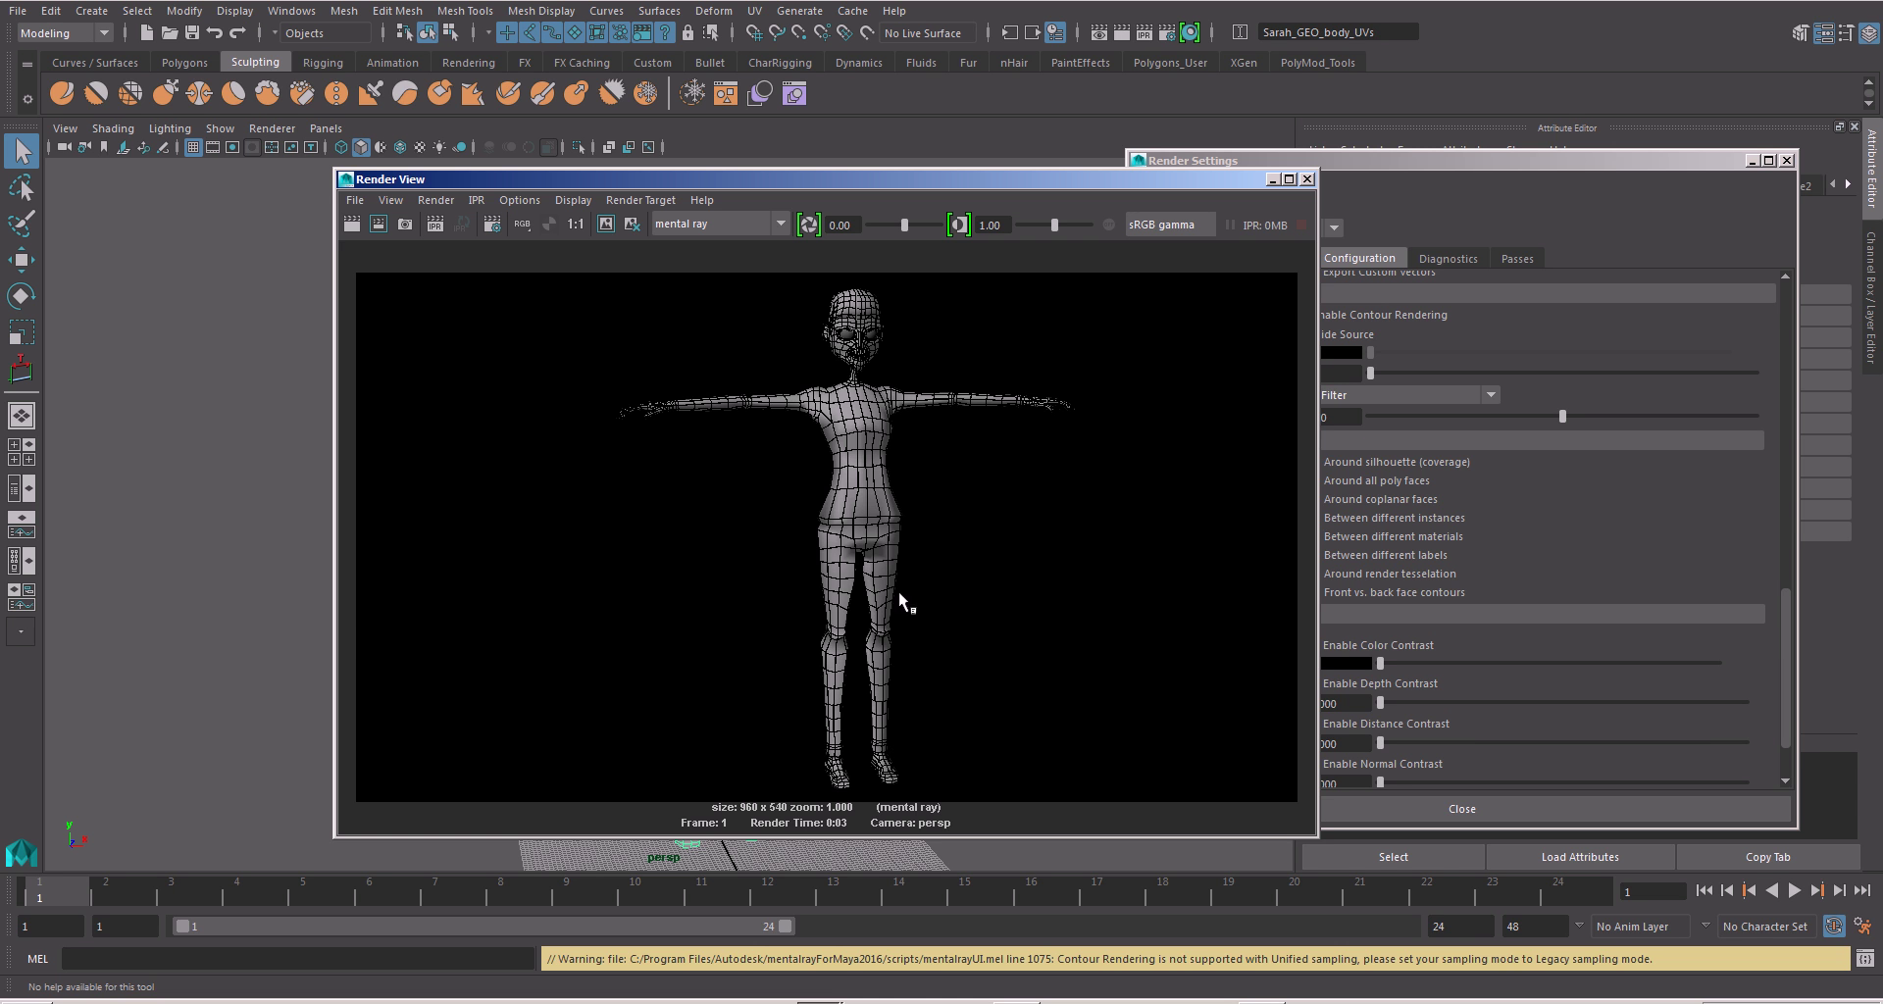
{"action": "mouse_move", "coordinate": [866, 417]}
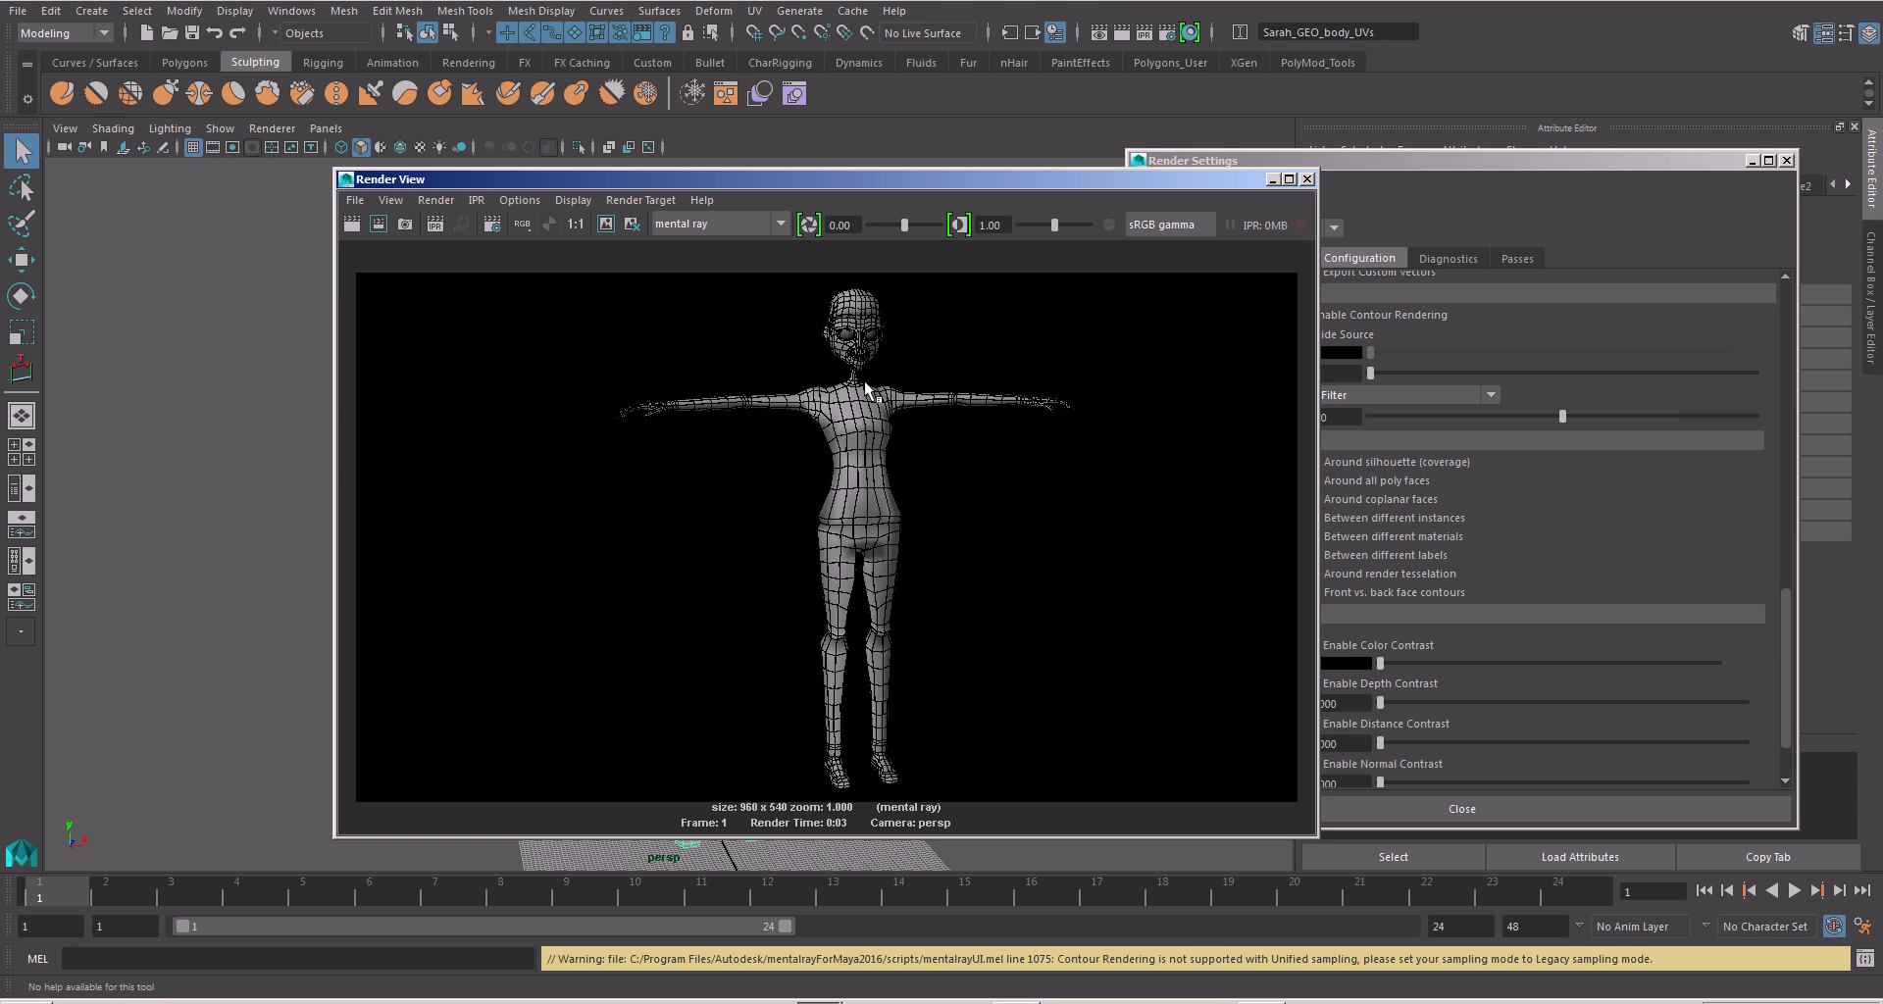
{"action": "mouse_move", "coordinate": [1401, 208]}
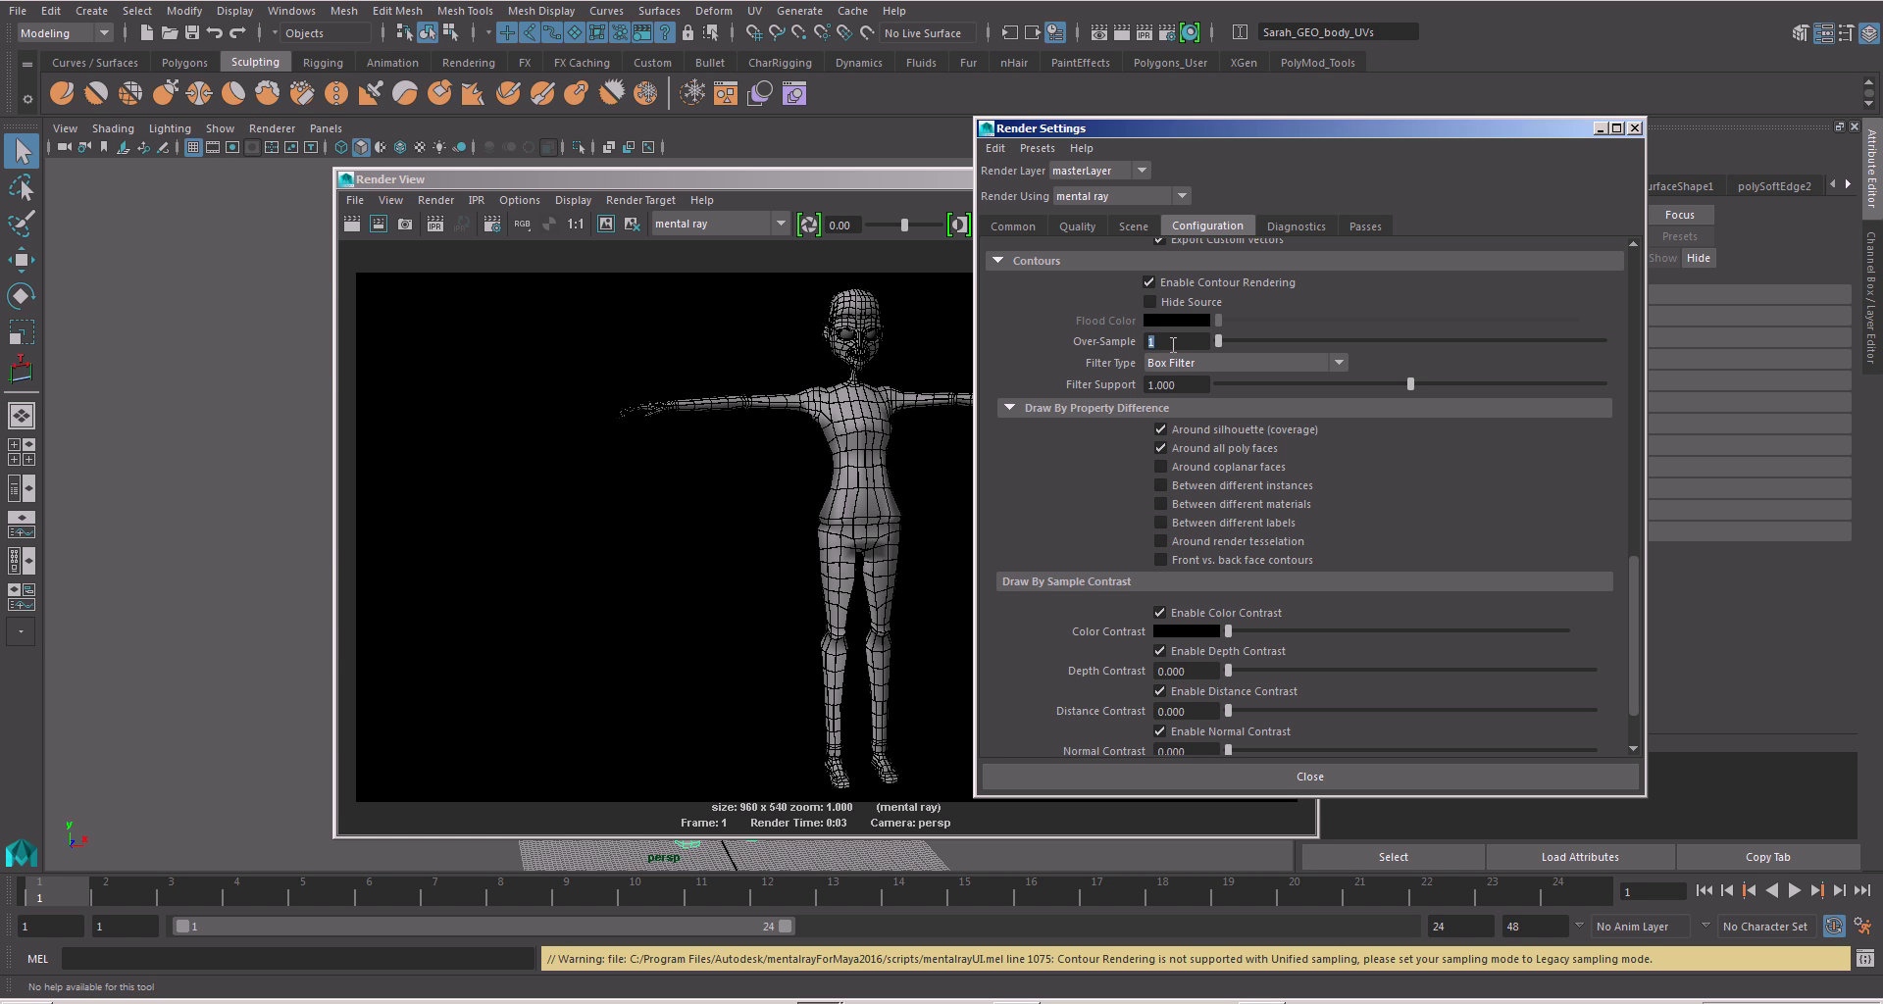
- Set contour Over-Sample to 6 and Filter Support to 2.000, re-rendering the character
{"action": "type", "text": "6"}
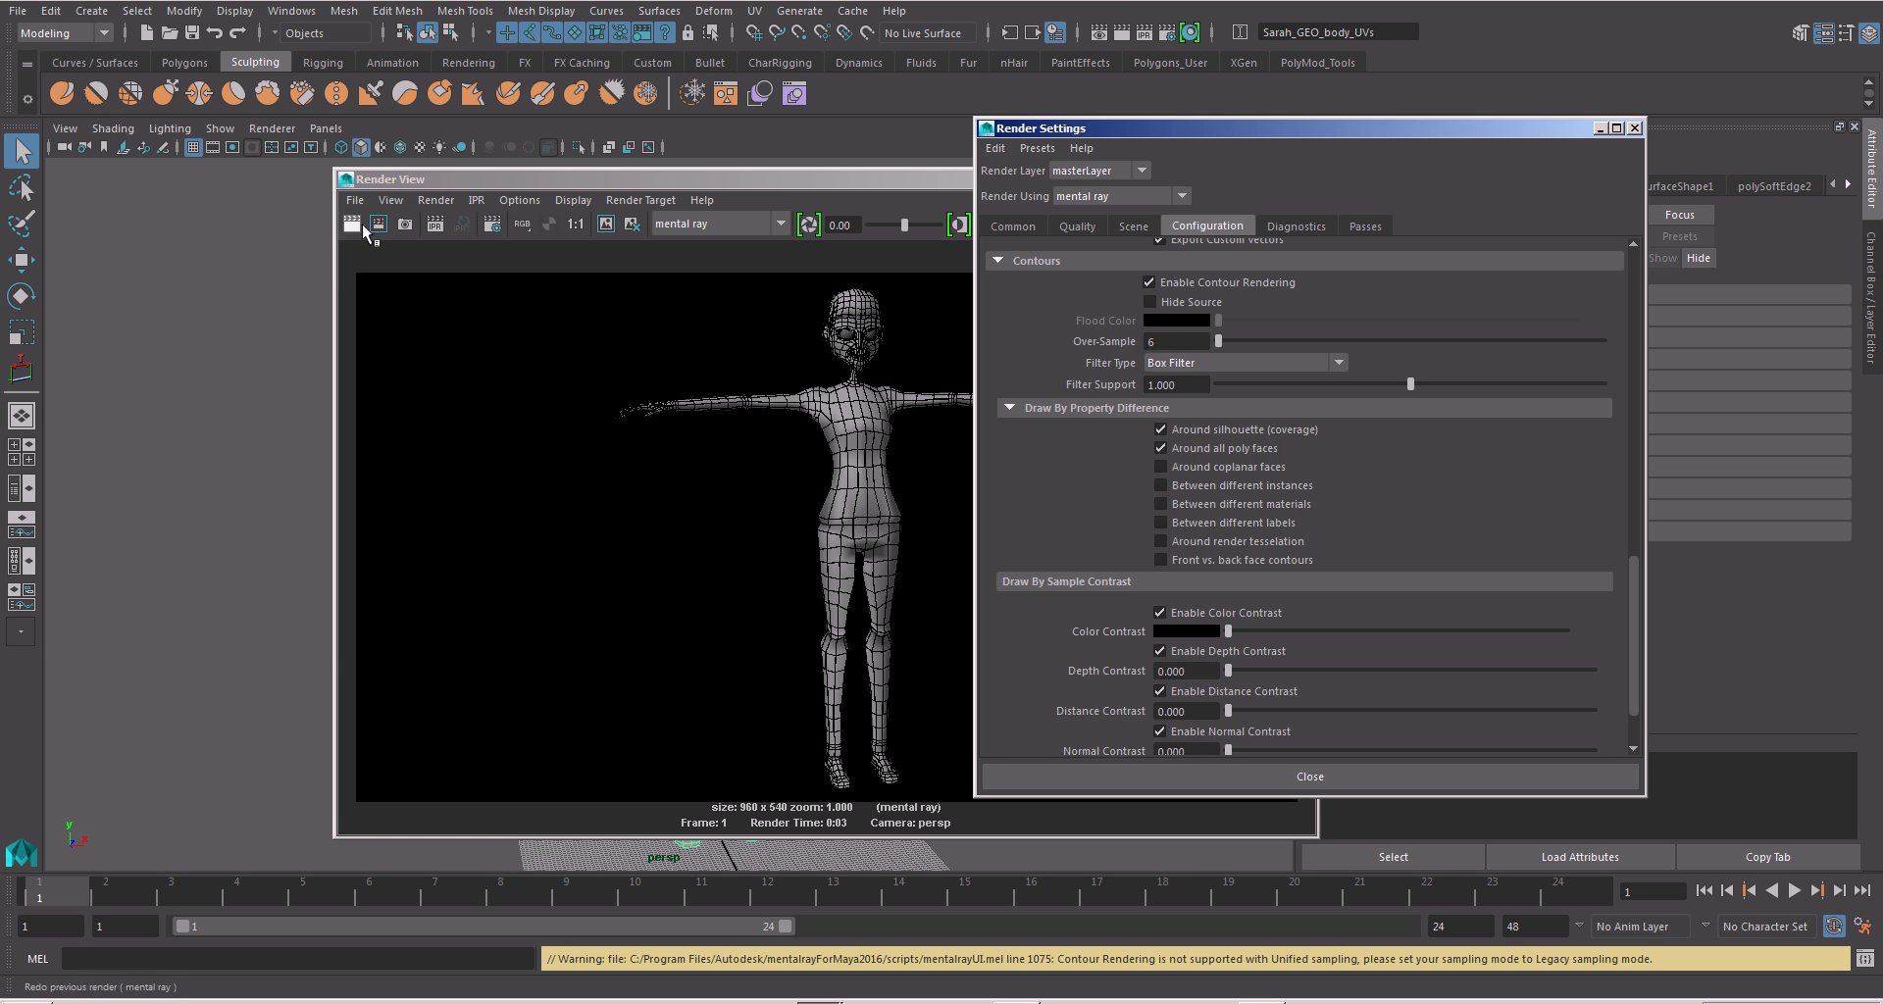
{"action": "left_click", "coordinate": [352, 224]}
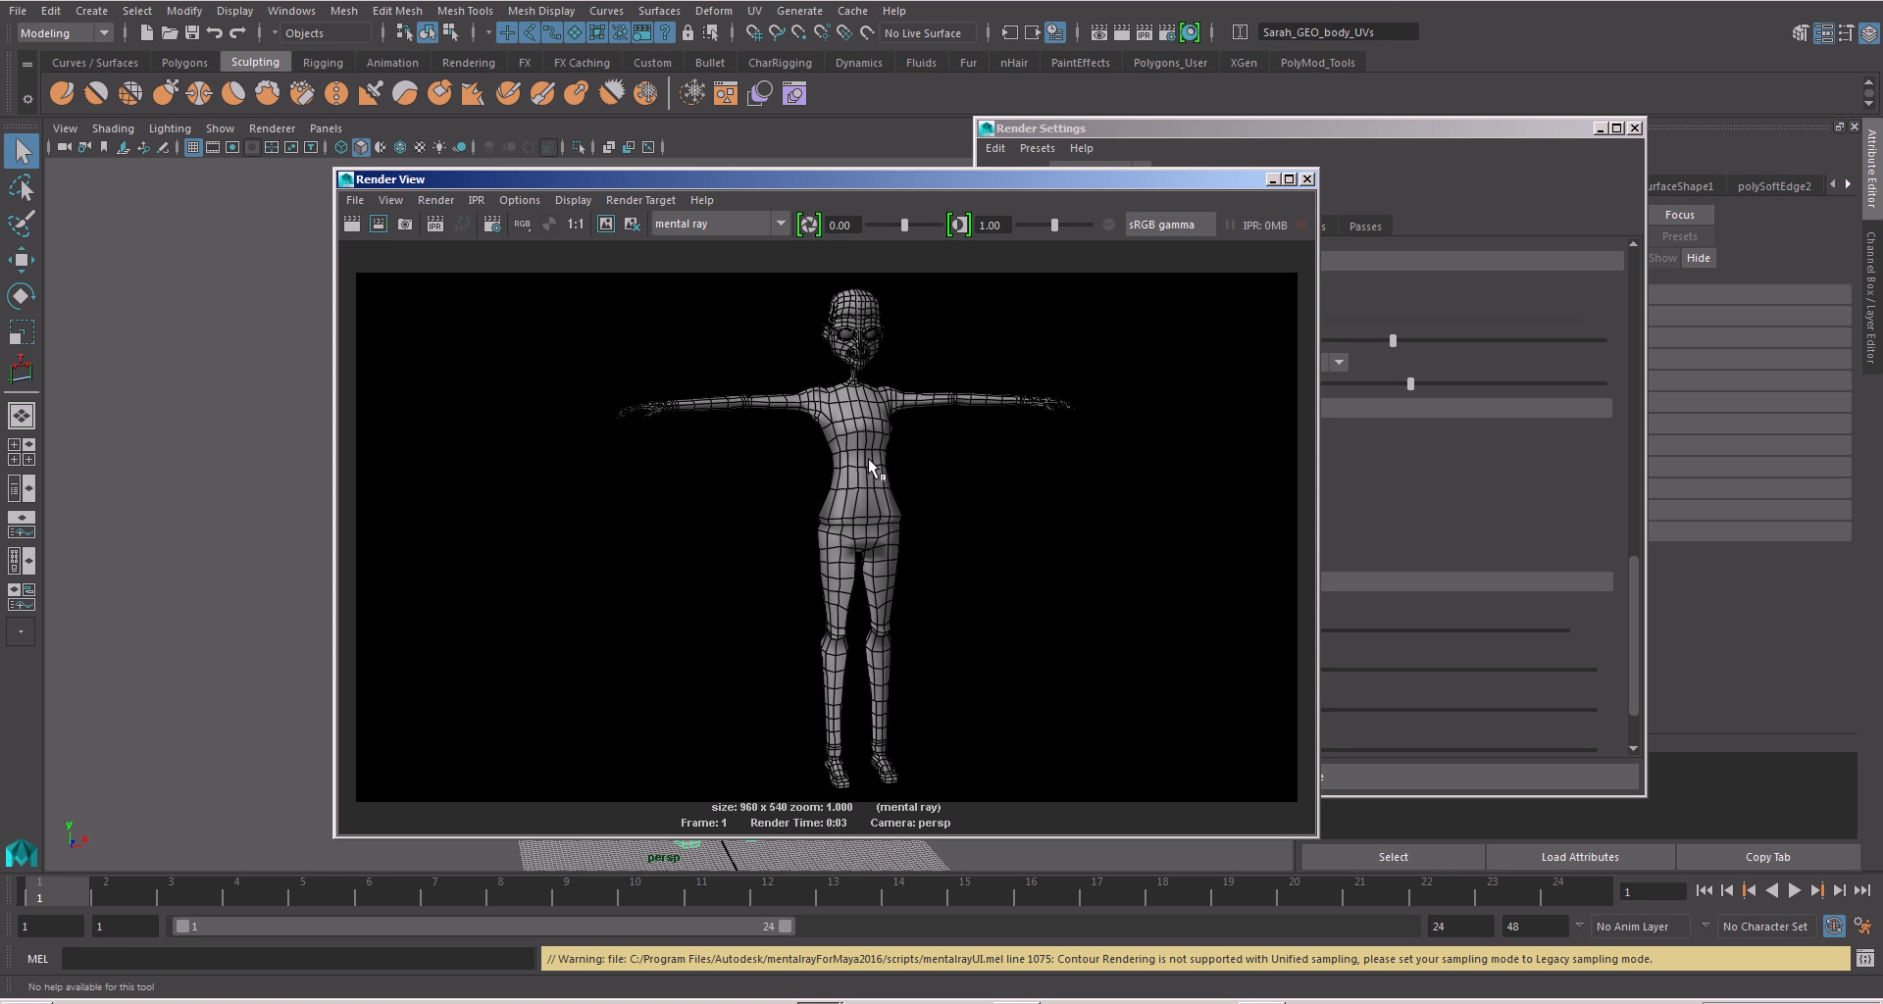
{"action": "mouse_move", "coordinate": [1400, 321]}
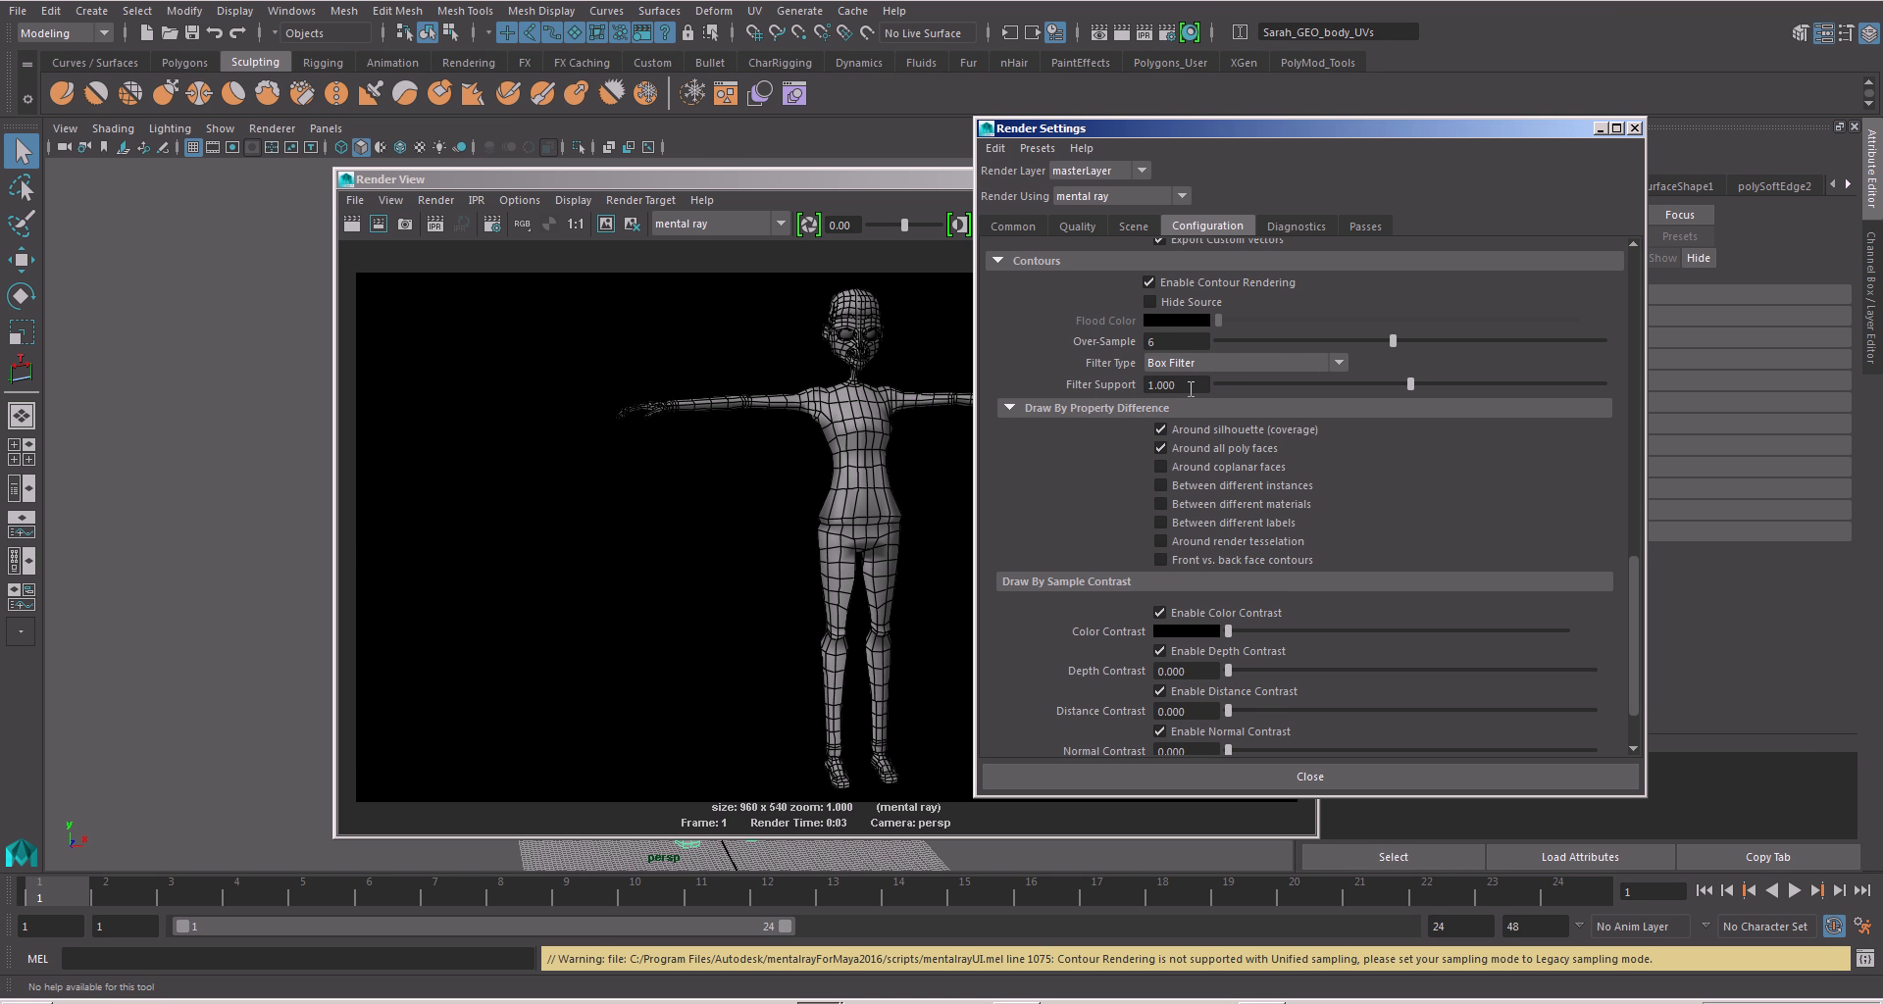
{"action": "type", "text": "2"}
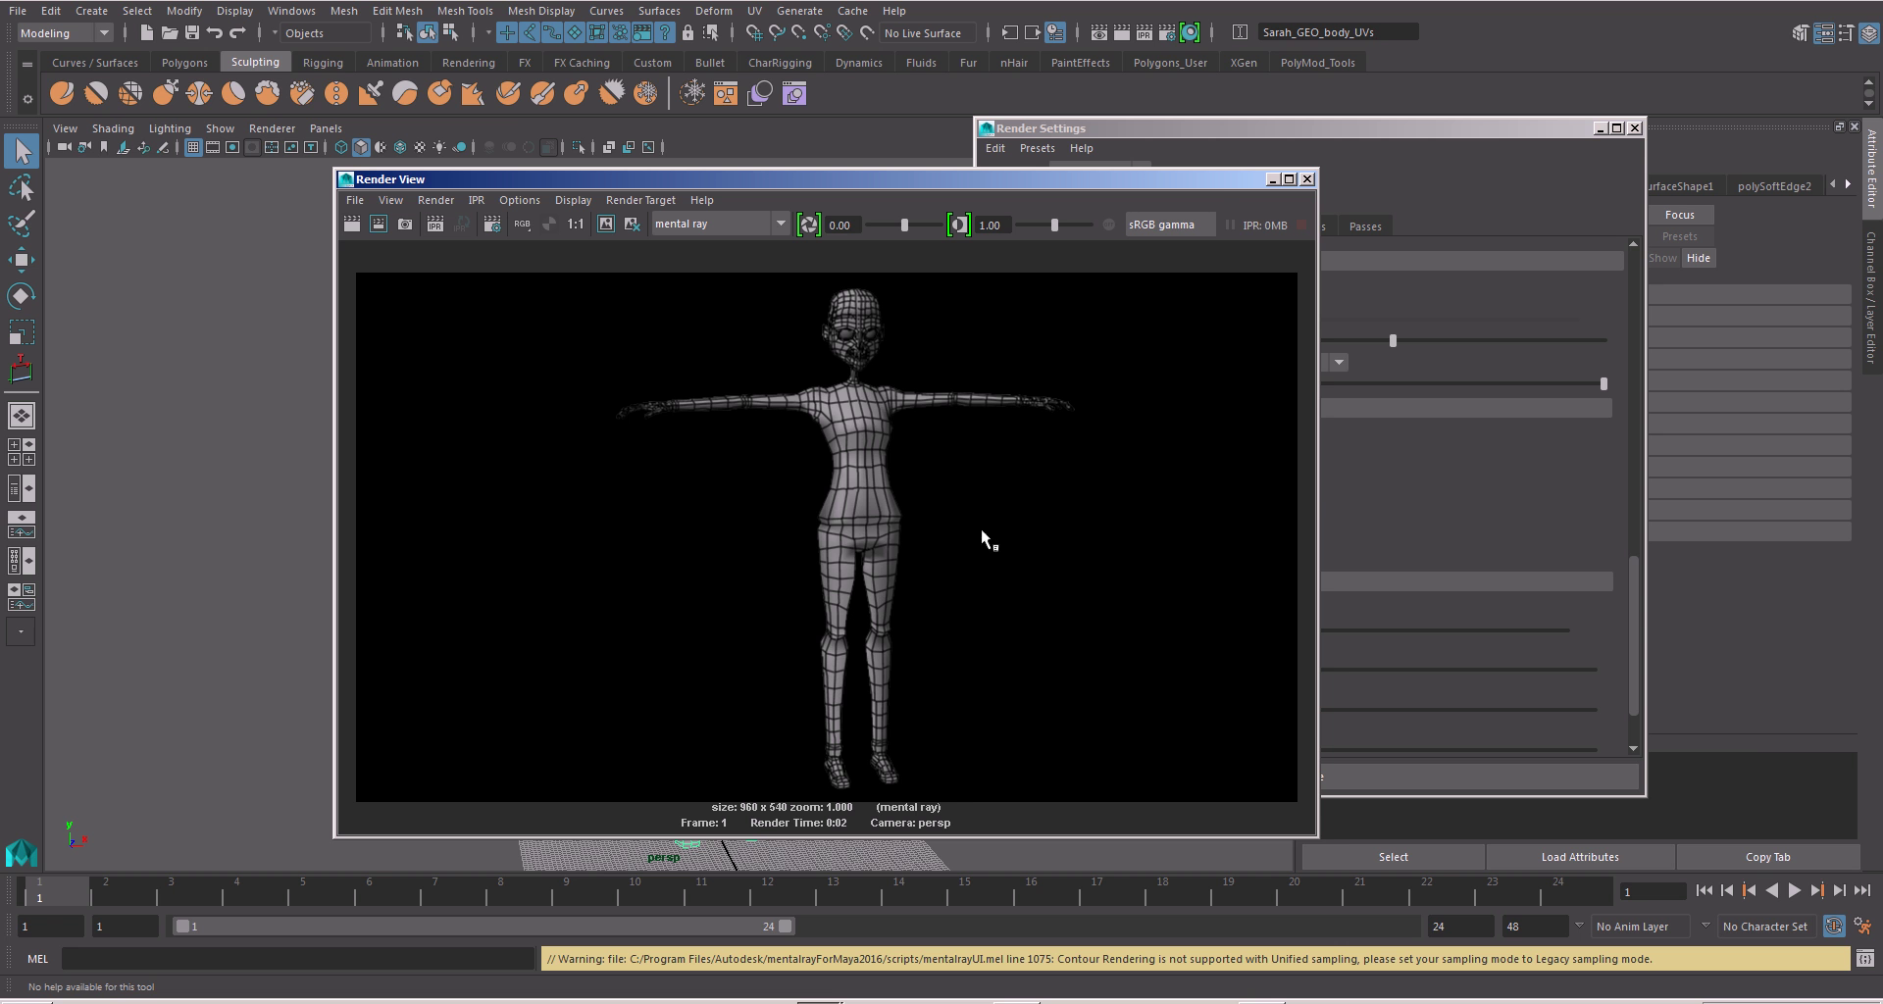
{"action": "mouse_move", "coordinate": [983, 490]}
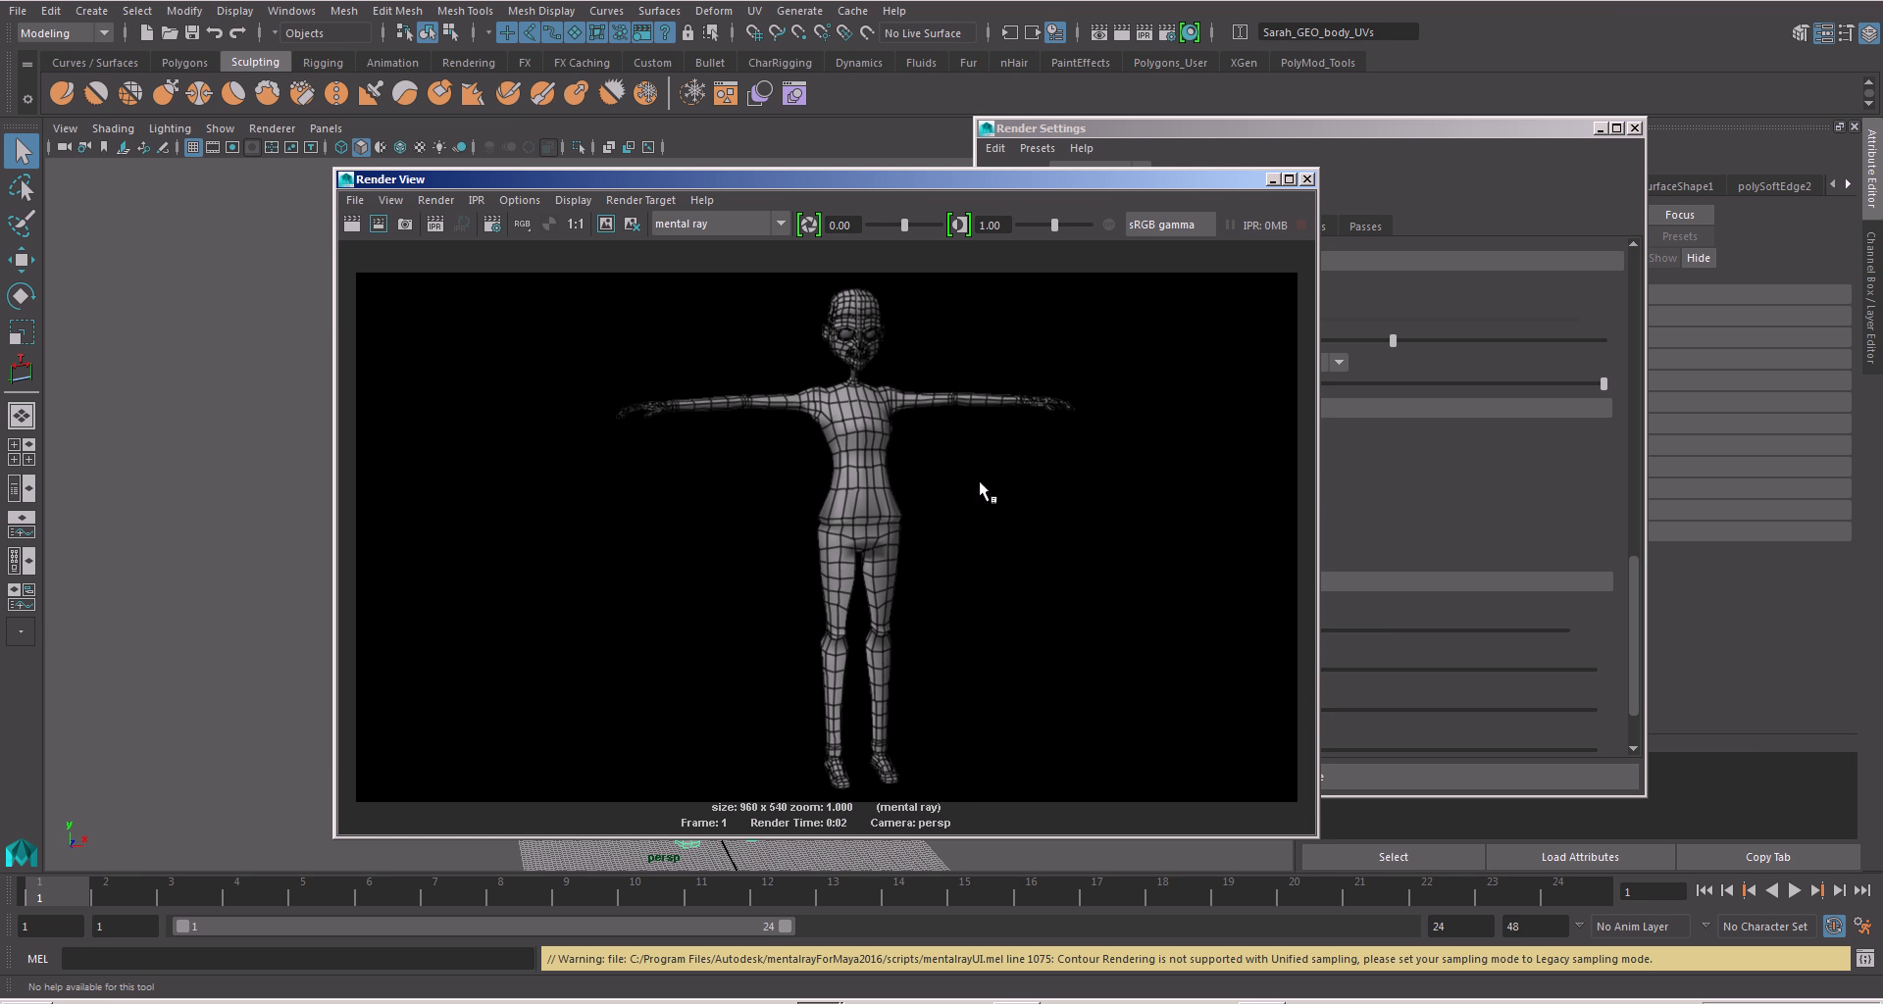
{"action": "left_click_drag", "start_coordinate": [387, 179], "coordinate": [248, 164]}
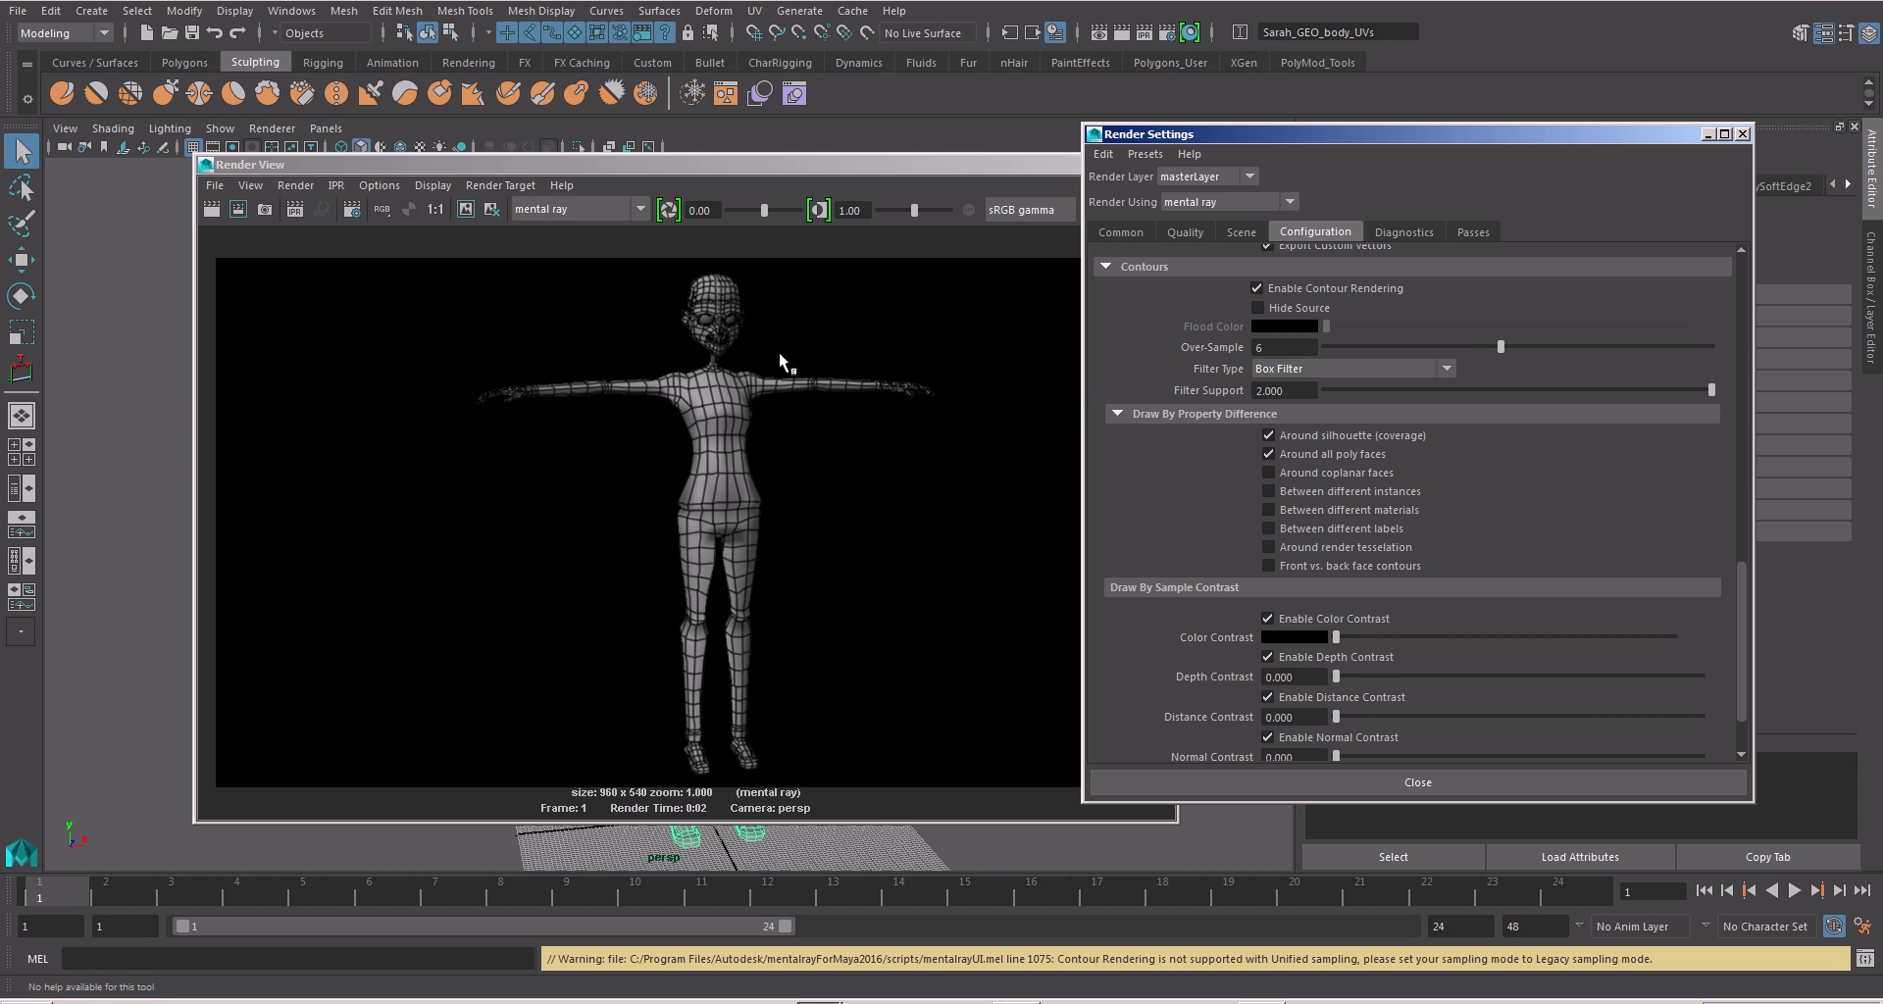
{"action": "mouse_move", "coordinate": [843, 539]}
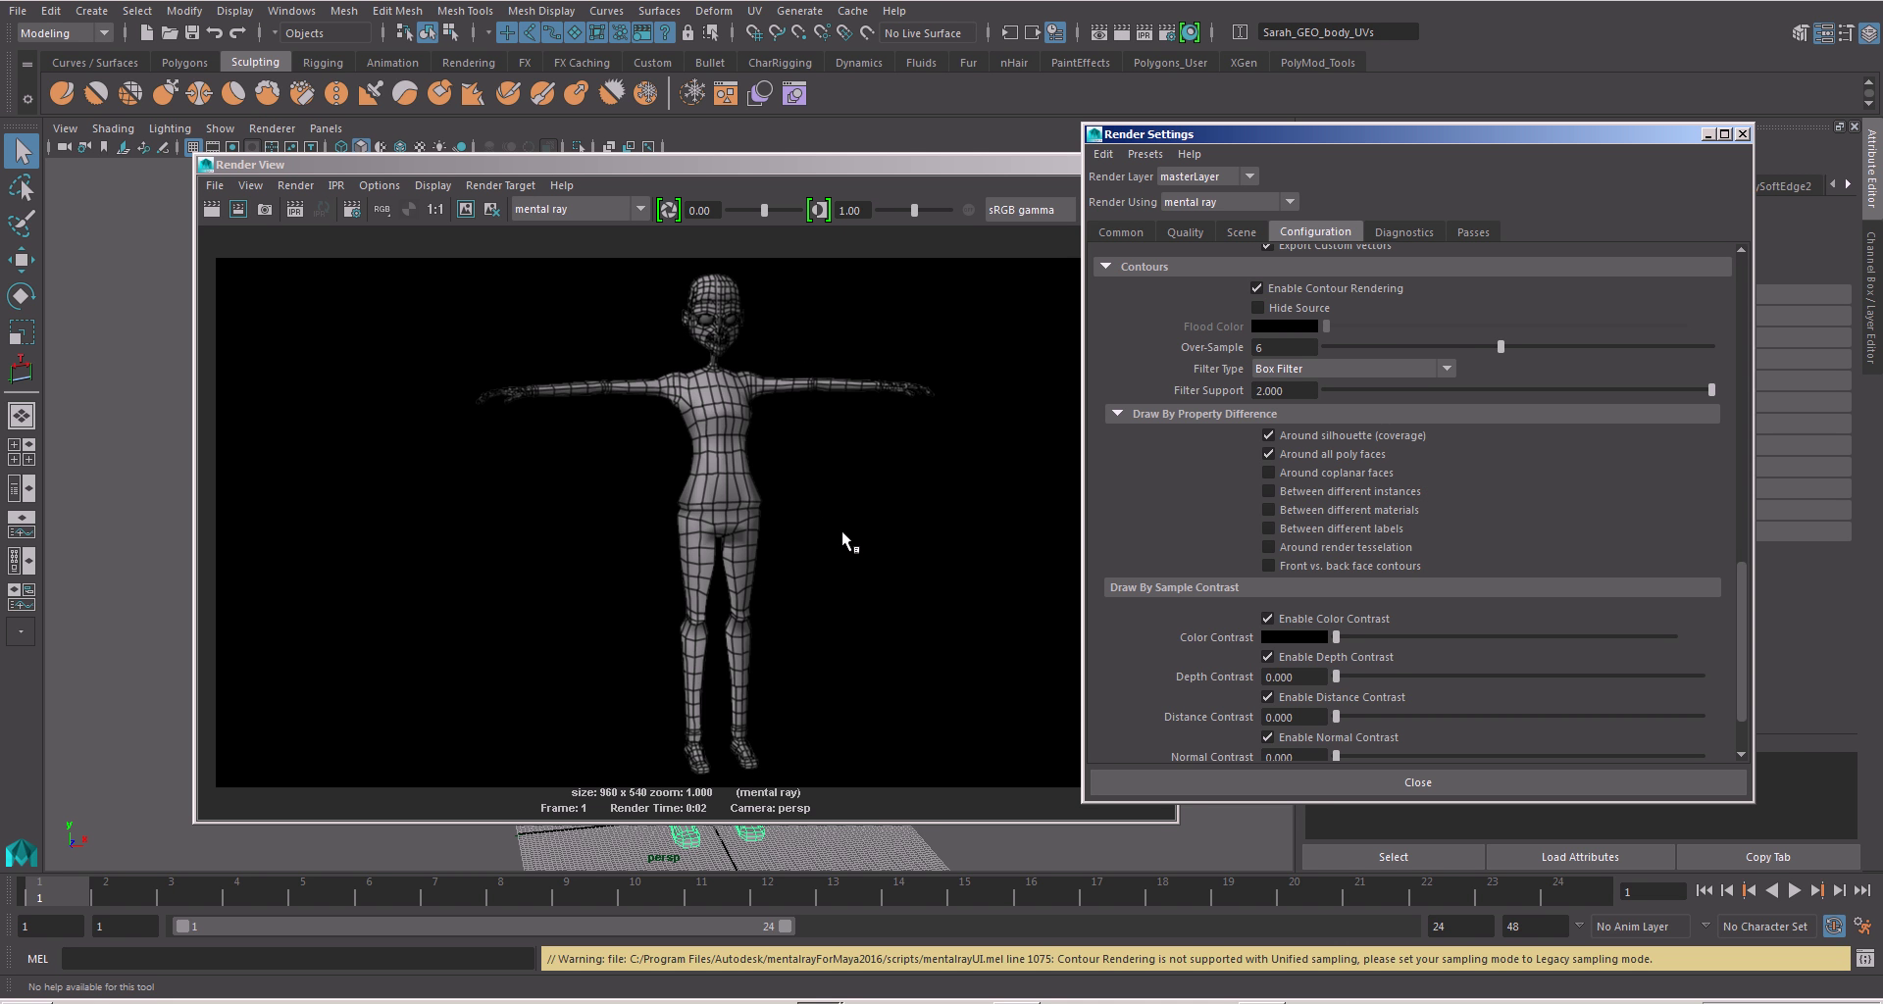
{"action": "mouse_move", "coordinate": [730, 540]}
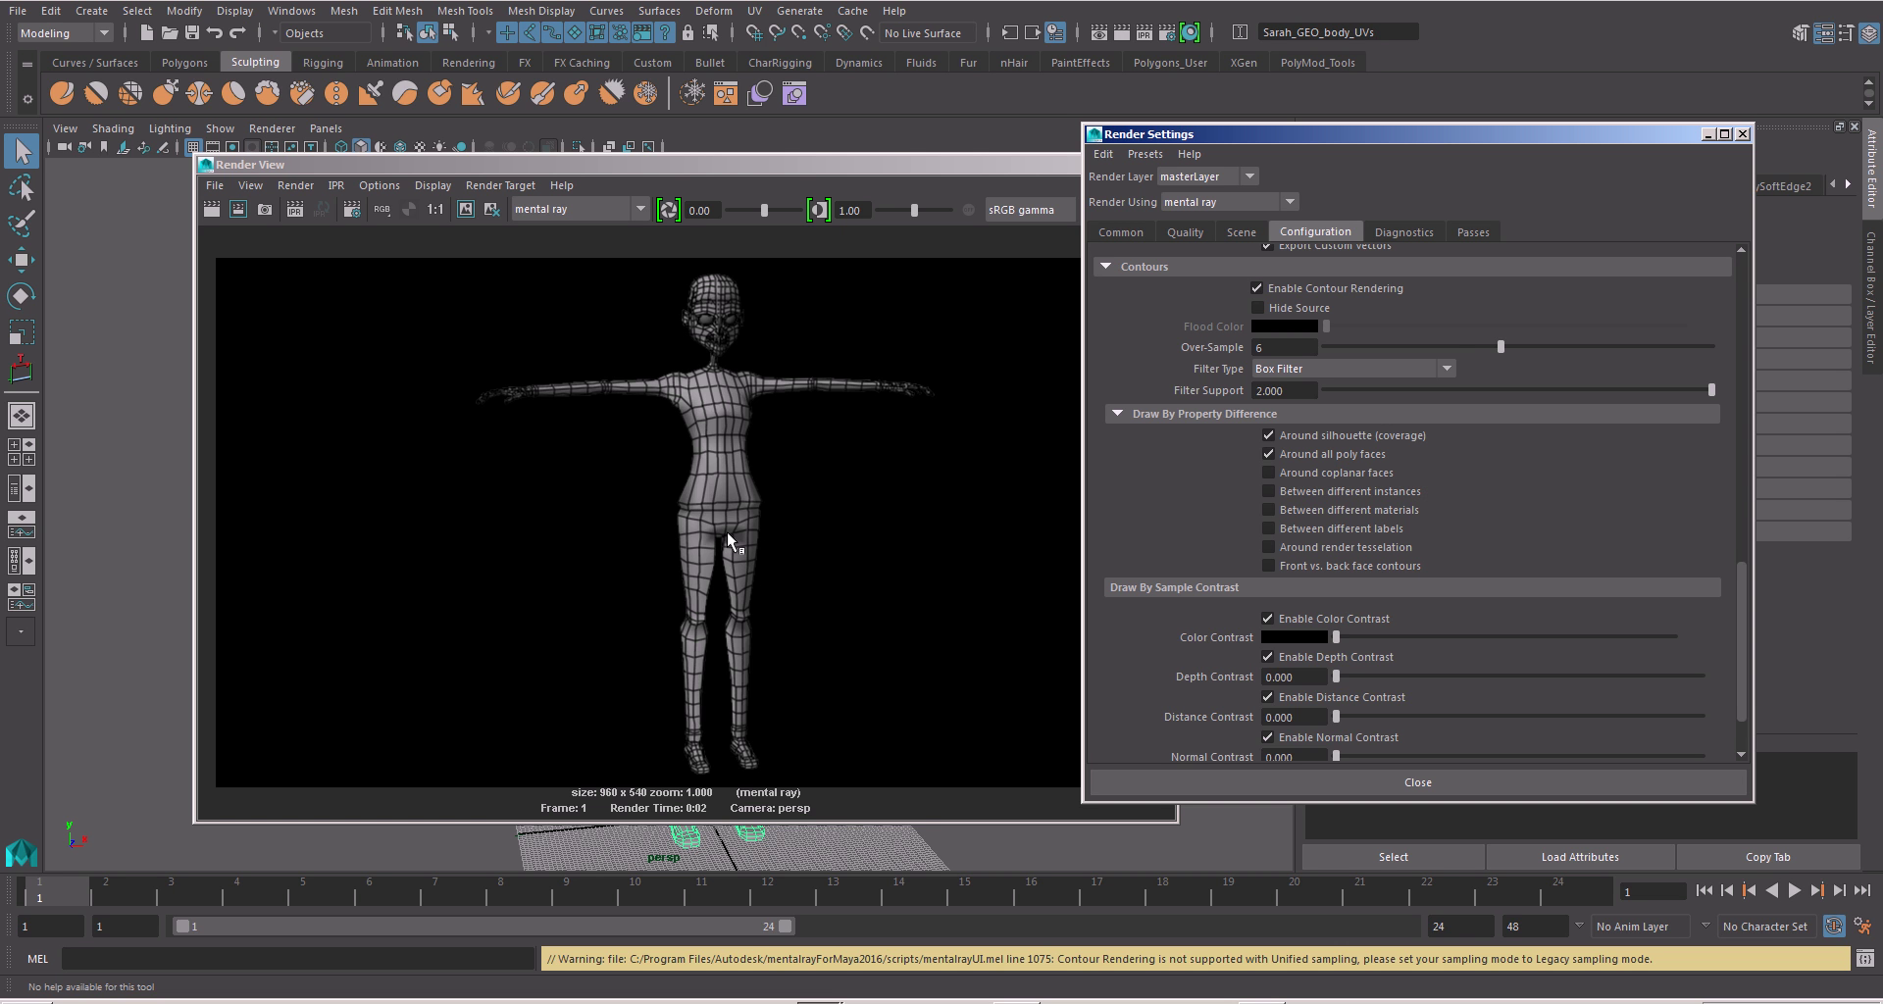
{"action": "mouse_move", "coordinate": [744, 494]}
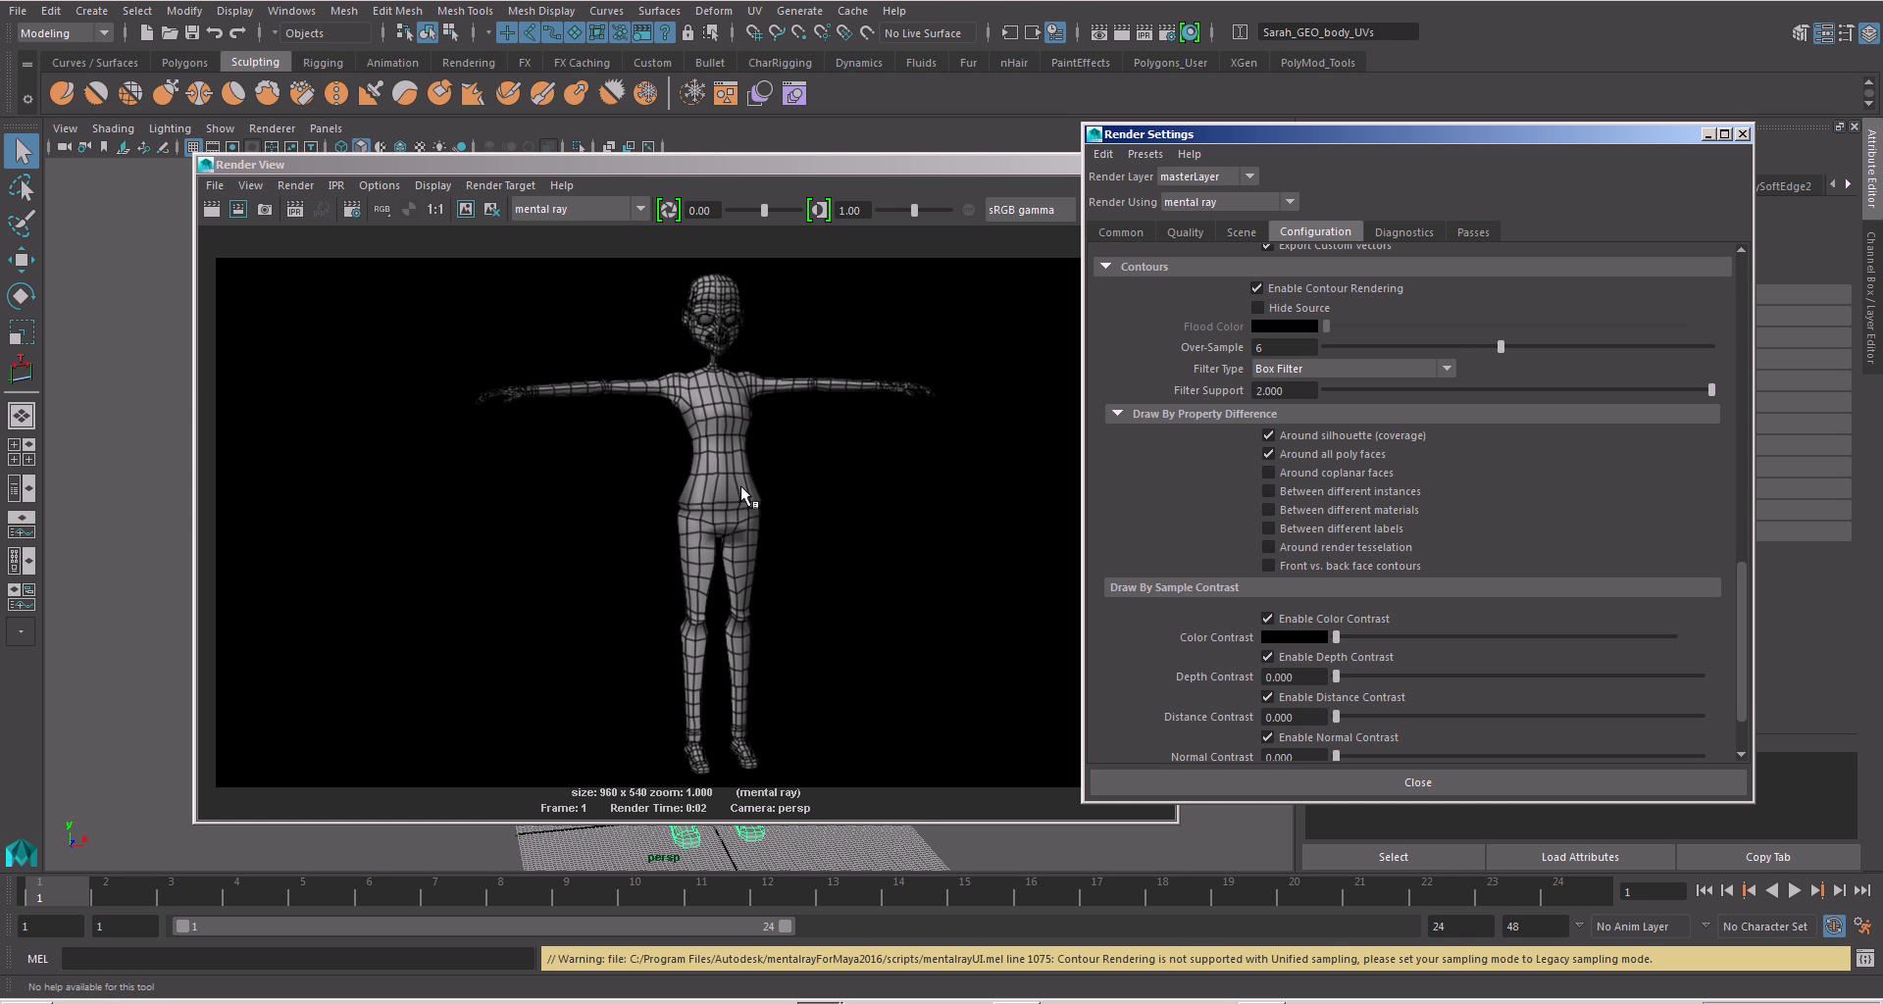
{"action": "mouse_move", "coordinate": [753, 497]}
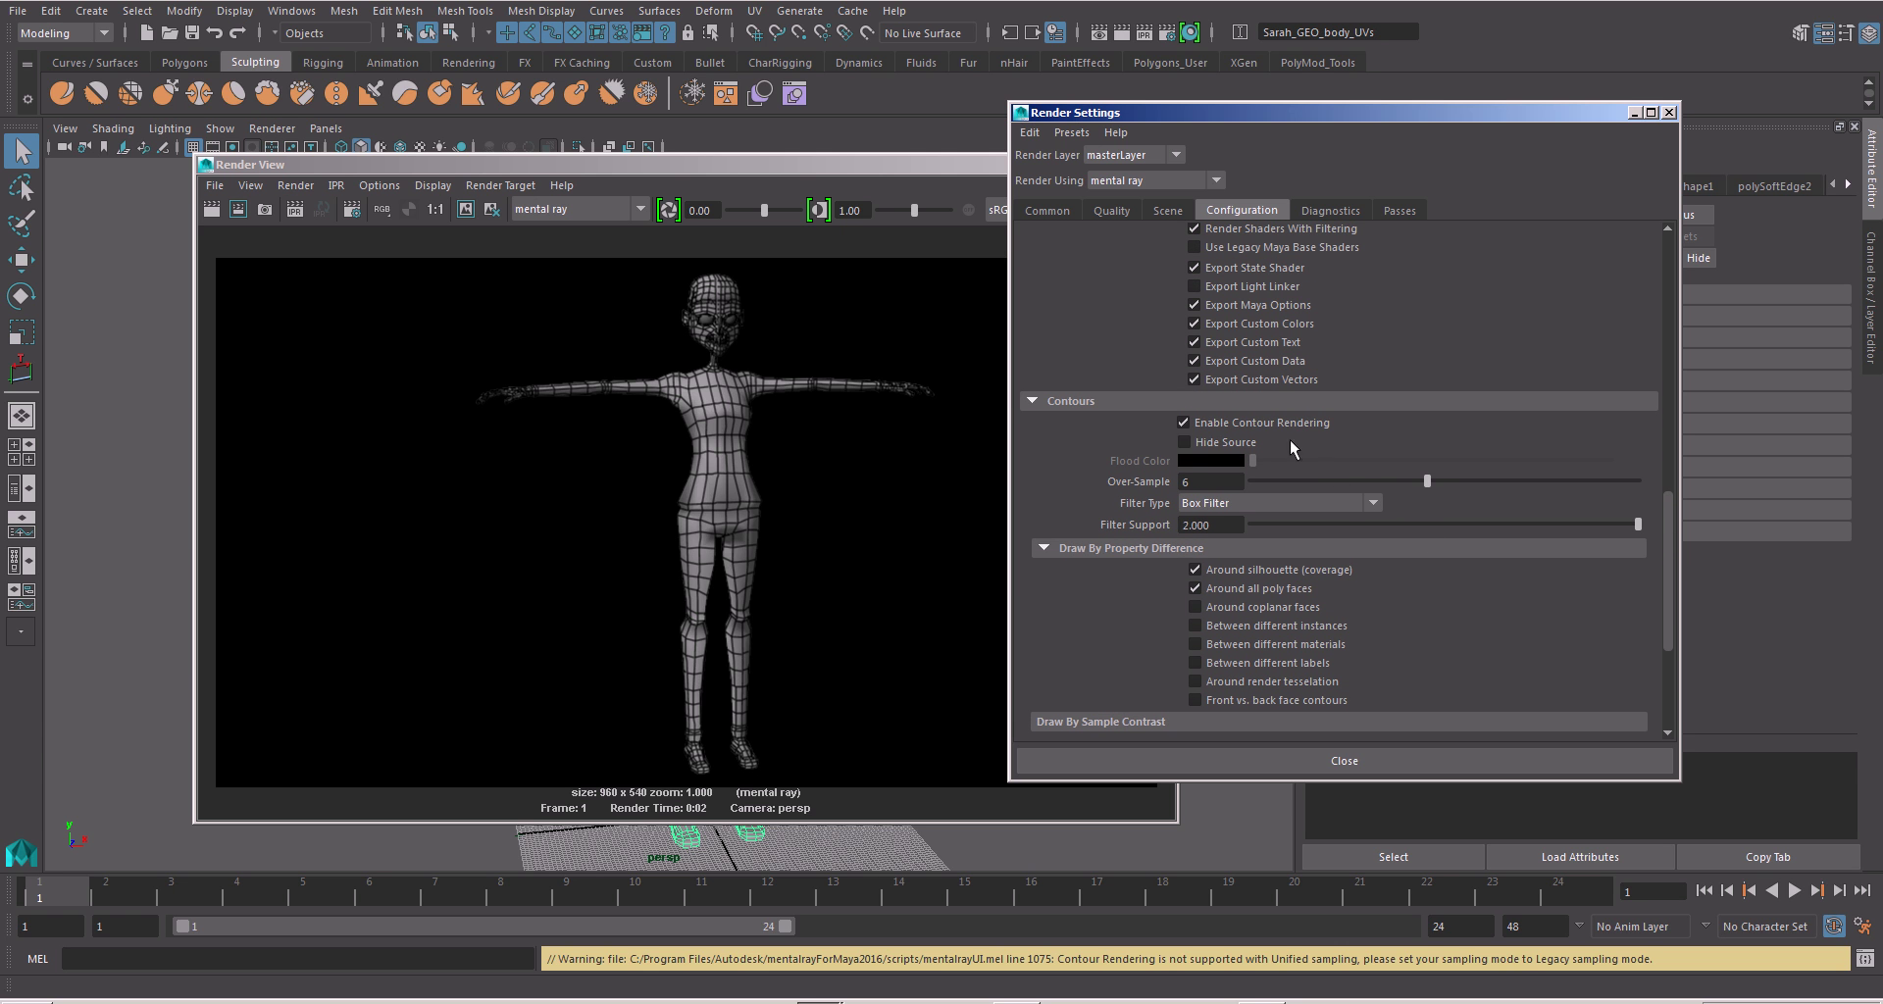
- Enable Hide Source and re-render to show only black contour lines on white
{"action": "left_click", "coordinate": [1184, 442]}
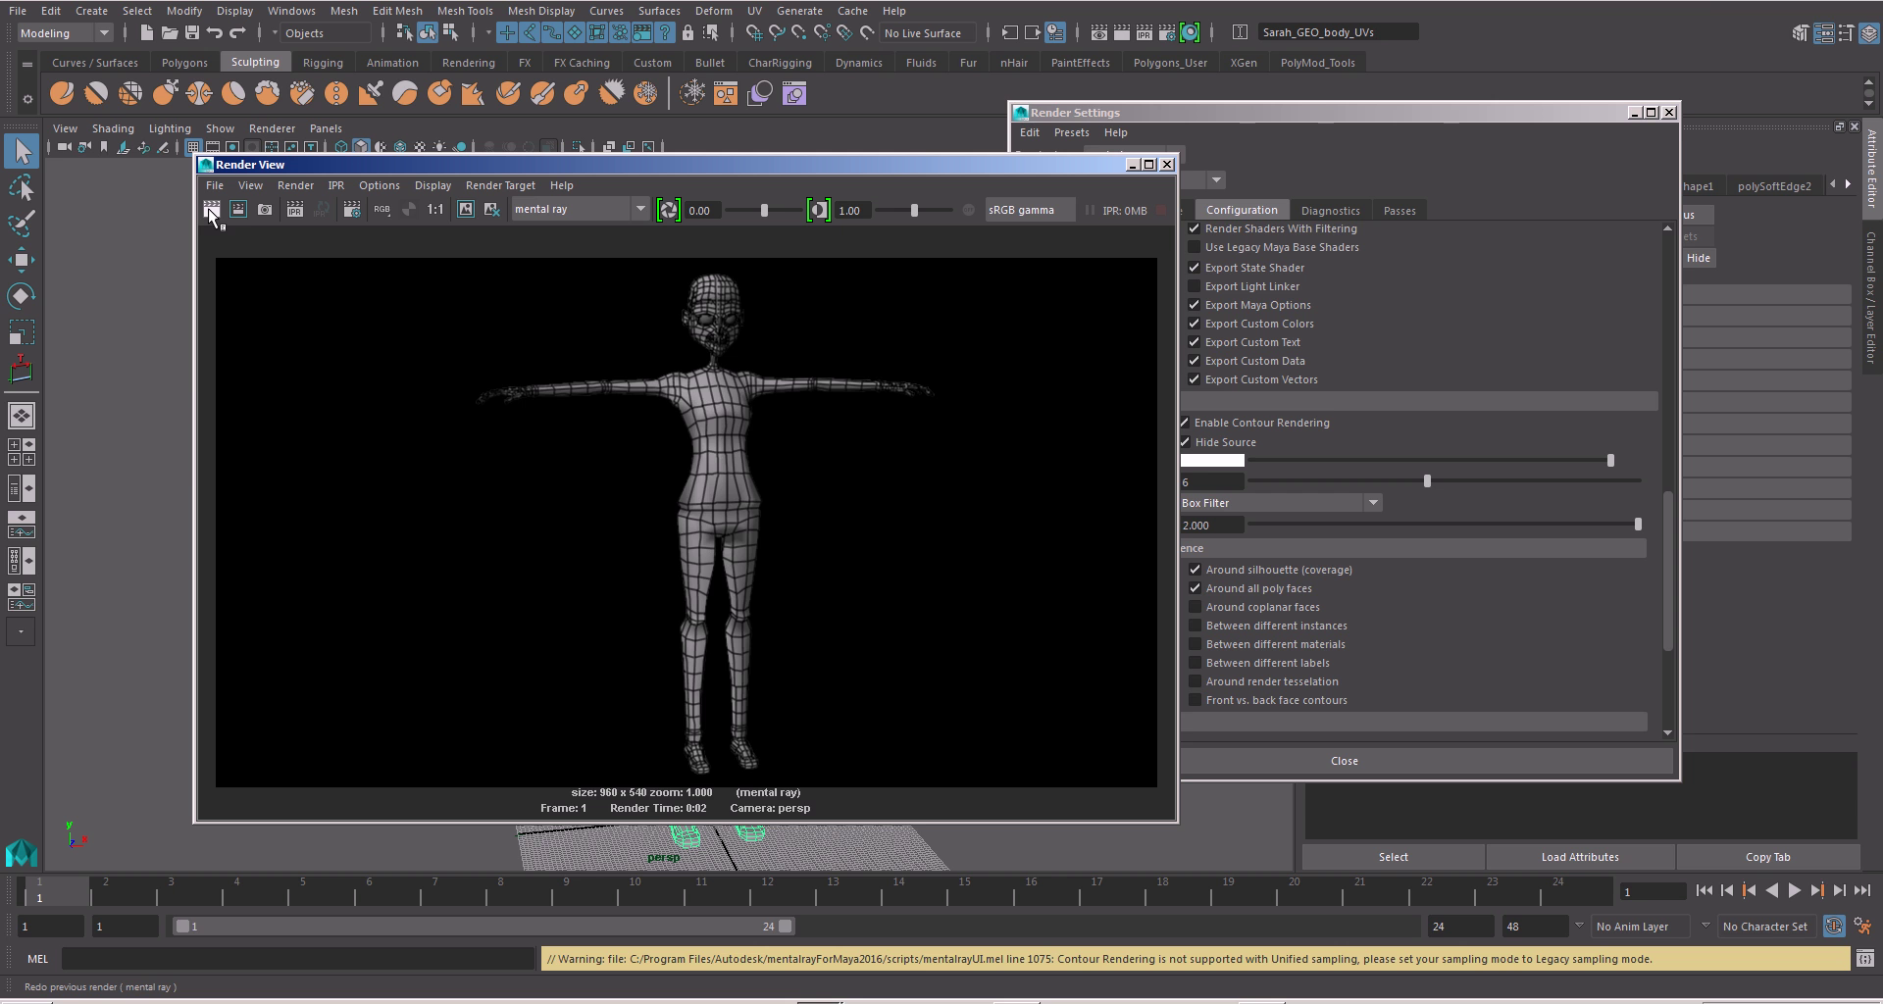
{"action": "left_click", "coordinate": [211, 209]}
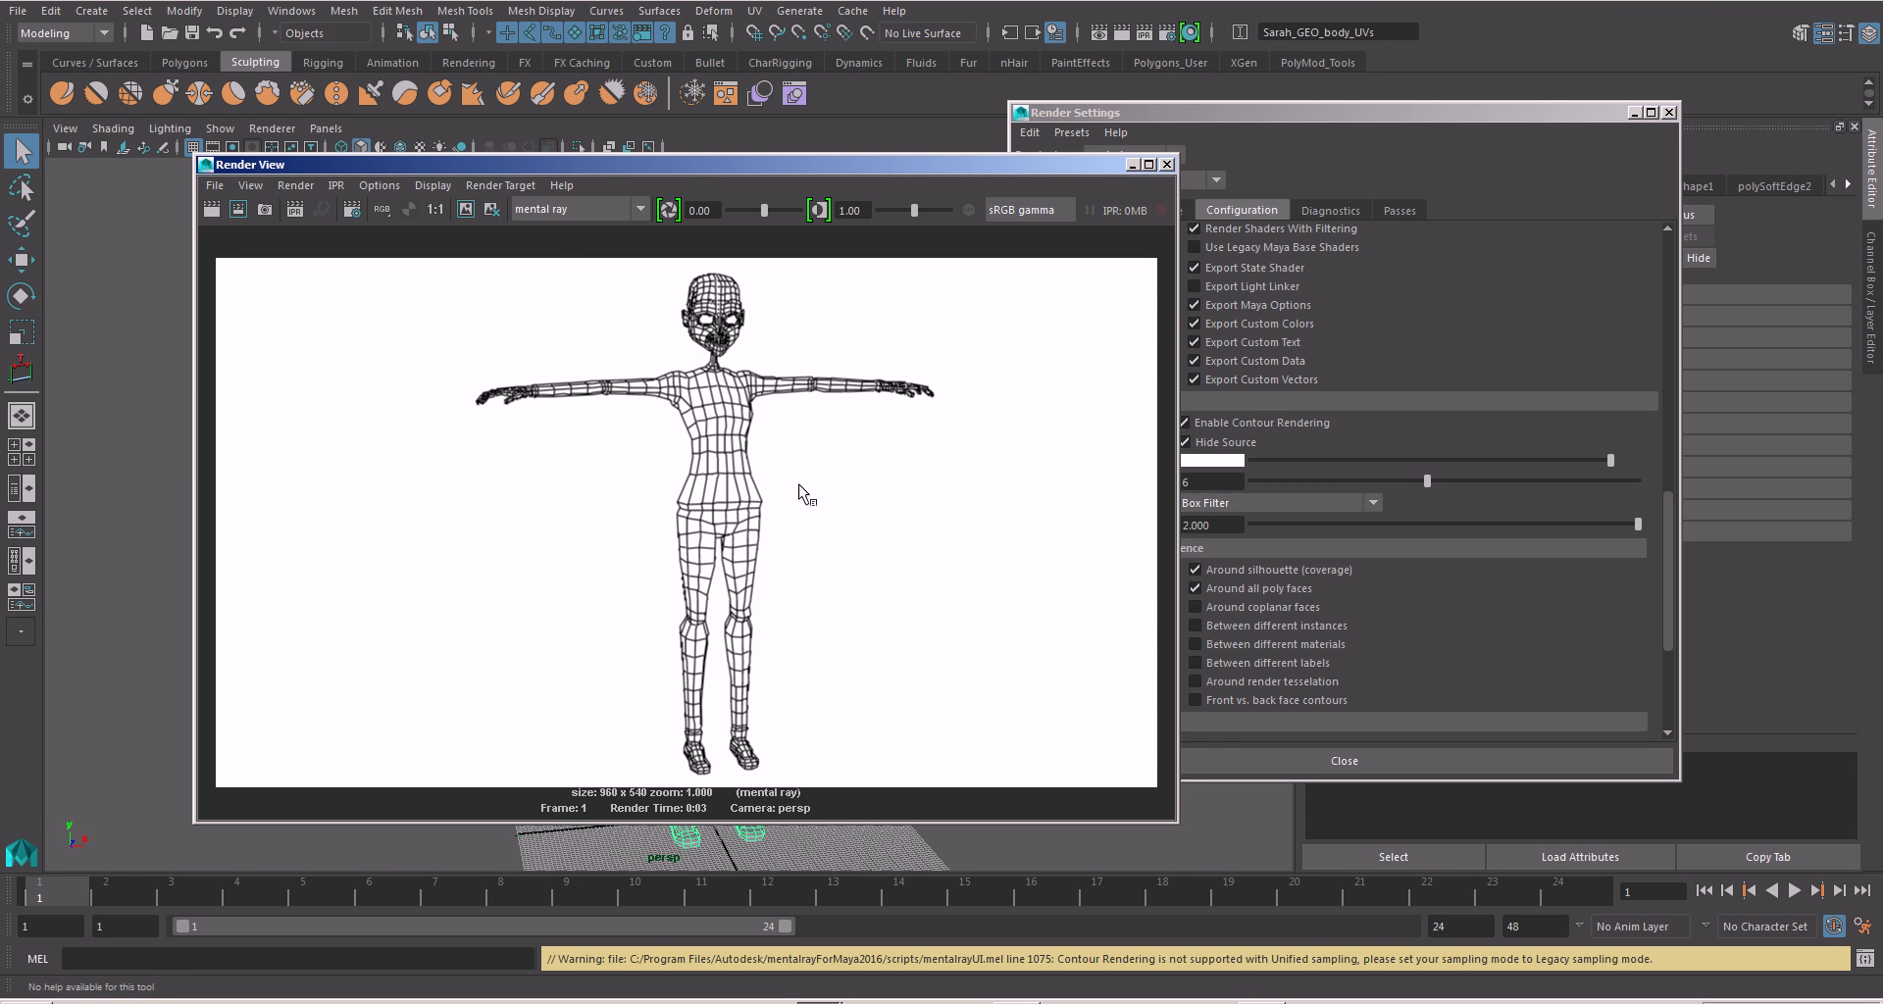
{"action": "mouse_move", "coordinate": [774, 471]}
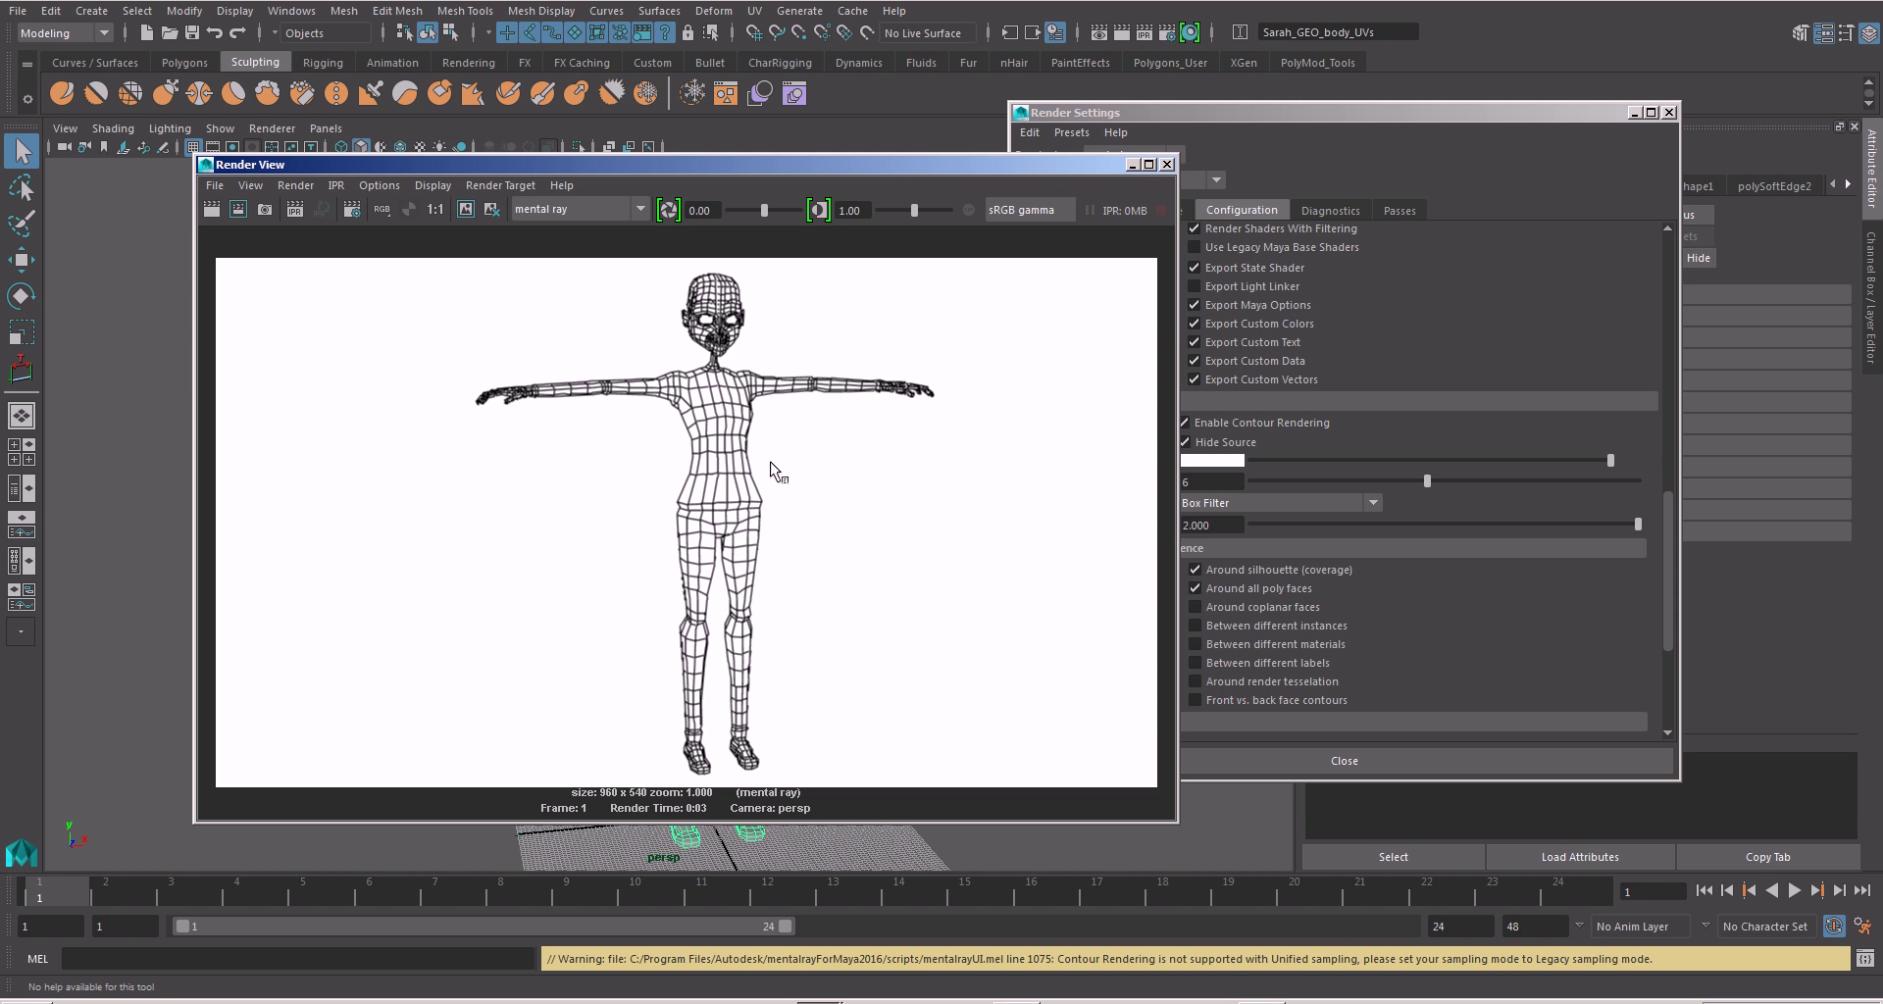
{"action": "mouse_move", "coordinate": [799, 580]}
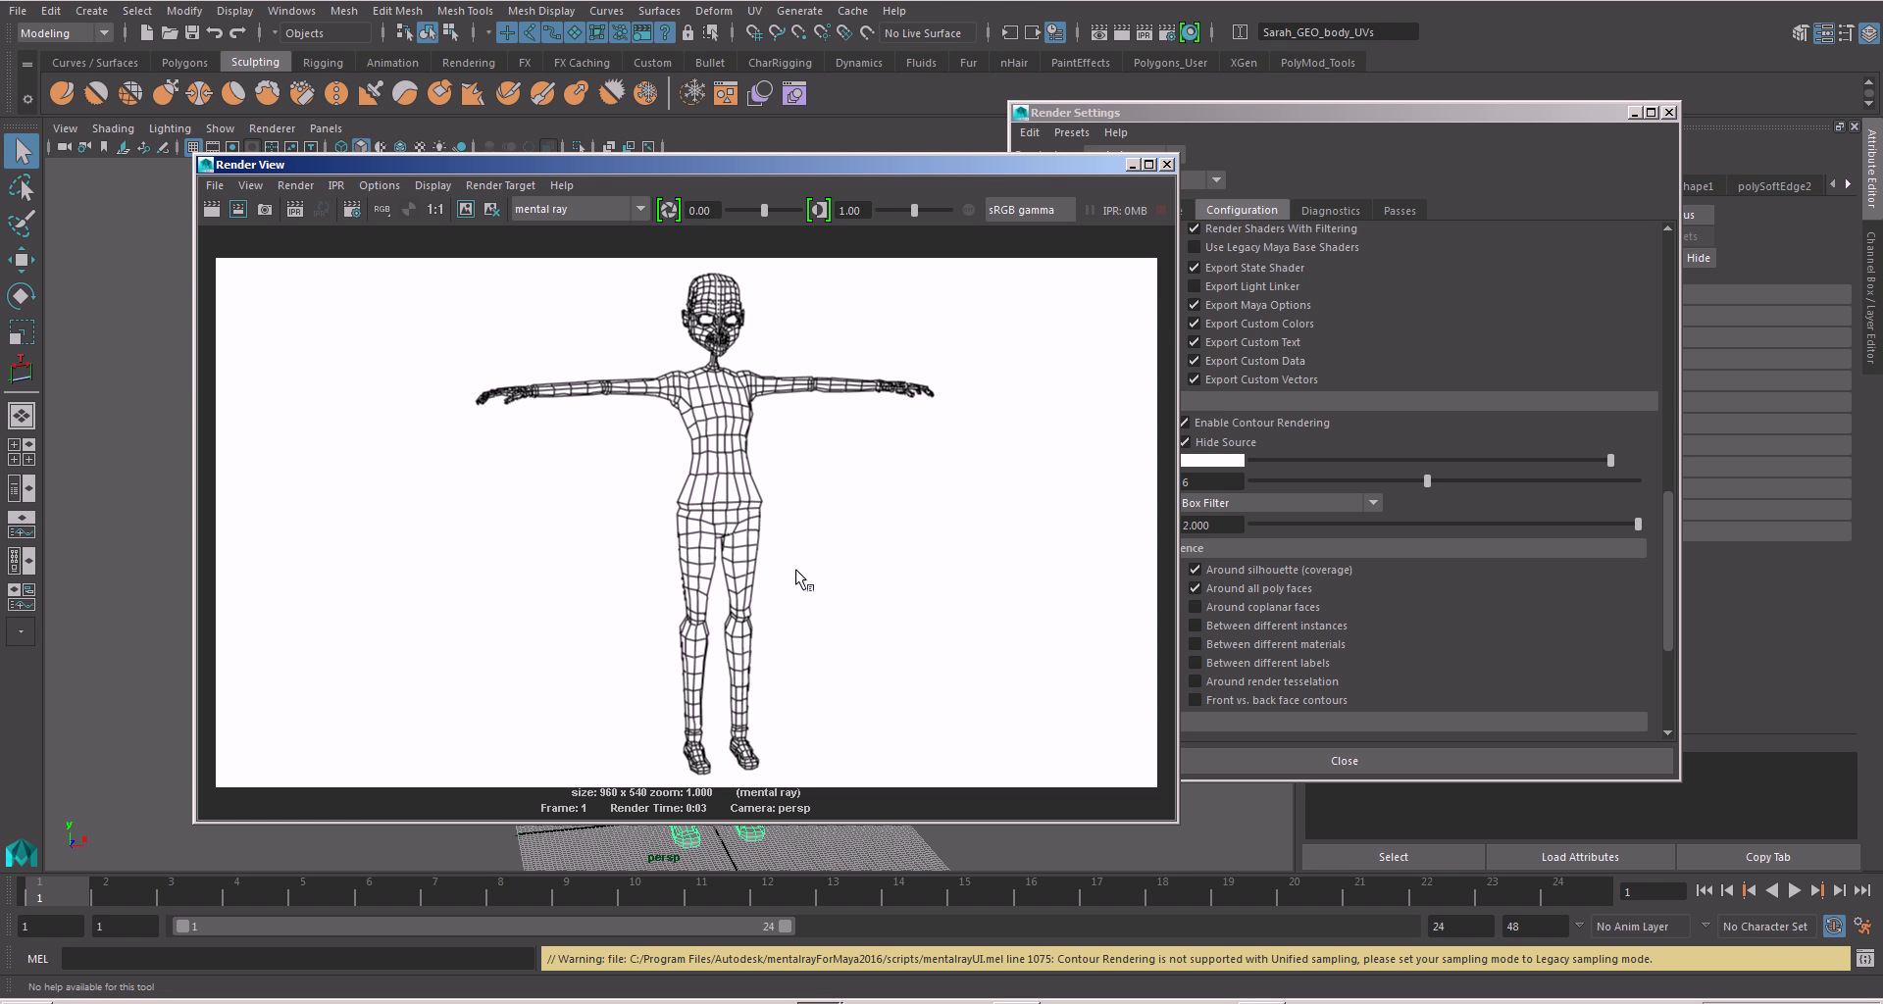
{"action": "mouse_move", "coordinate": [875, 504]}
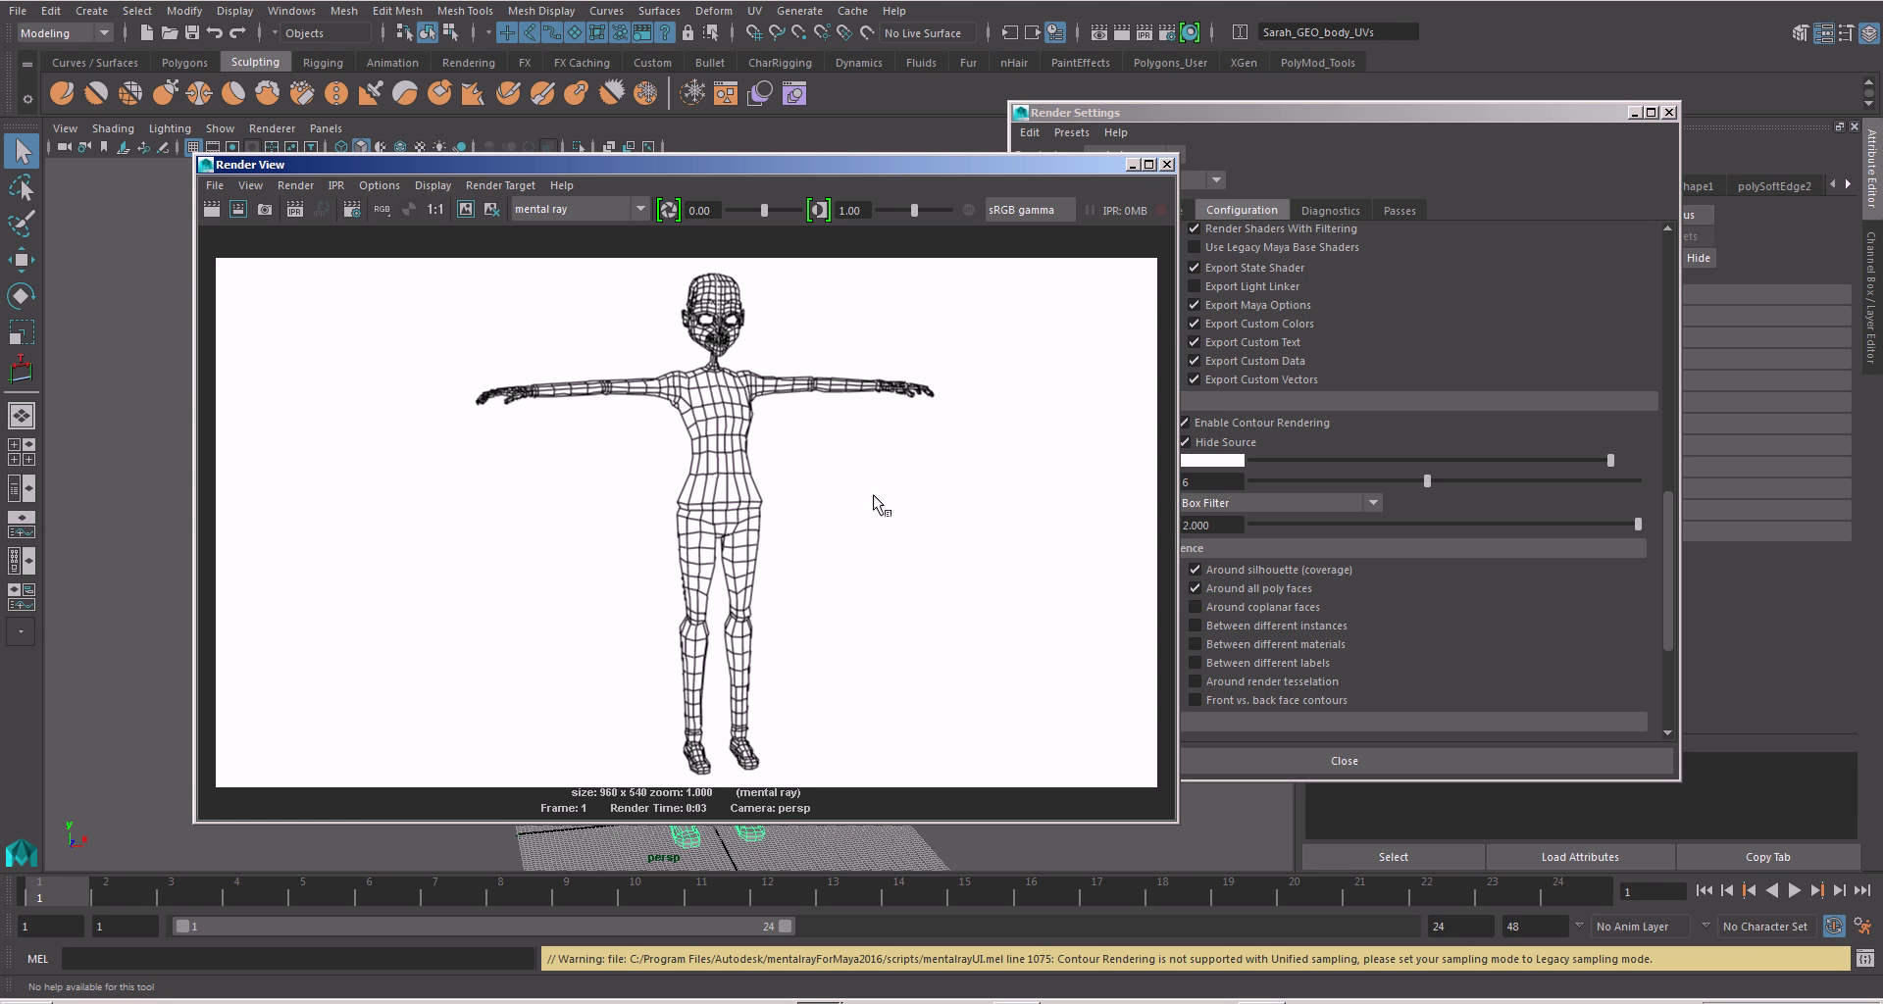